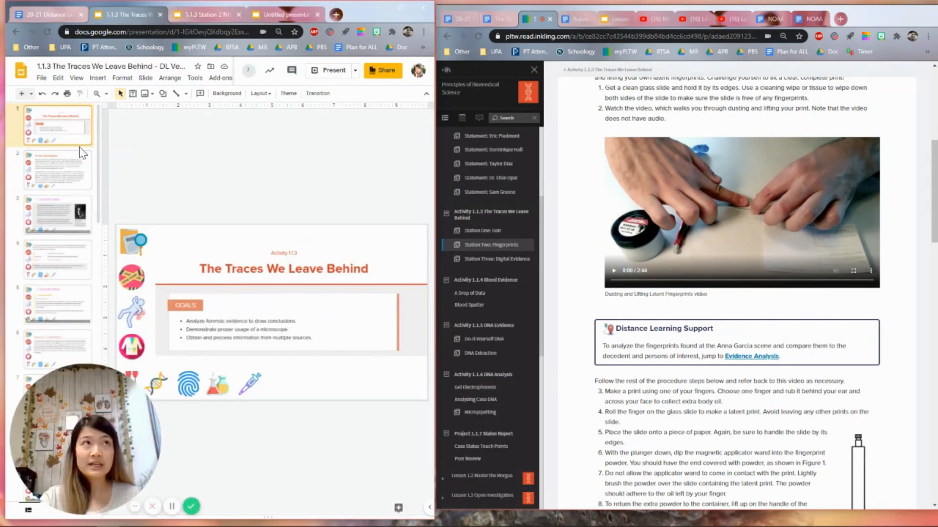
Review the hair station slides and video, reaching Station Two – Patterns in Our Prints
{"action": "scroll", "scroll_direction": "down", "scroll_amount": 3}
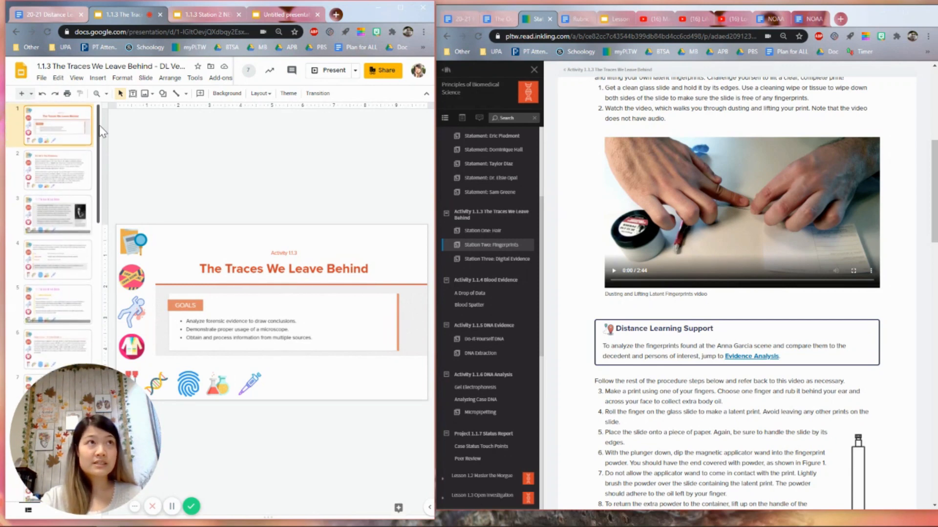
{"action": "mouse_move", "coordinate": [59, 166]}
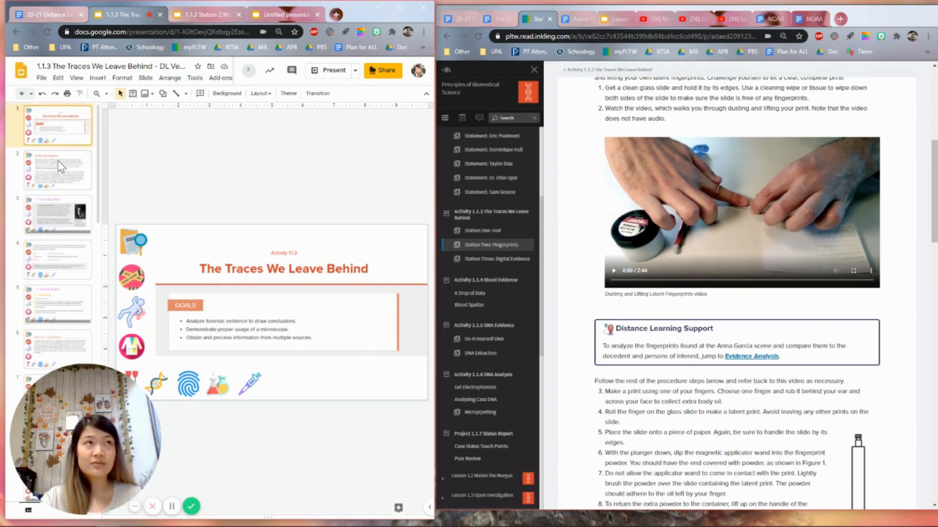
{"action": "mouse_move", "coordinate": [60, 134]}
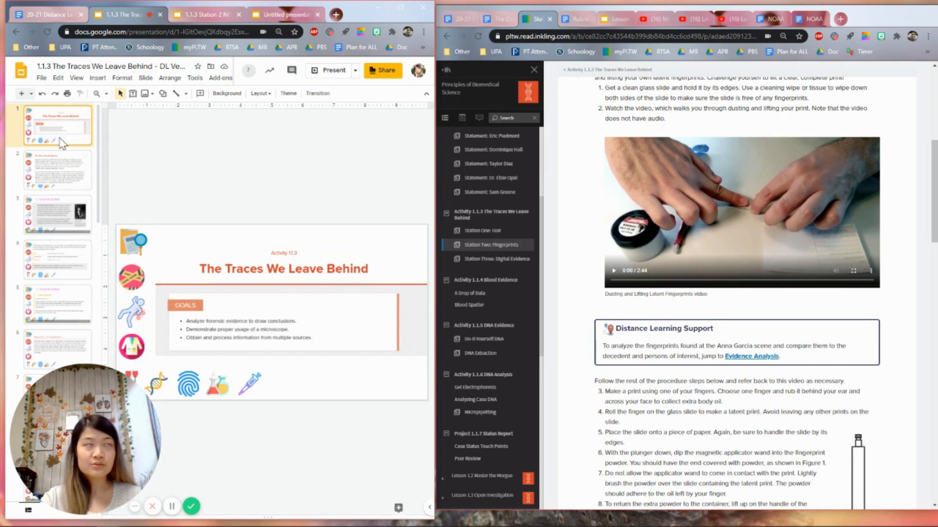
{"action": "mouse_move", "coordinate": [93, 172]}
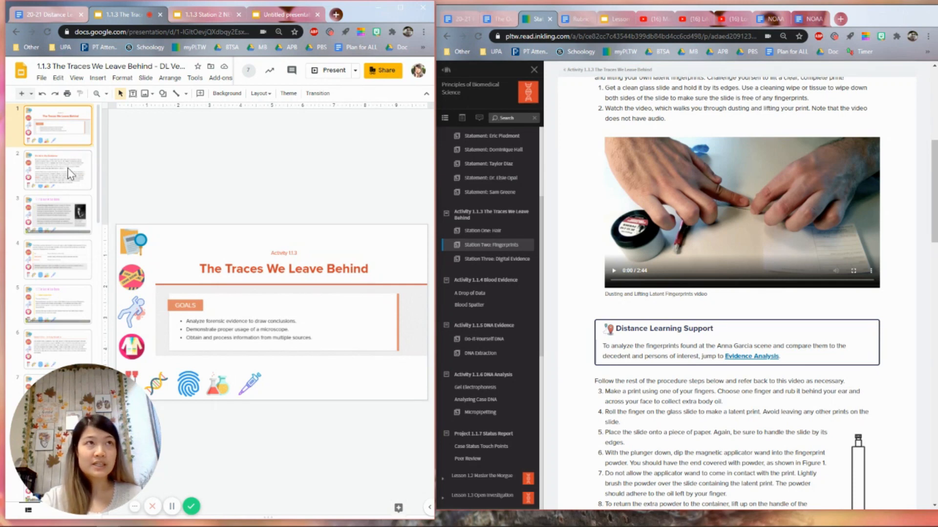
{"action": "left_click", "coordinate": [58, 215]}
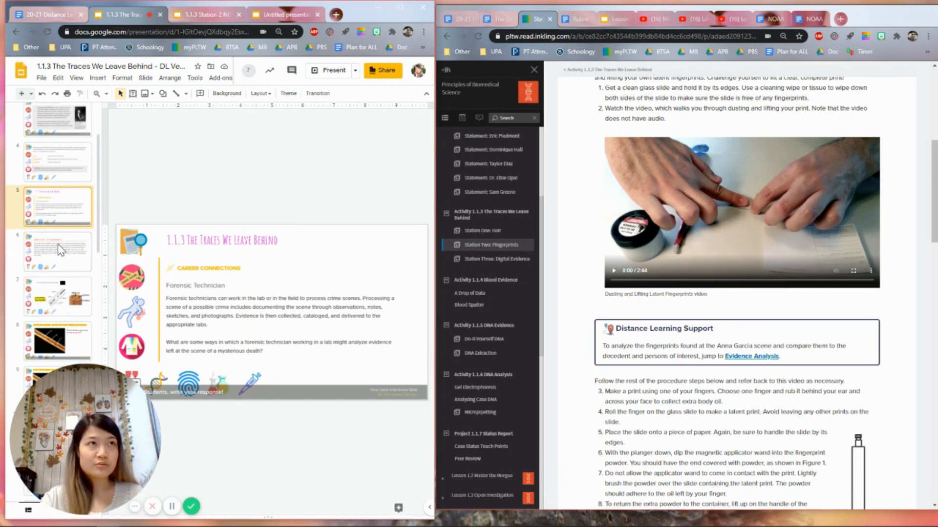
{"action": "left_click", "coordinate": [58, 252]}
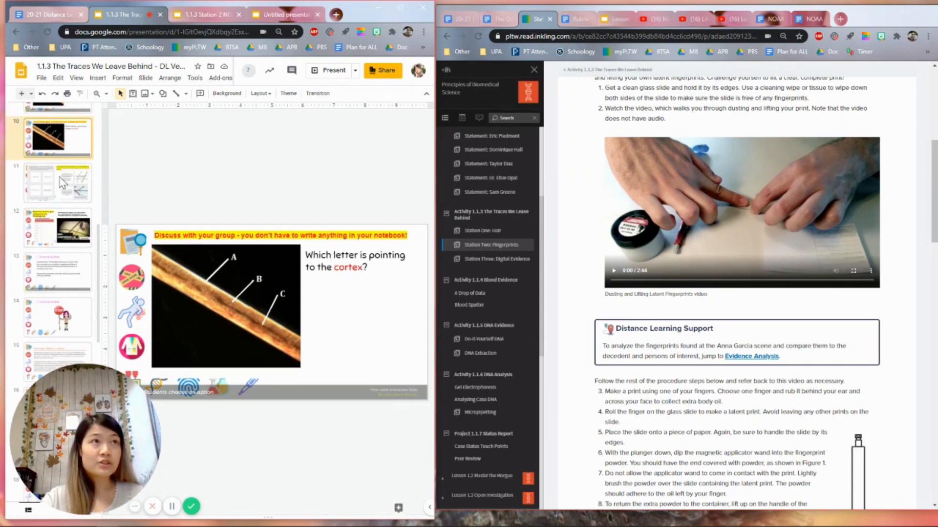
{"action": "left_click", "coordinate": [57, 227]}
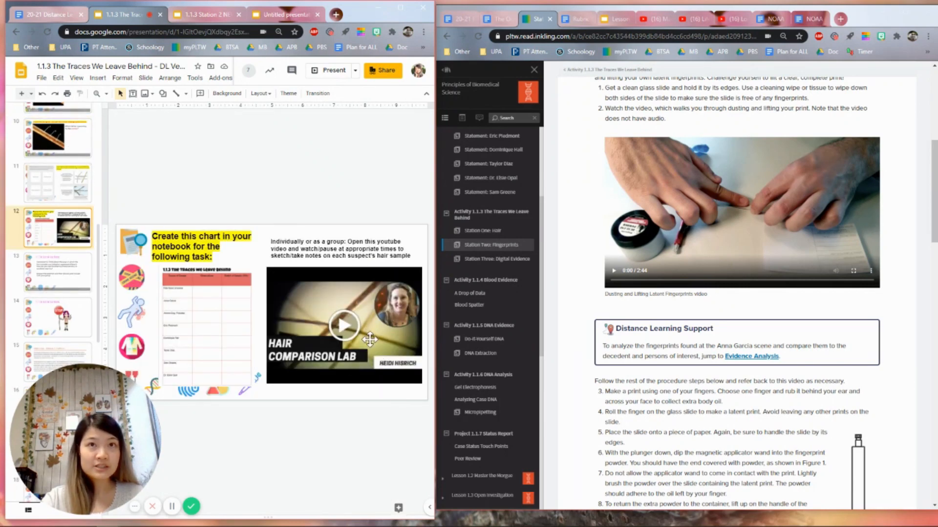
{"action": "mouse_move", "coordinate": [329, 357]}
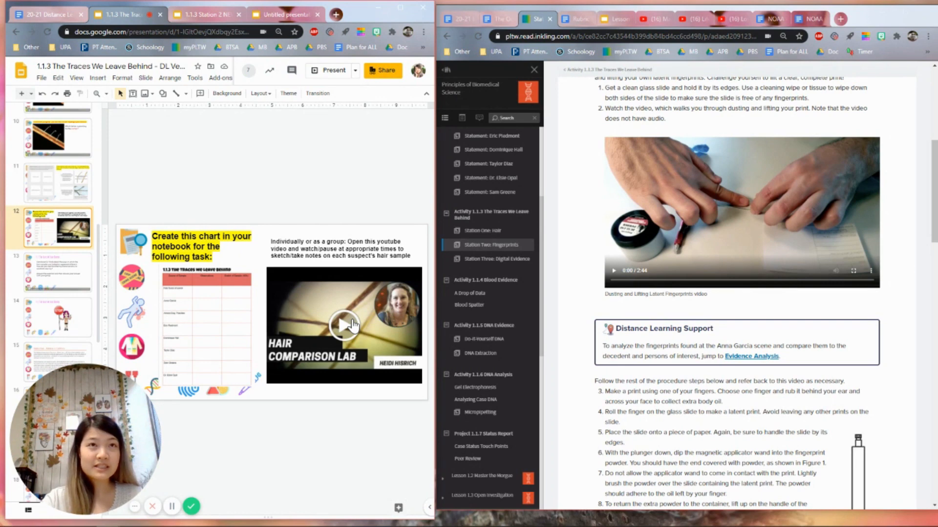
{"action": "left_click", "coordinate": [205, 328]}
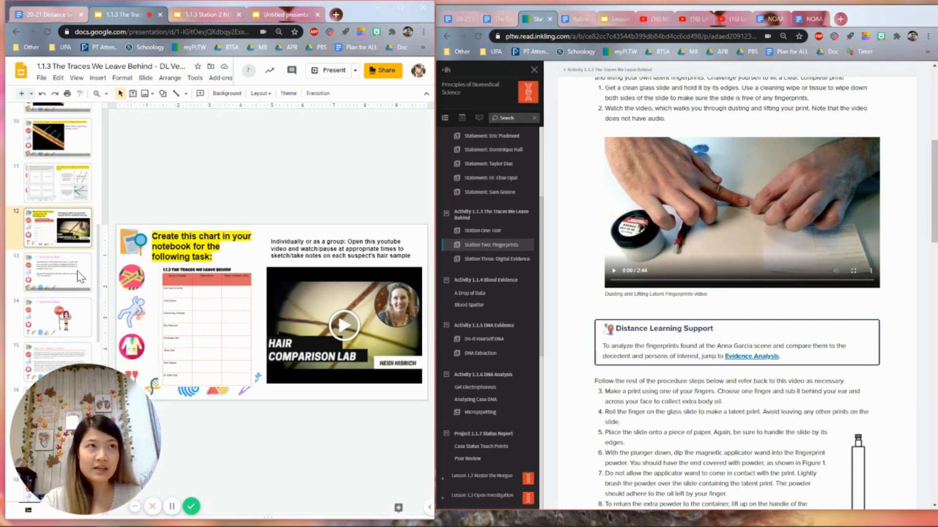
{"action": "left_click", "coordinate": [58, 272]}
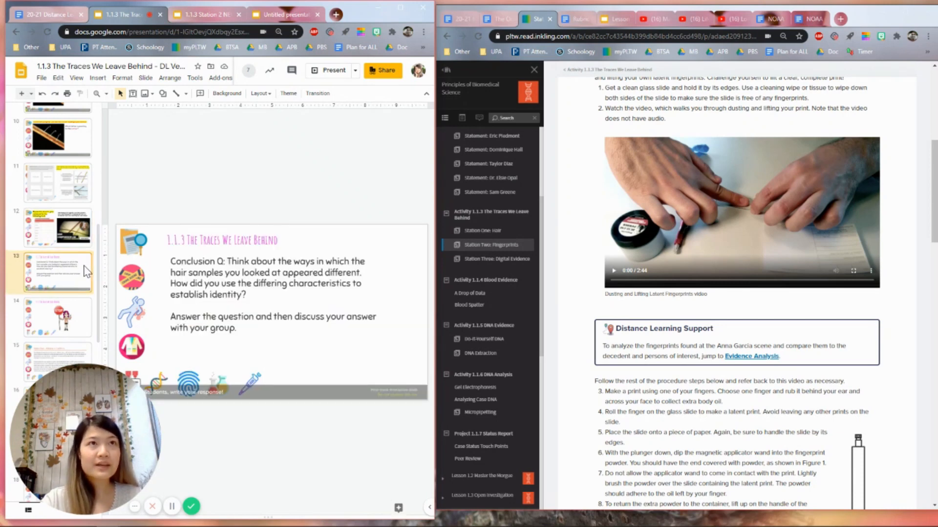
{"action": "left_click", "coordinate": [58, 318]}
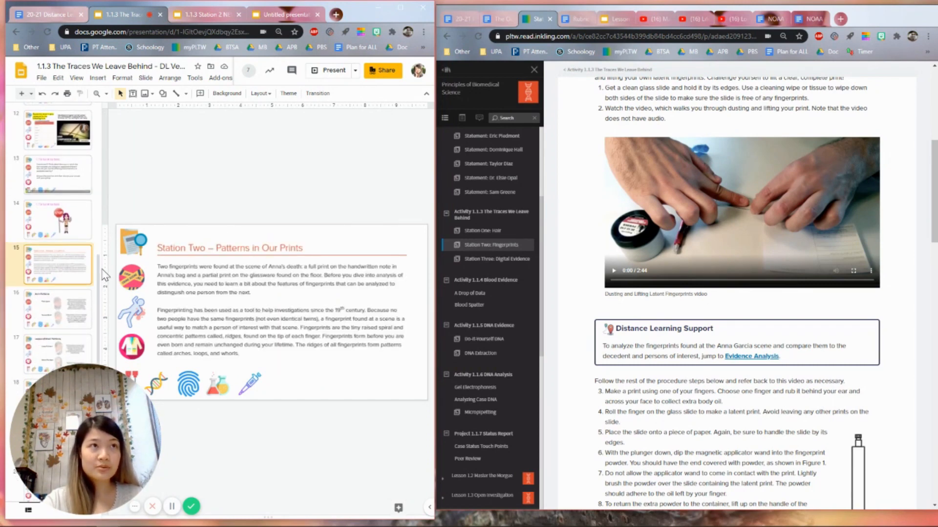
Fix the 'dl' search and open DLPBS (NEW) Unit 1 - Medical Investigation
{"action": "scroll", "scroll_direction": "down", "scroll_amount": 3}
{"action": "type", "text": "dlr"}
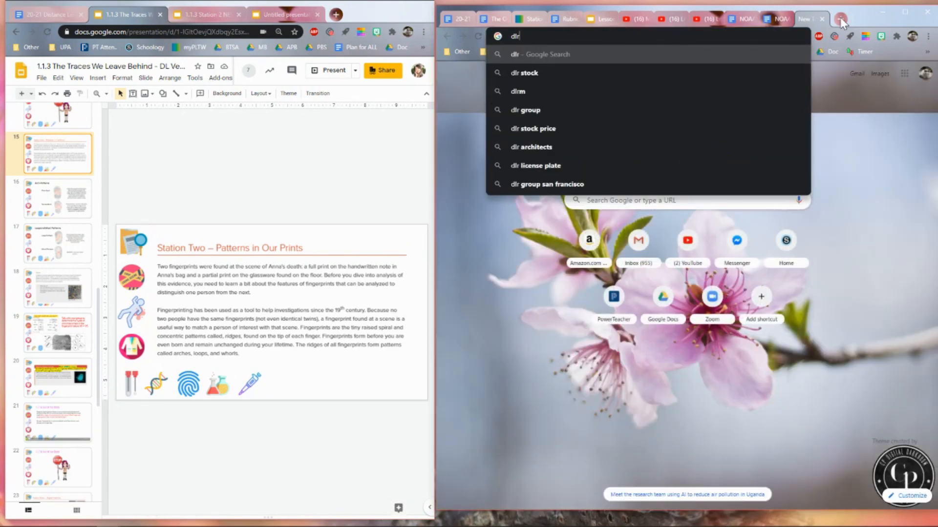
{"action": "key", "text": "Backspace"}
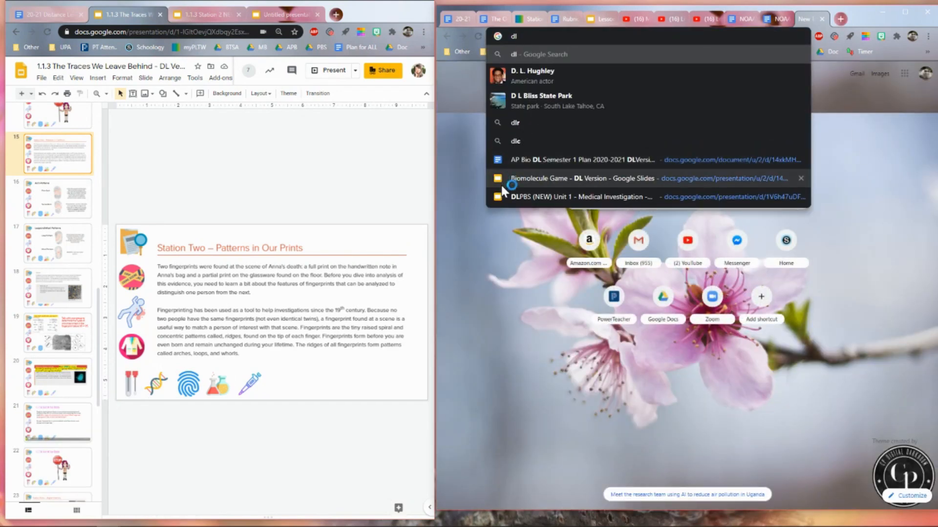
{"action": "left_click", "coordinate": [580, 197]}
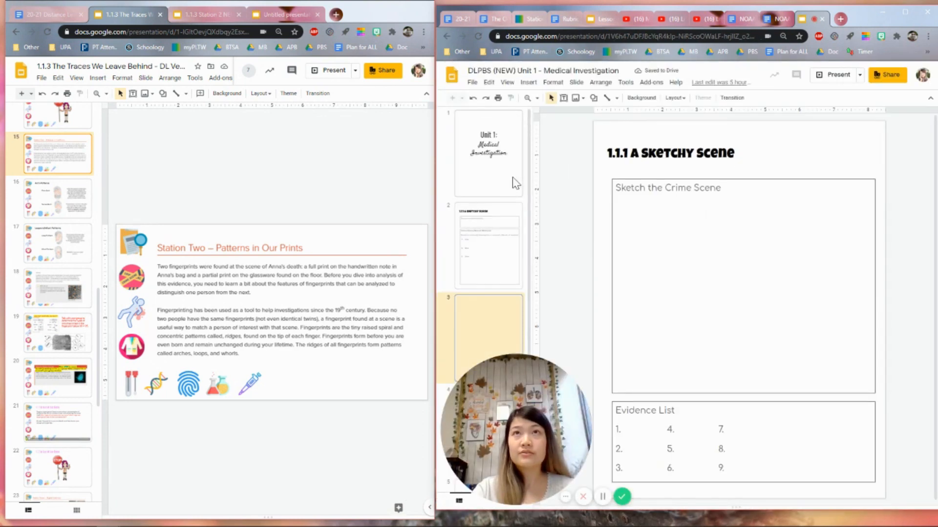
View notebook slides Evidence Log Chart, Station 2 notes, and Results From the Scene, plus lesson slide 20
{"action": "left_click", "coordinate": [487, 151]}
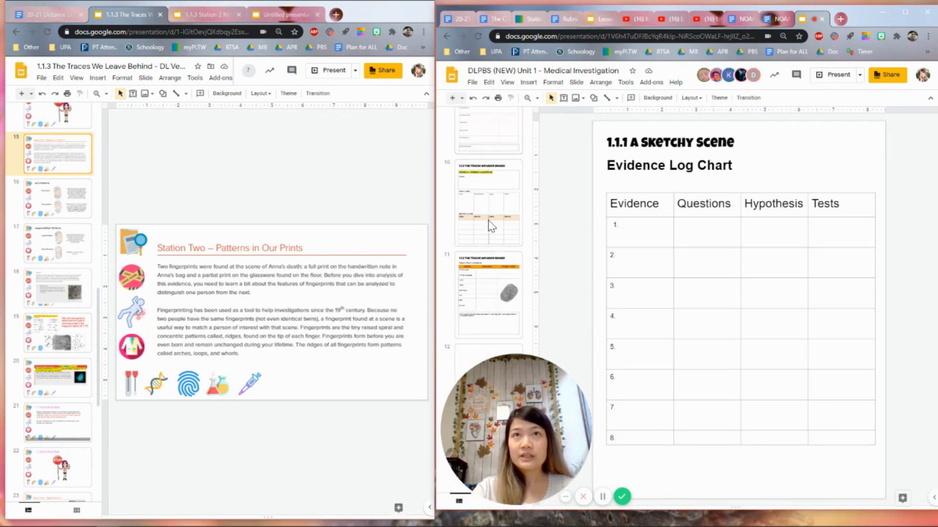
{"action": "left_click", "coordinate": [488, 330]}
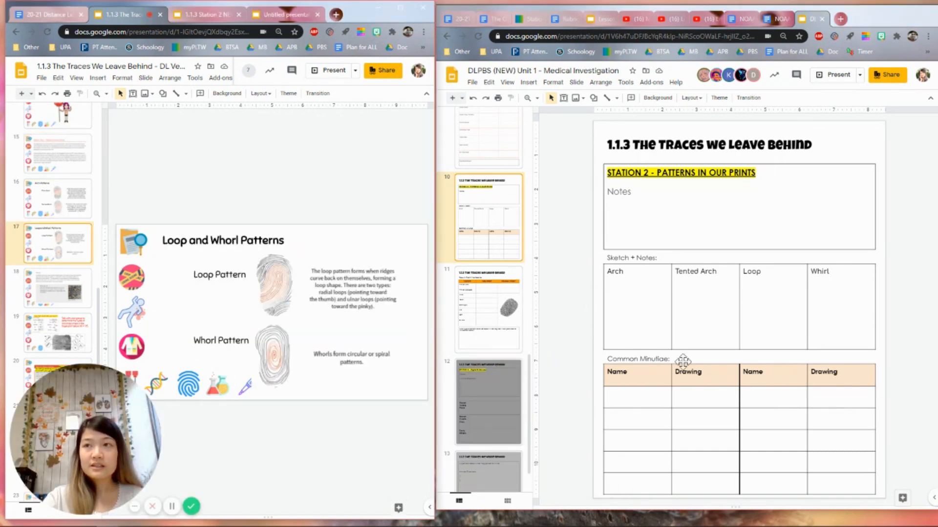
{"action": "left_click", "coordinate": [58, 333]}
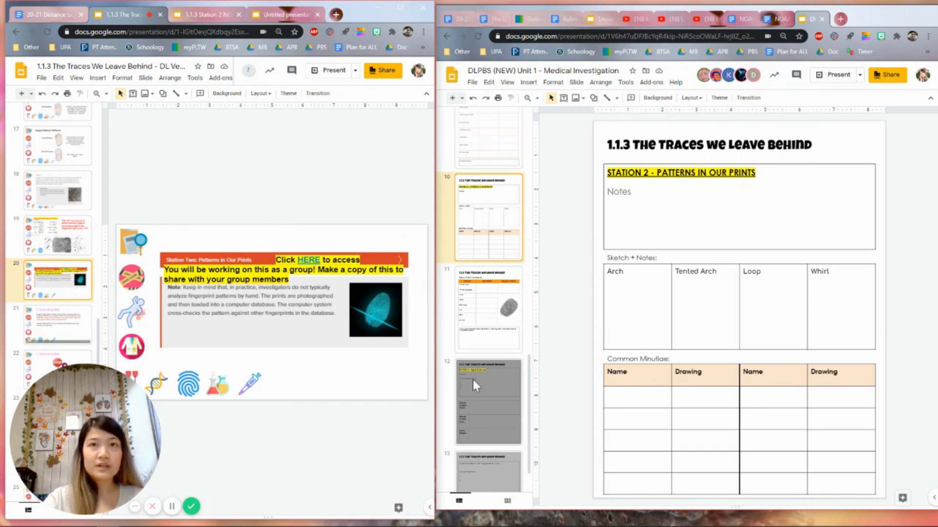
{"action": "left_click", "coordinate": [489, 308]}
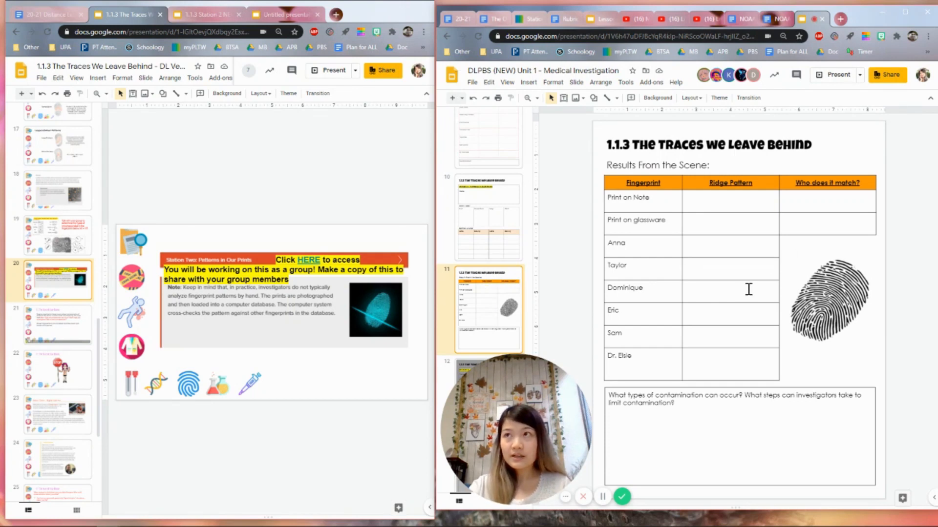
{"action": "mouse_move", "coordinate": [668, 250]}
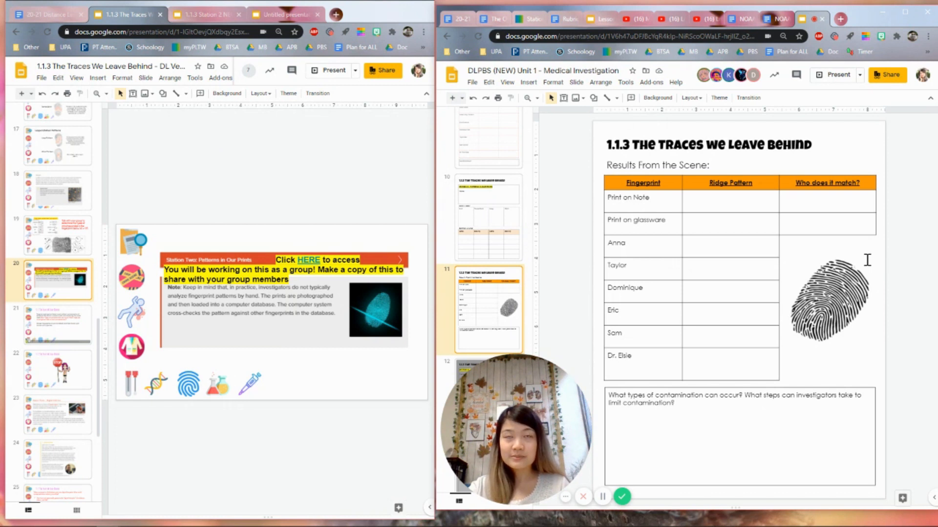
{"action": "mouse_move", "coordinate": [306, 224]}
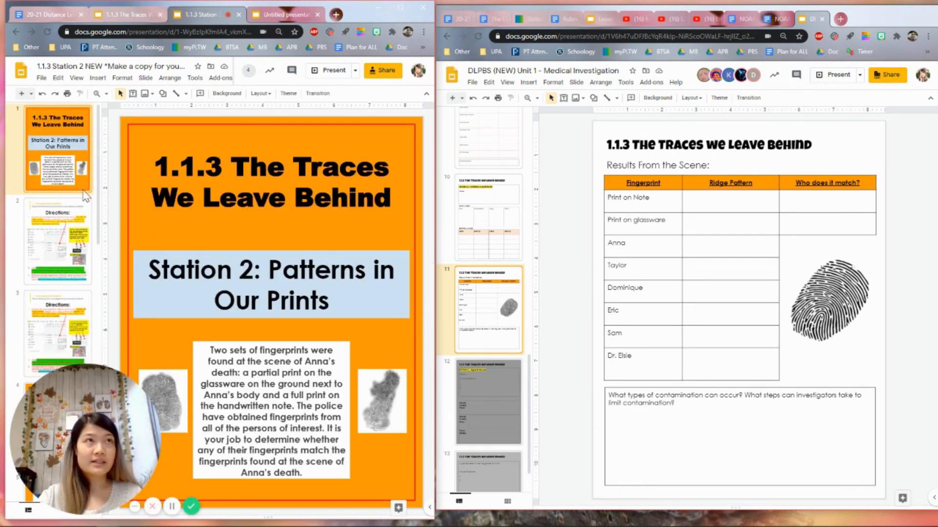
{"action": "mouse_move", "coordinate": [102, 161]}
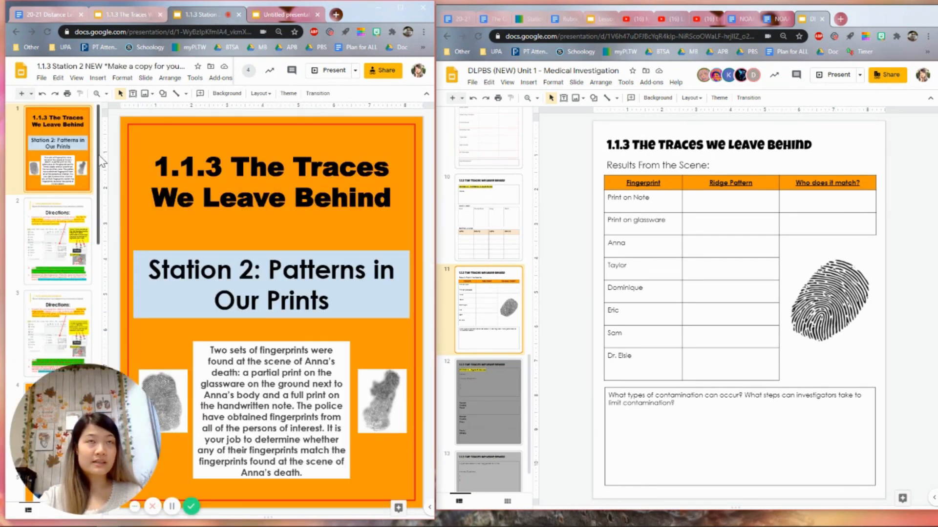
Scroll through the 1.1.3 Station 2 NEW title slide before the Untitled presentation appears
{"action": "scroll", "scroll_direction": "down", "scroll_amount": 3}
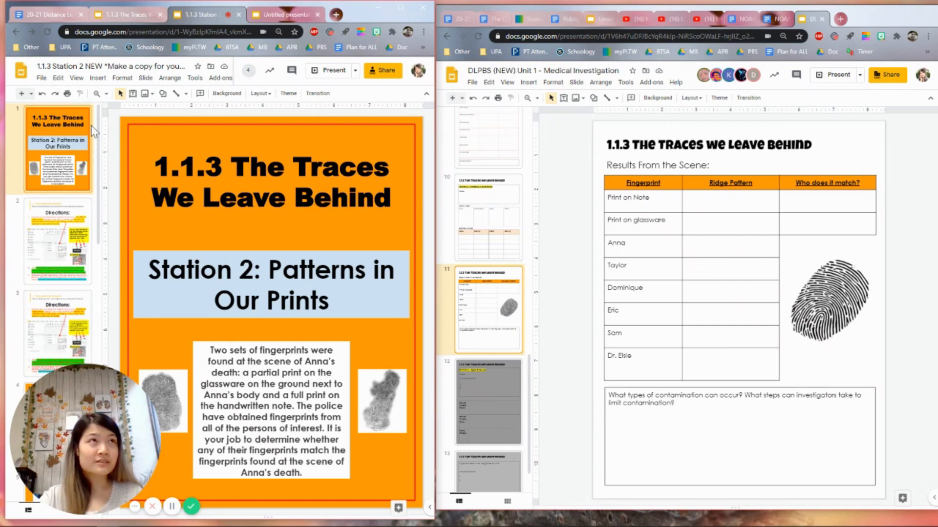
{"action": "scroll", "scroll_direction": "down", "scroll_amount": 3}
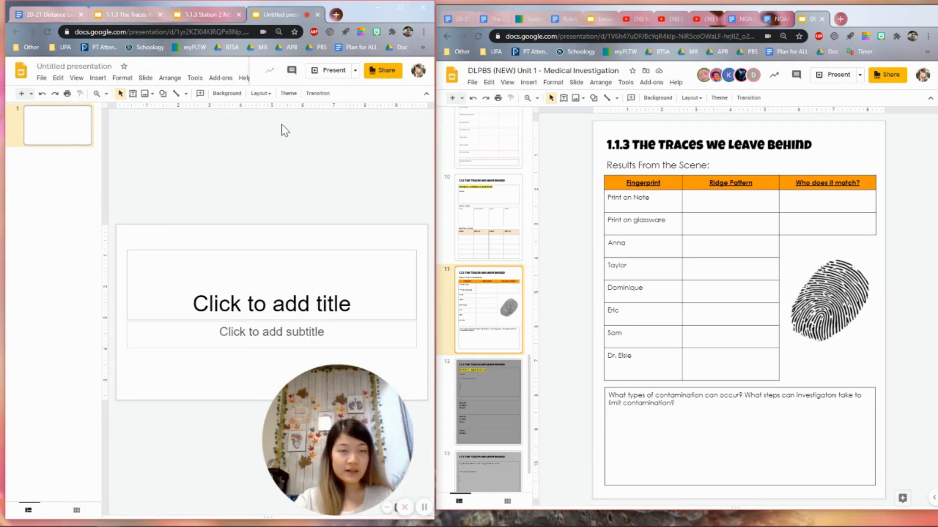
{"action": "left_click", "coordinate": [41, 78]}
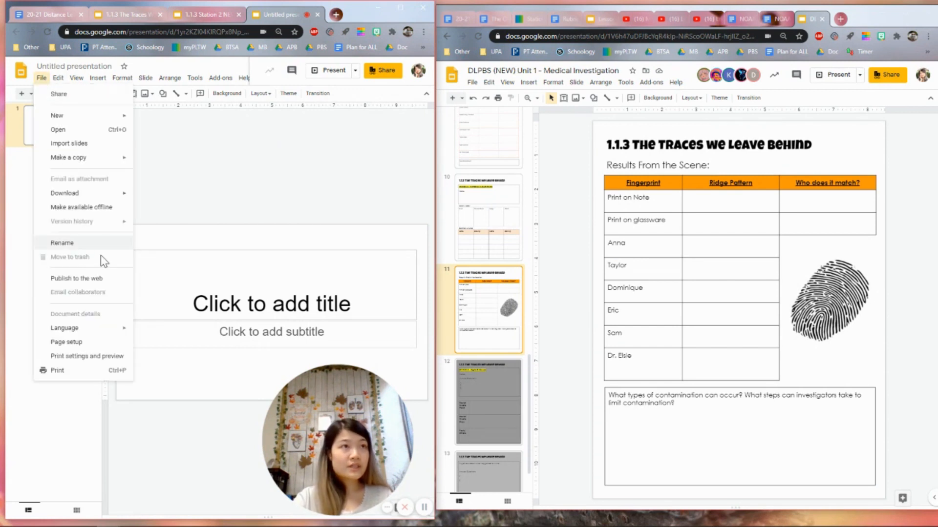
{"action": "left_click", "coordinate": [67, 342]}
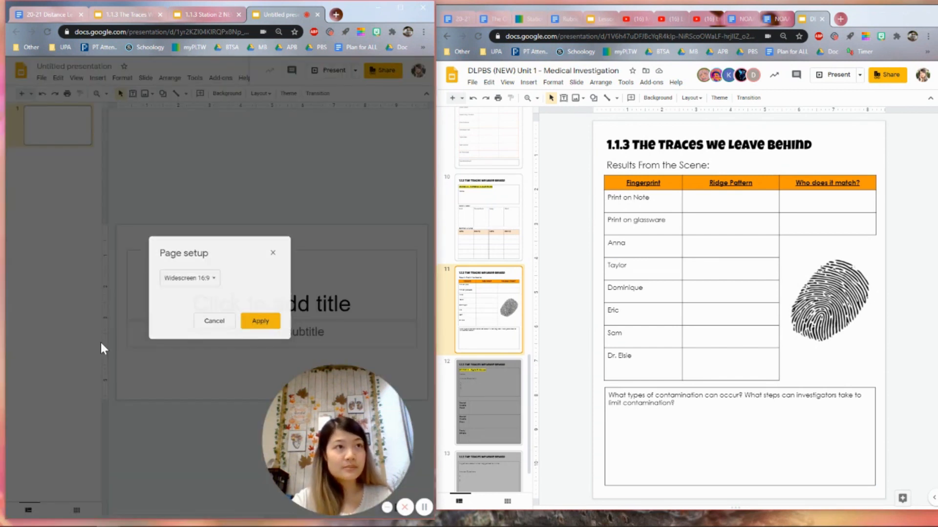
{"action": "left_click", "coordinate": [190, 278]}
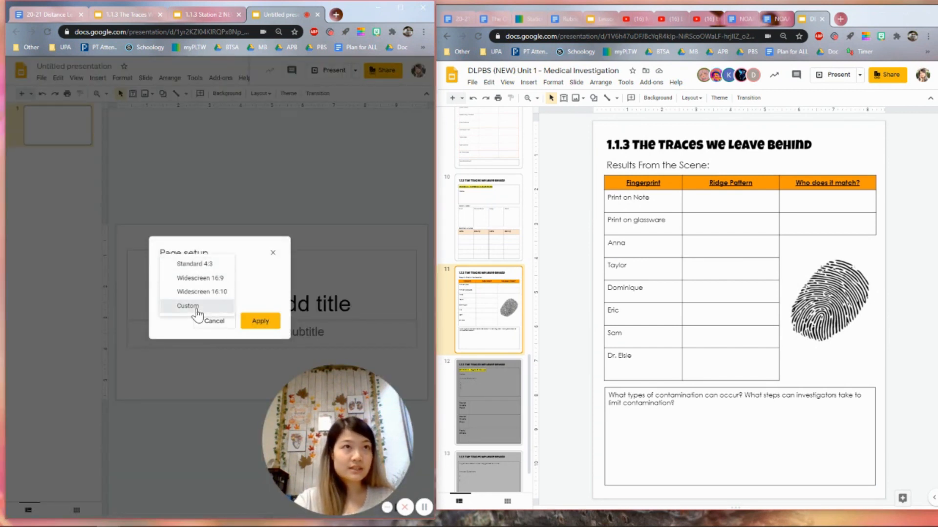
{"action": "left_click", "coordinate": [188, 306]}
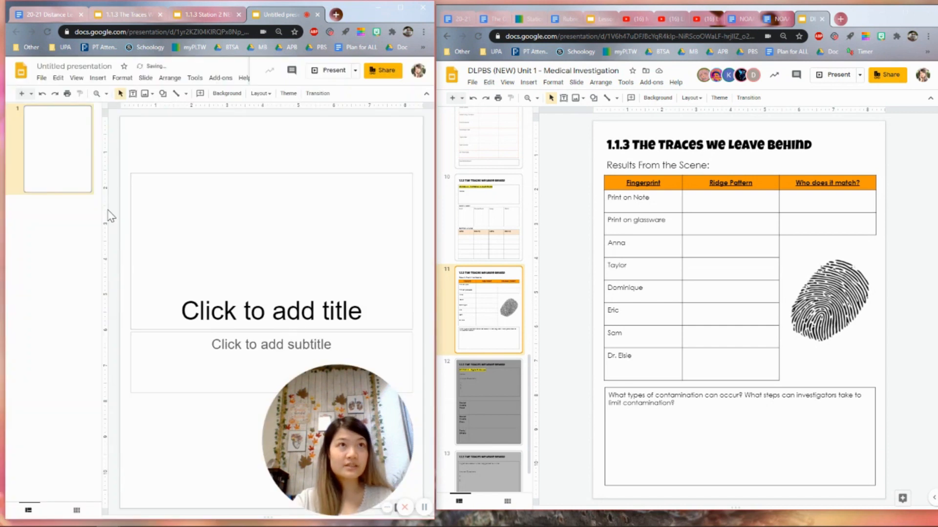
{"action": "left_click", "coordinate": [271, 311]}
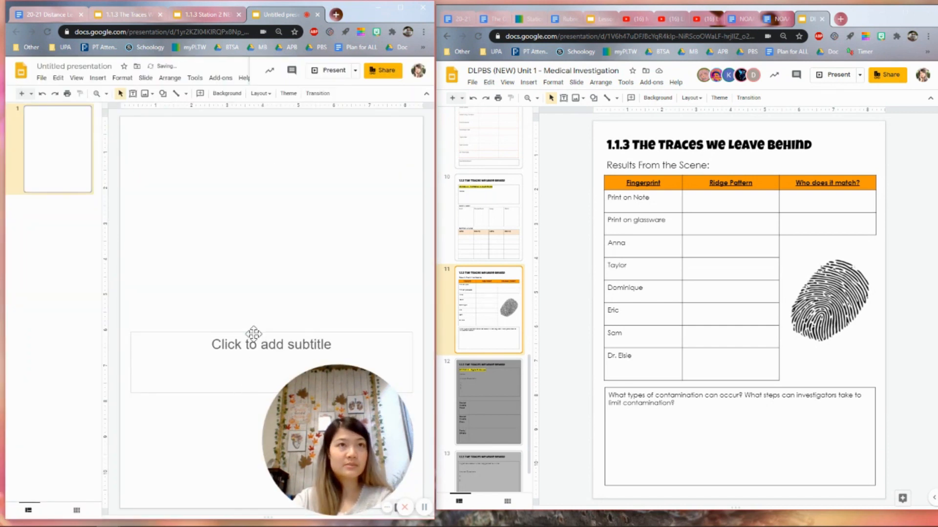
{"action": "left_click", "coordinate": [270, 344]}
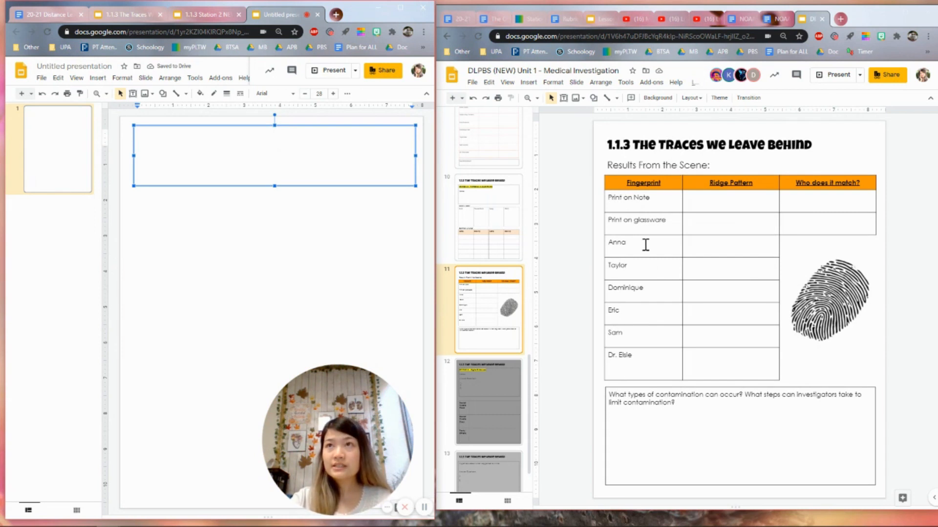
{"action": "mouse_move", "coordinate": [636, 209]}
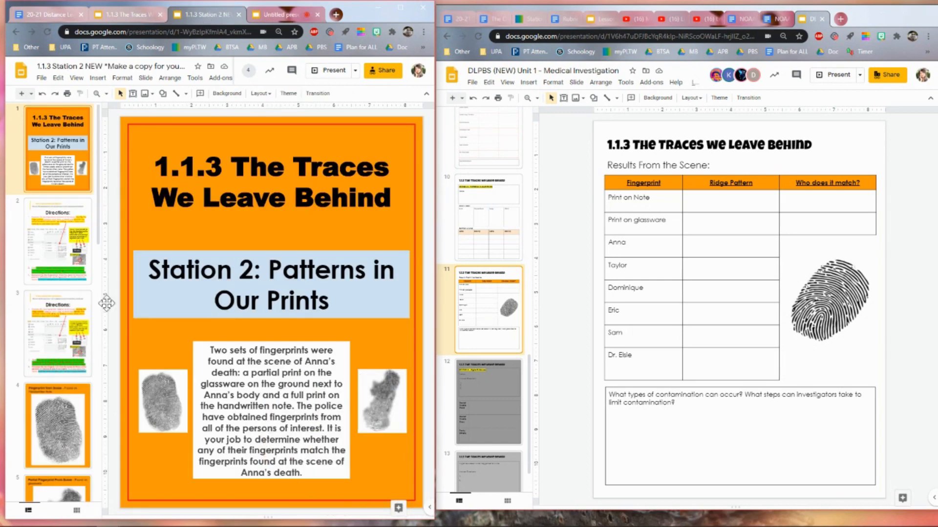
Read Inkling's Station Two fingerprint steps, highlight the five-minutiae note, and scroll to the note print
{"action": "left_click", "coordinate": [132, 15]}
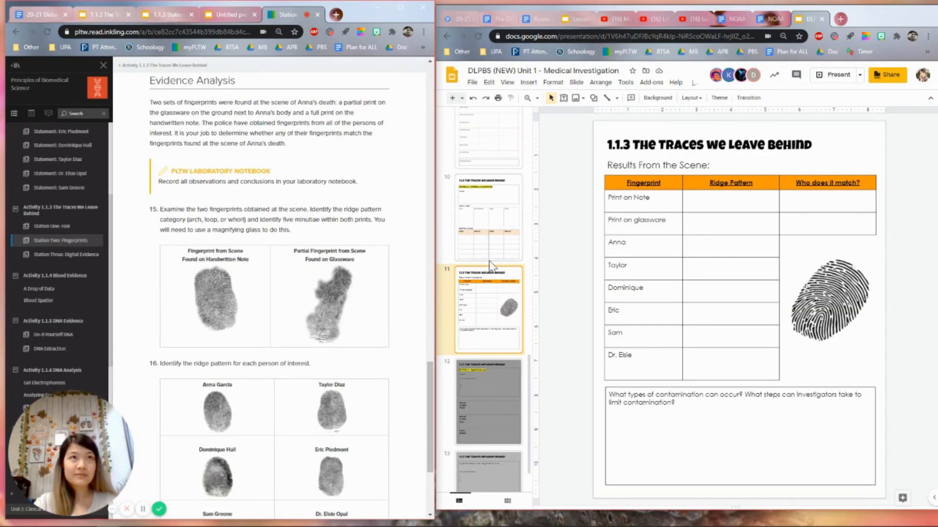
{"action": "mouse_move", "coordinate": [402, 291]}
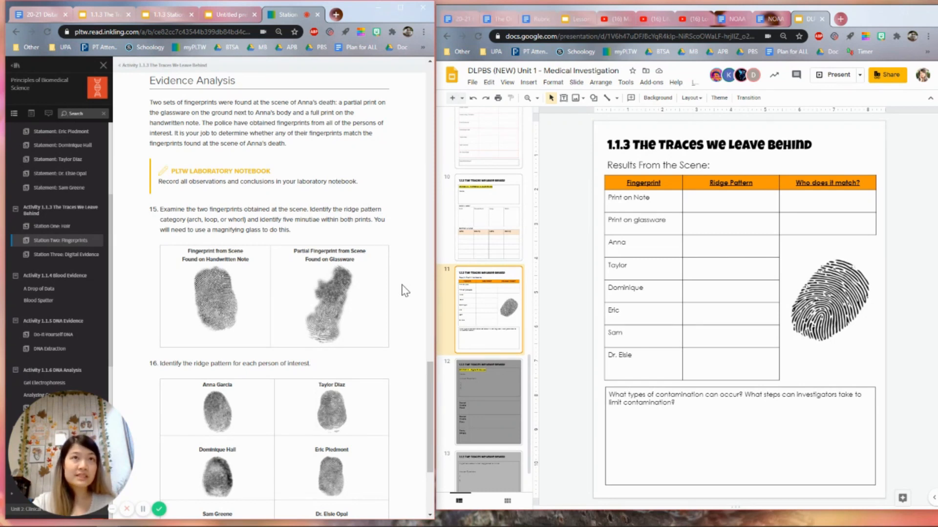
{"action": "mouse_move", "coordinate": [320, 267]}
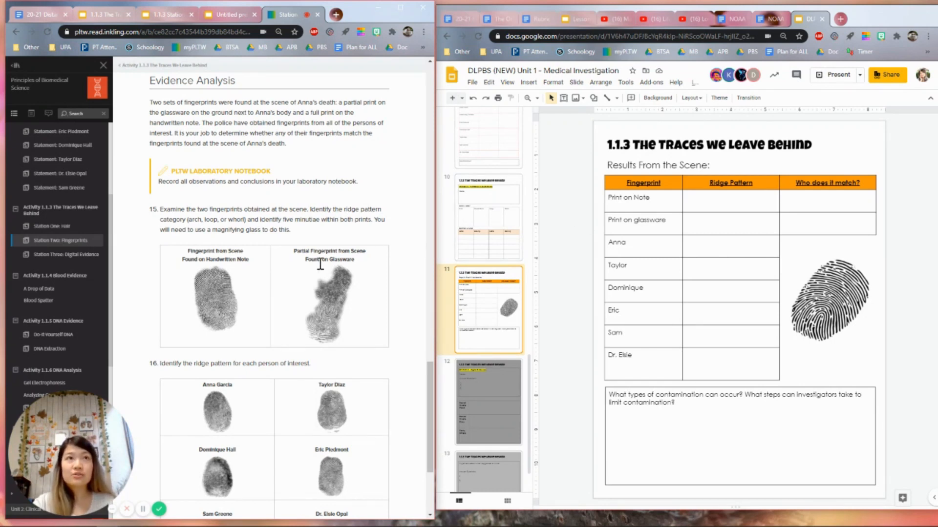
{"action": "mouse_move", "coordinate": [255, 310]}
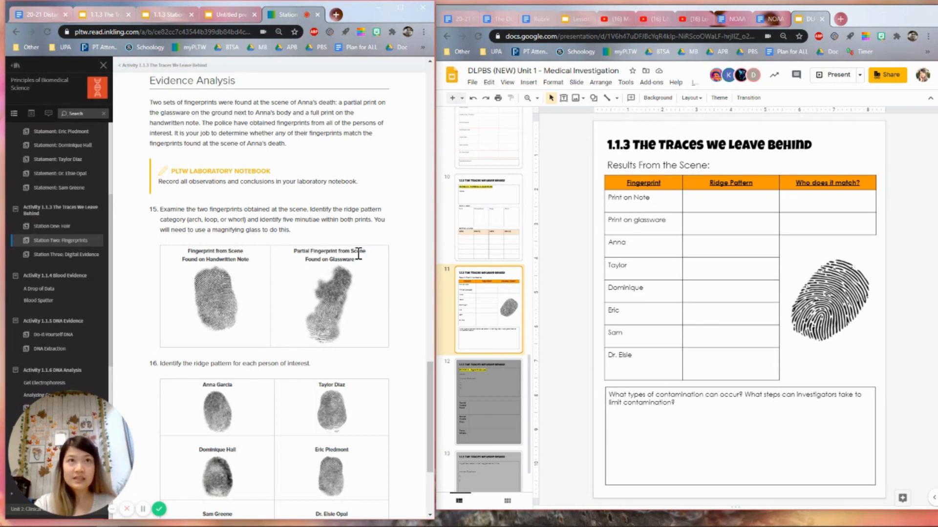
{"action": "mouse_move", "coordinate": [335, 358]}
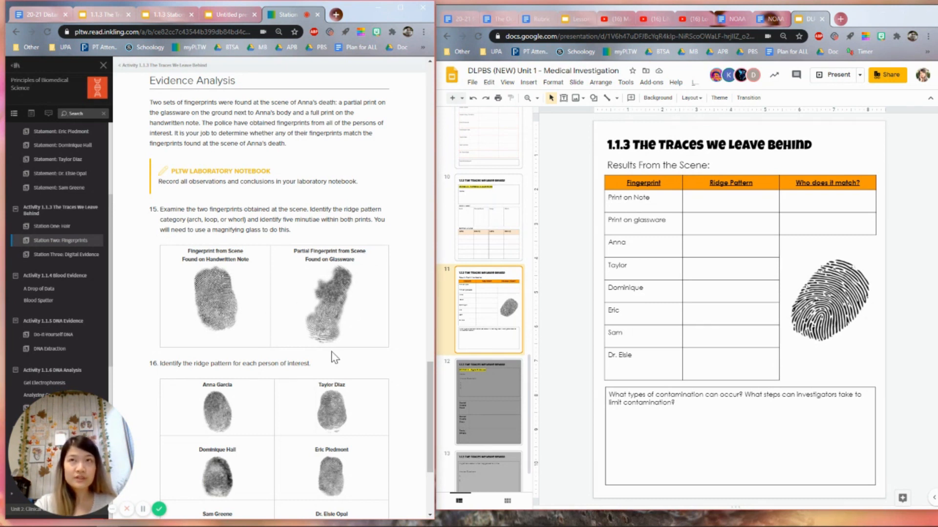
{"action": "mouse_move", "coordinate": [383, 287]}
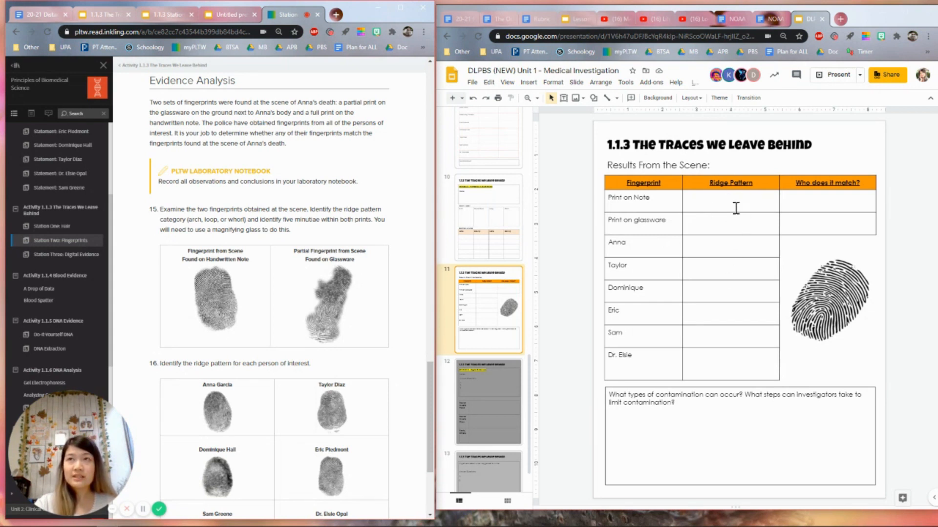
{"action": "mouse_move", "coordinate": [269, 333]}
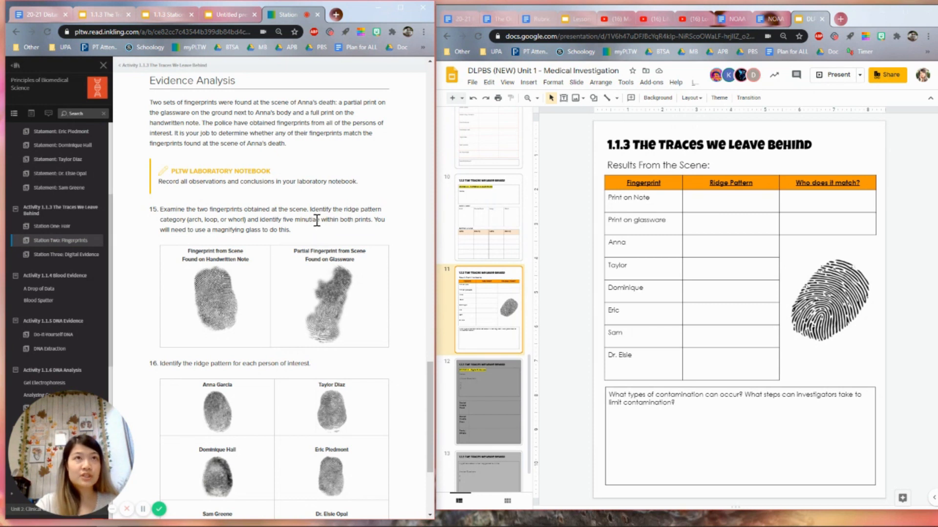
{"action": "left_click_drag", "start_coordinate": [283, 219], "coordinate": [364, 219]}
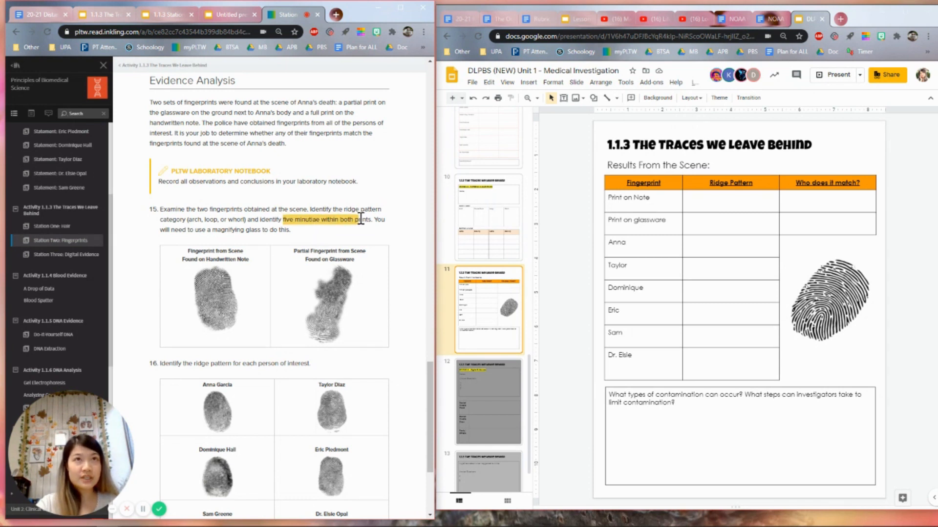
{"action": "left_click", "coordinate": [347, 220]}
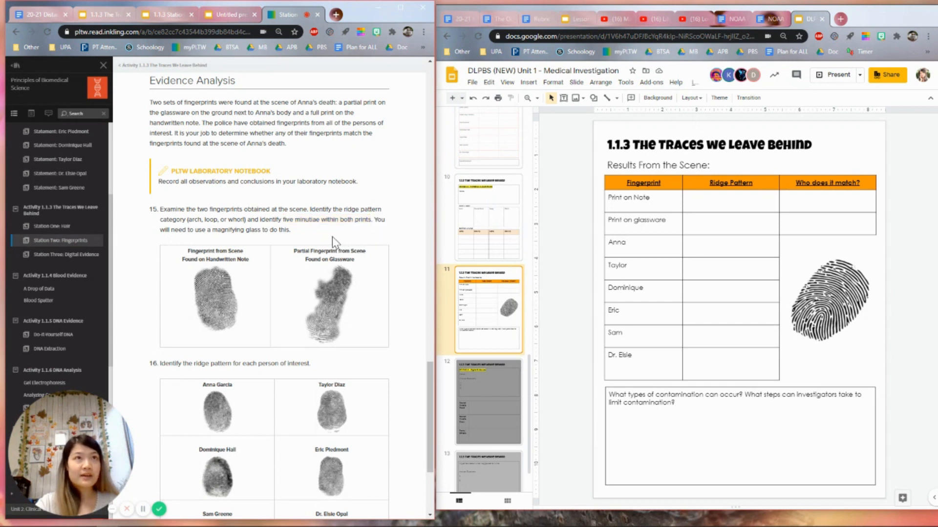
{"action": "mouse_move", "coordinate": [568, 176]}
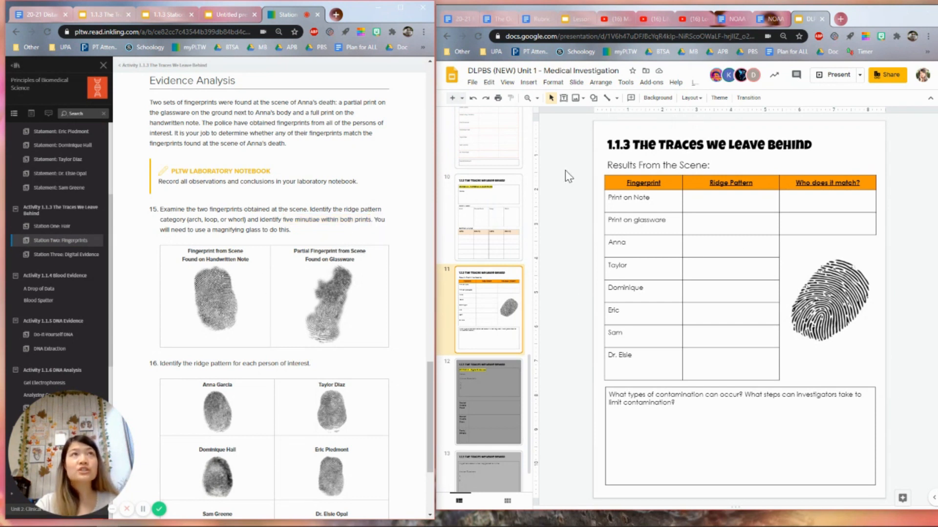
{"action": "mouse_move", "coordinate": [407, 231]}
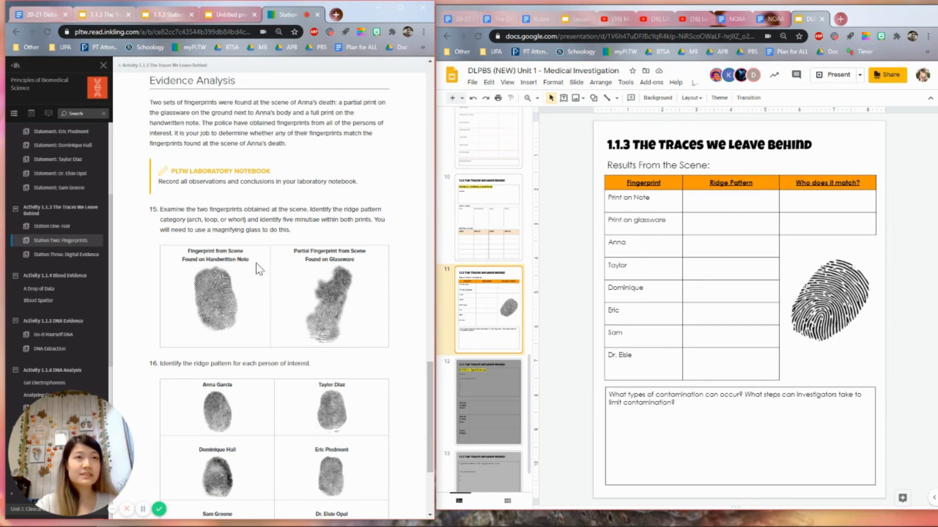
{"action": "scroll", "scroll_direction": "down", "scroll_amount": 3}
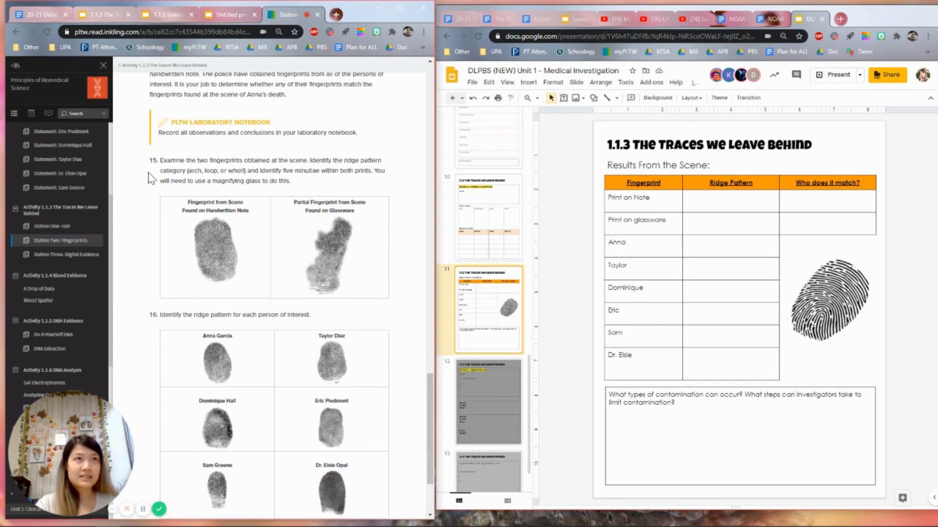
{"action": "scroll", "scroll_direction": "down", "scroll_amount": 3}
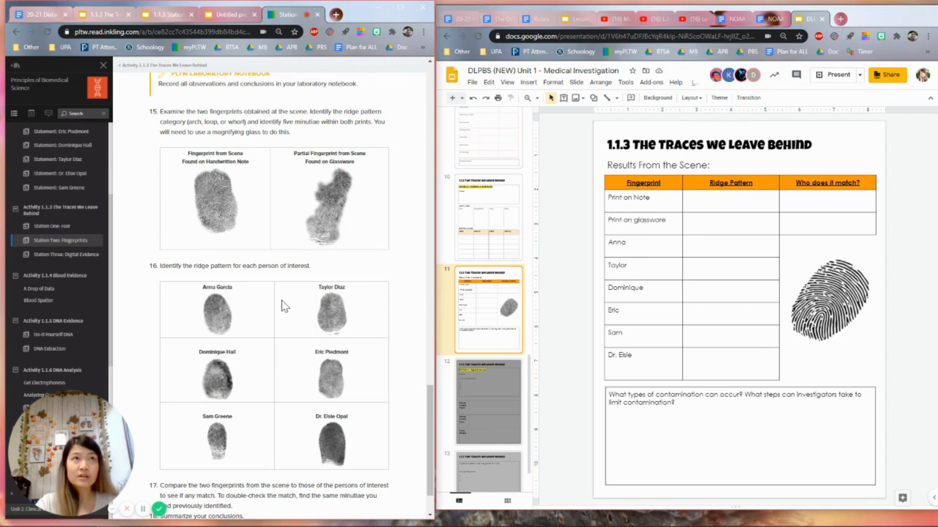
{"action": "mouse_move", "coordinate": [226, 209]}
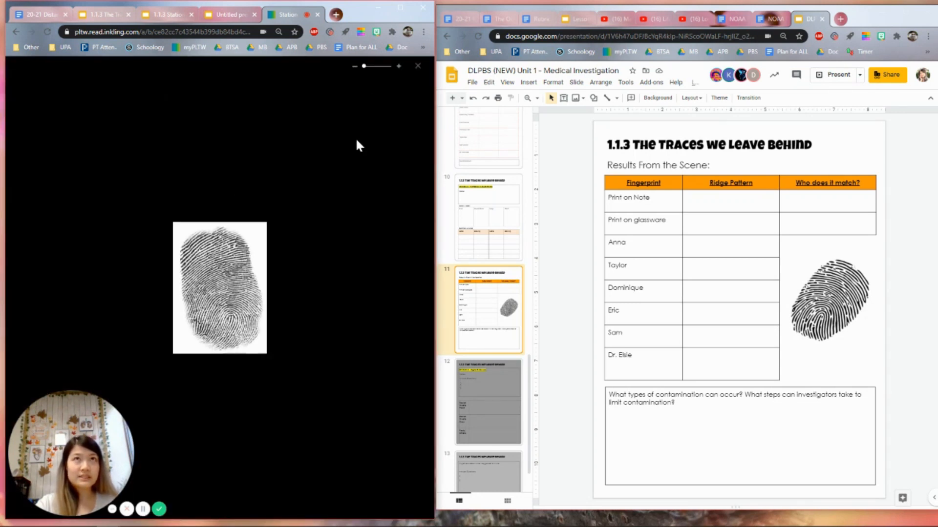
Zoom and copy the note fingerprint, paste it onto the untitled slide, and enlarge it
{"action": "left_click_drag", "start_coordinate": [363, 66], "coordinate": [393, 66]}
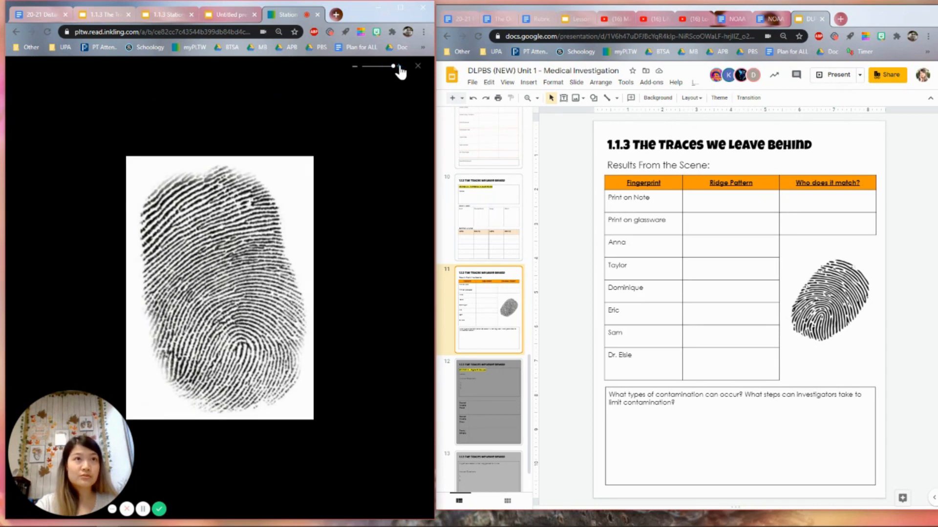
{"action": "right_click", "coordinate": [219, 281]}
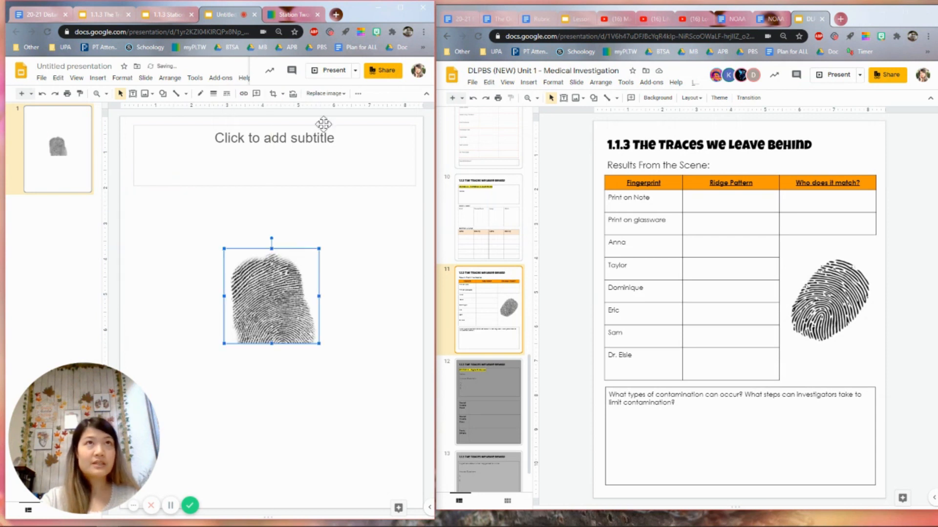
{"action": "right_click", "coordinate": [229, 333]}
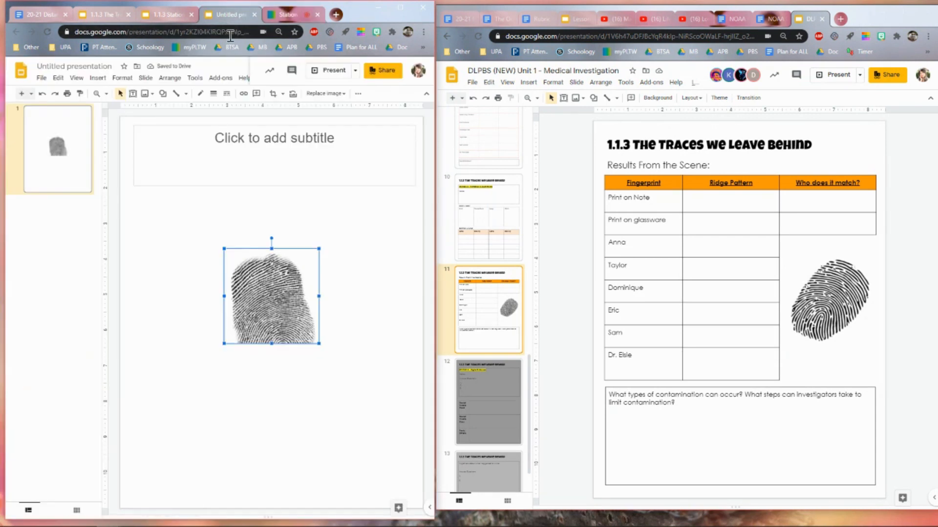
{"action": "left_click_drag", "start_coordinate": [271, 295], "coordinate": [174, 368]}
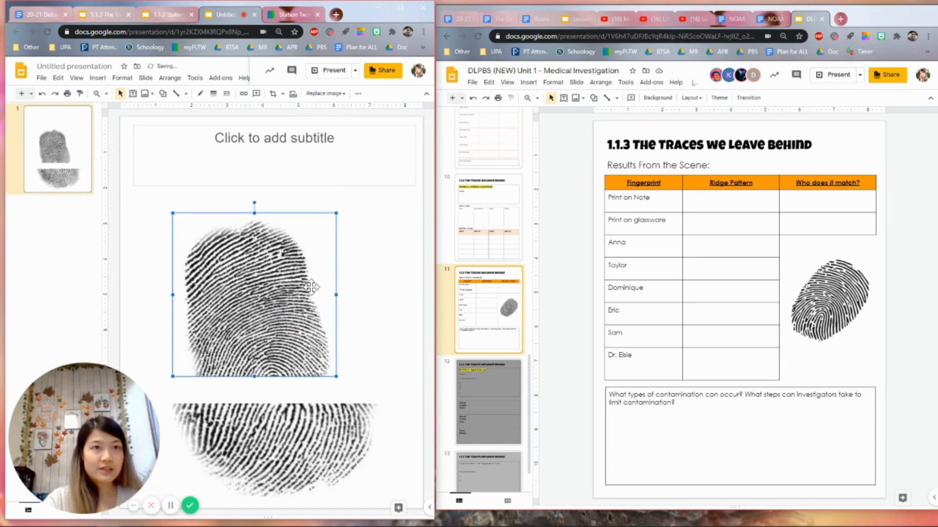
{"action": "mouse_move", "coordinate": [334, 214]}
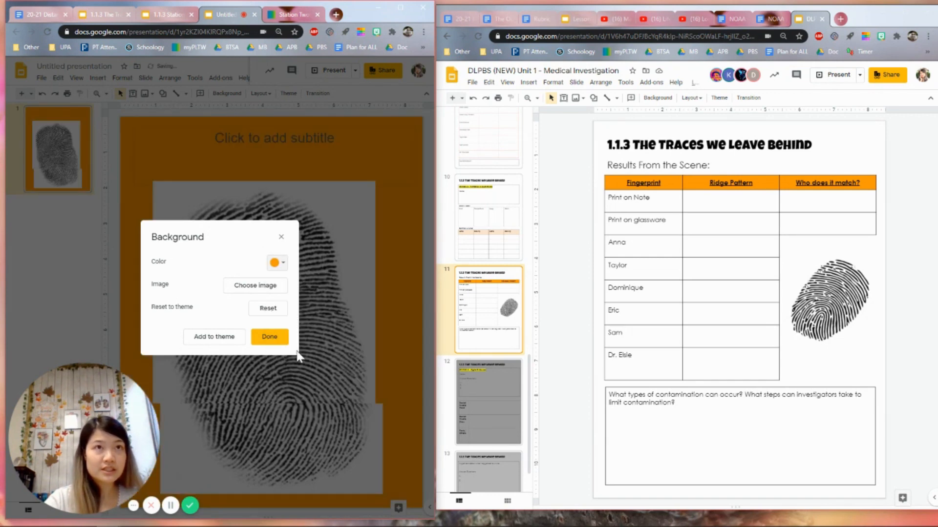
Confirm the orange slide background with Done
{"action": "left_click", "coordinate": [269, 337]}
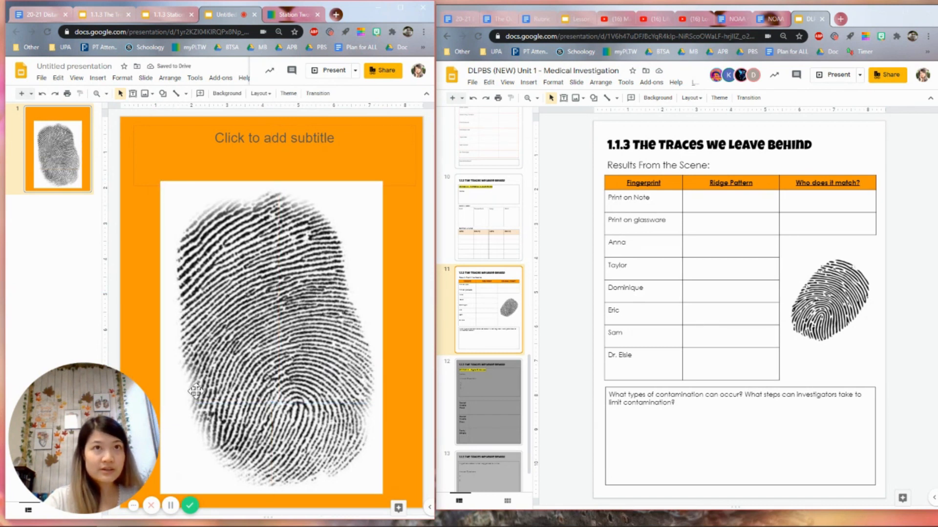
Type 'Fingerprint from the scene - found on handwritten note' as a bold caption above the print
{"action": "left_click", "coordinate": [274, 146]}
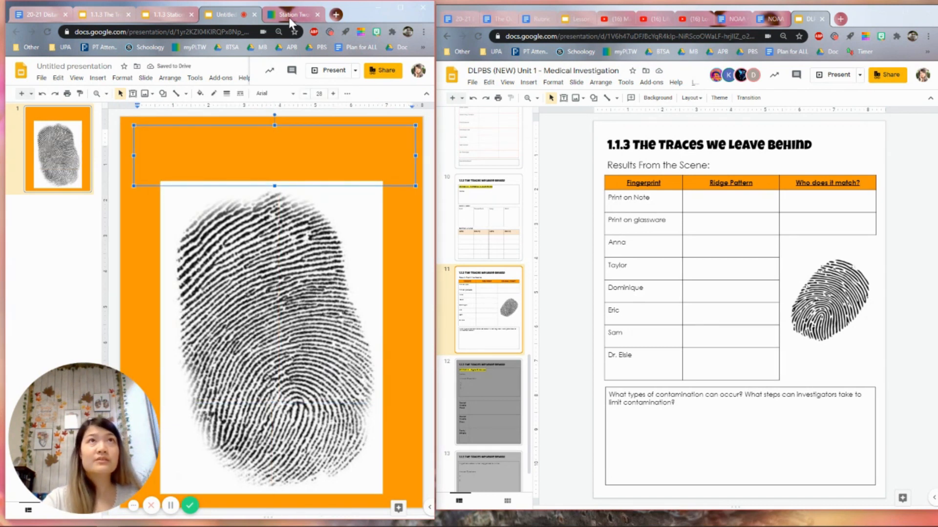
{"action": "left_click", "coordinate": [289, 14]}
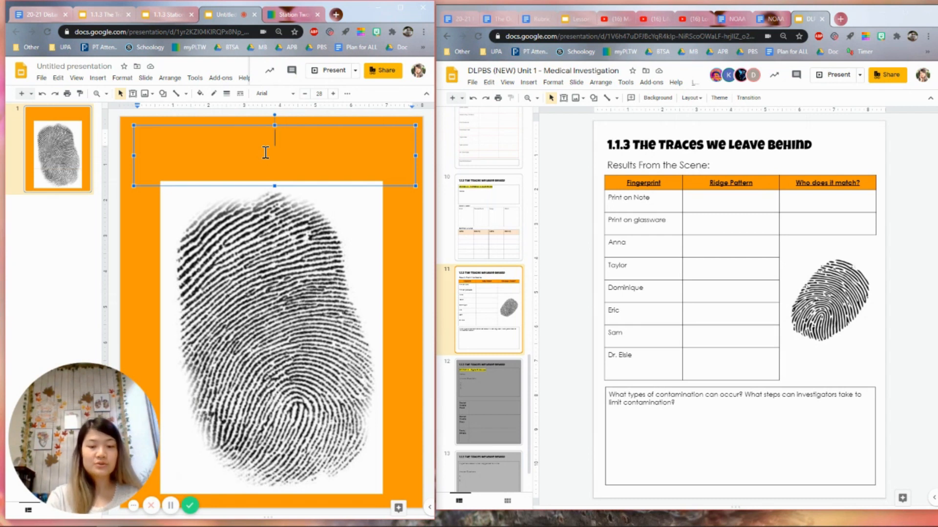
{"action": "type", "text": "Fingerprint from the scene - found"}
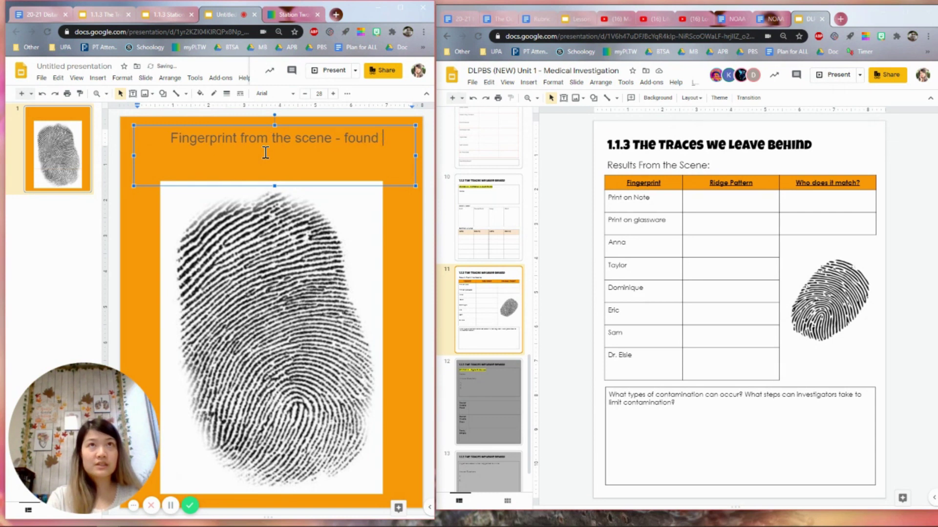
{"action": "type", "text": "on handwritten"}
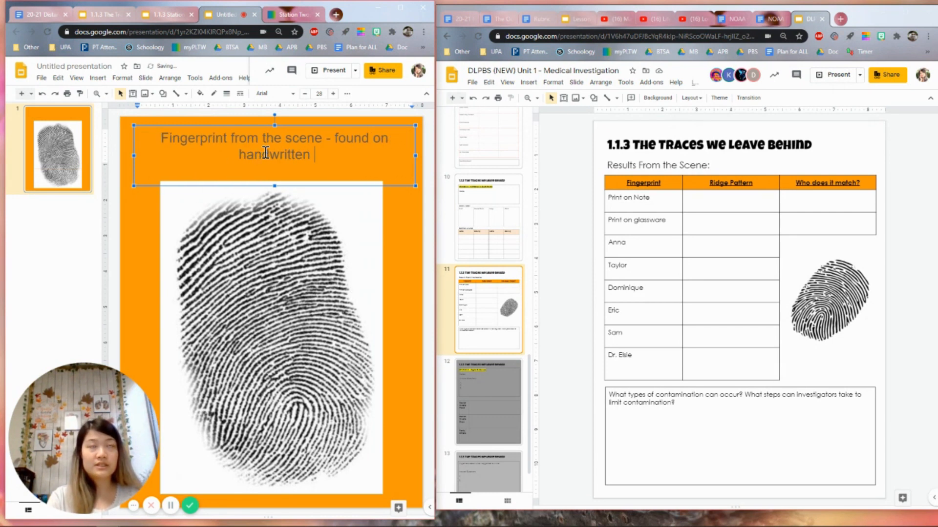
{"action": "type", "text": "note"}
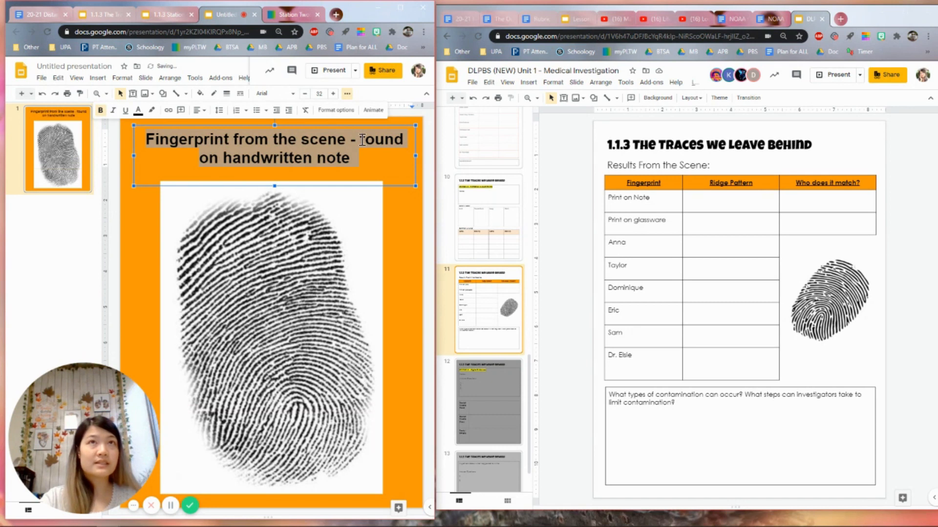
{"action": "left_click", "coordinate": [395, 230]}
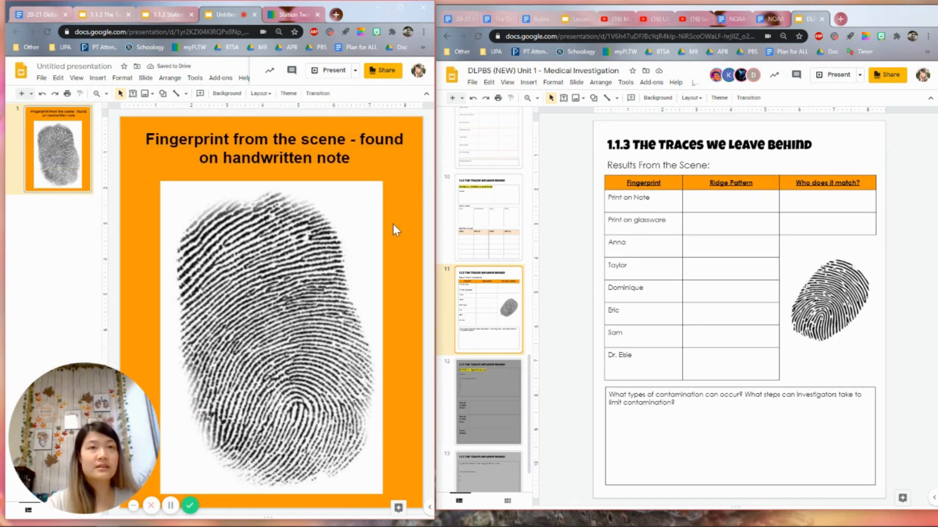
{"action": "mouse_move", "coordinate": [315, 282]}
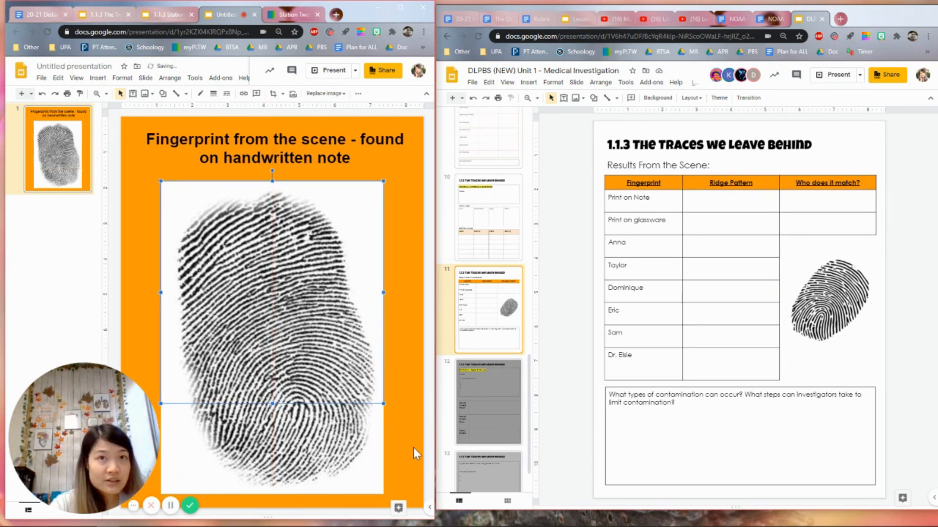
Select the fingerprint image on the captioned slide
{"action": "left_click", "coordinate": [318, 294]}
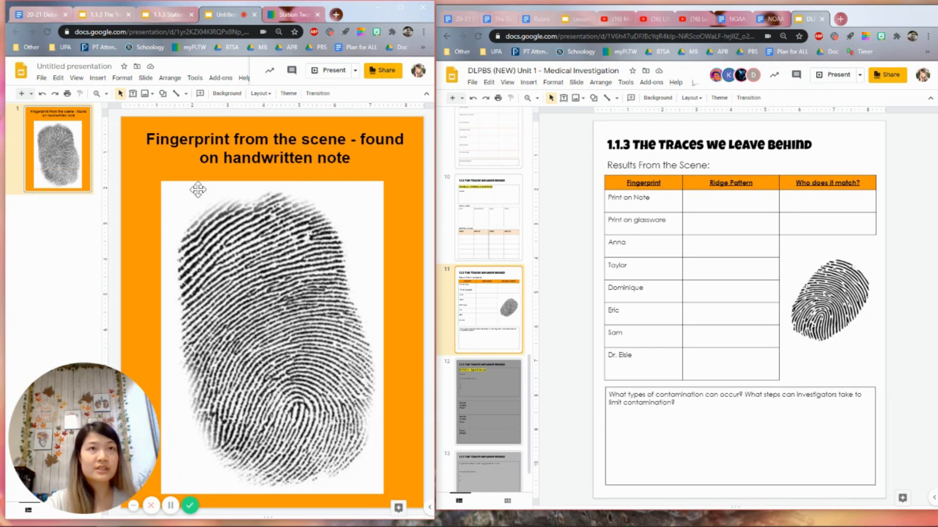
{"action": "mouse_move", "coordinate": [294, 327]}
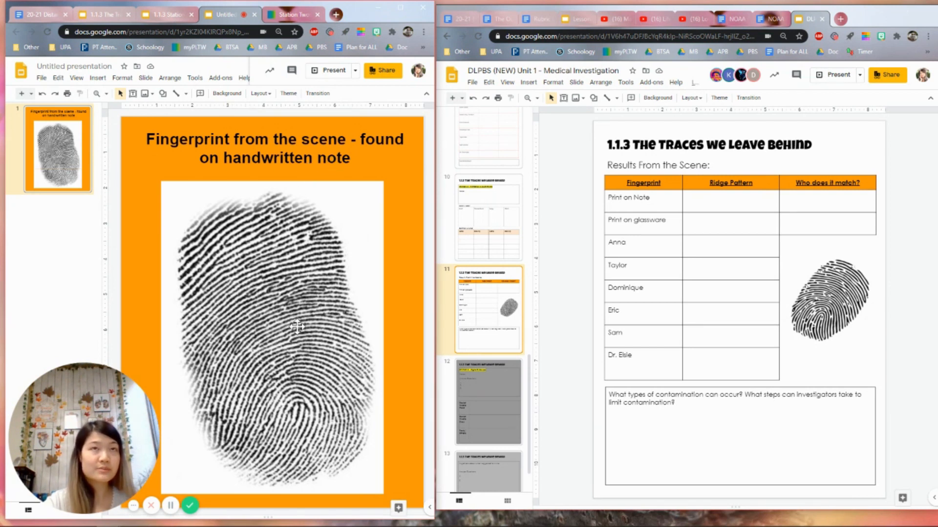
{"action": "mouse_move", "coordinate": [253, 240]}
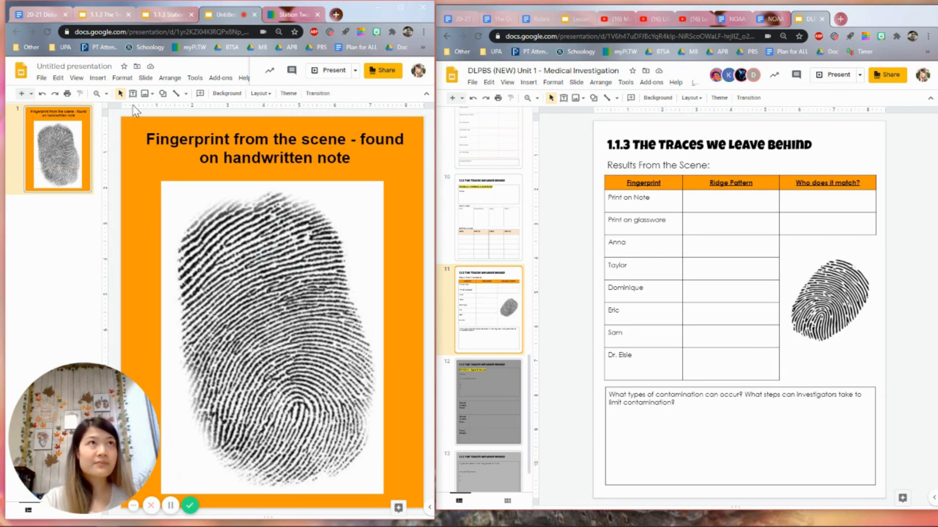
Download the current fingerprint slide as a JPEG image
{"action": "left_click", "coordinate": [45, 77]}
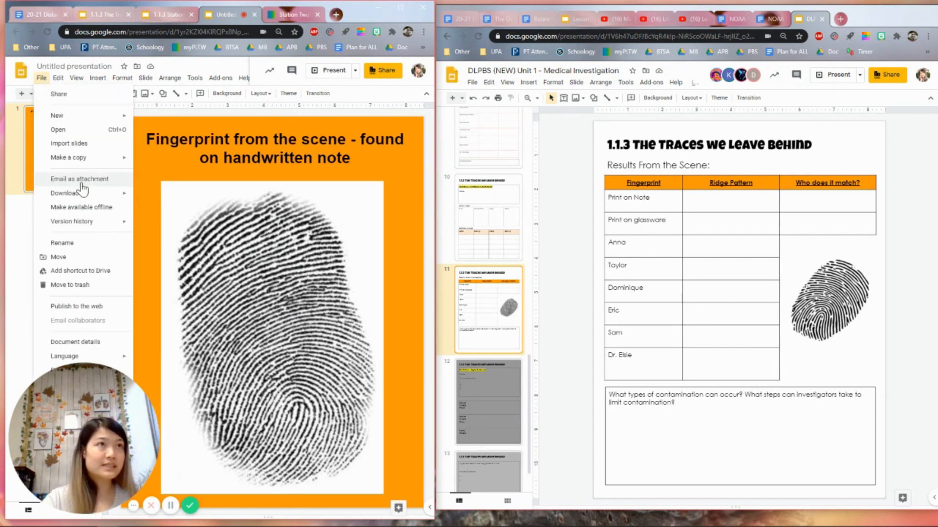
{"action": "left_click", "coordinate": [64, 193]}
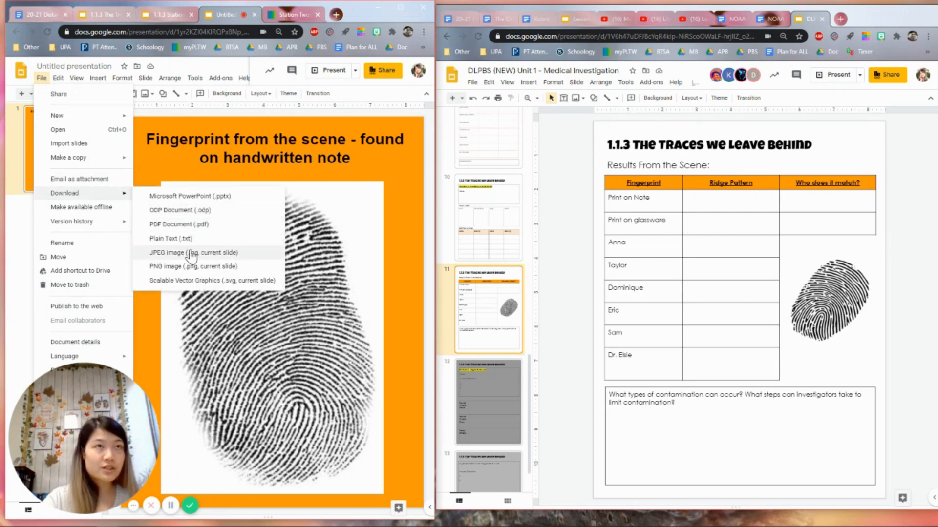
{"action": "left_click", "coordinate": [178, 252]}
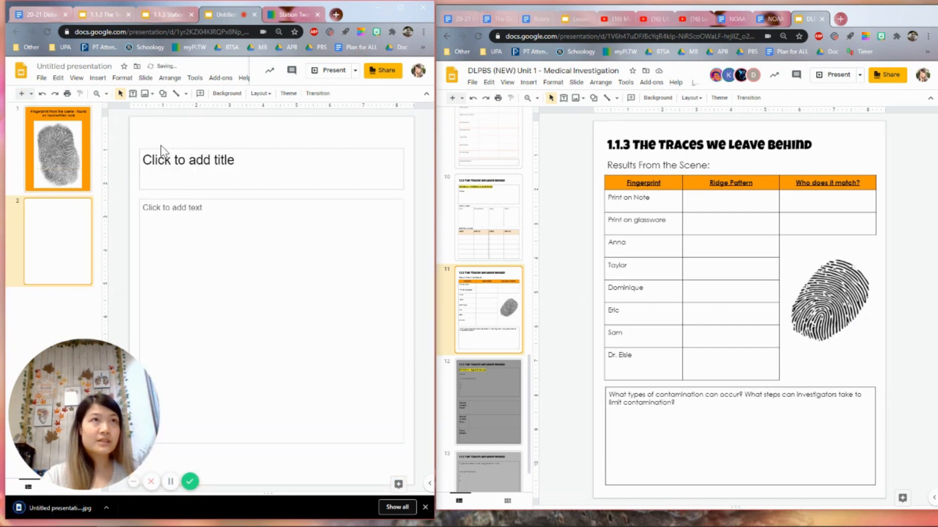
Set the downloaded fingerprint JPG as the slide background and delete the original slide
{"action": "left_click", "coordinate": [53, 150]}
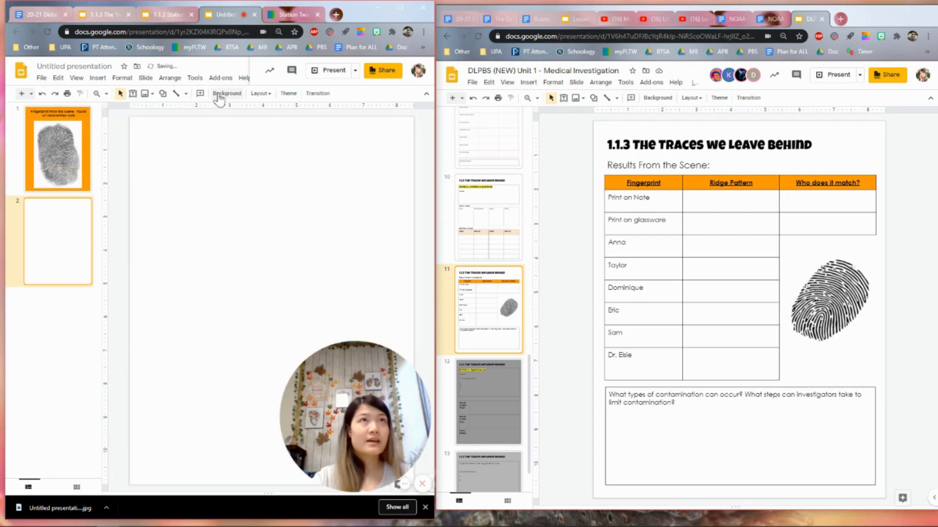
{"action": "left_click", "coordinate": [227, 93]}
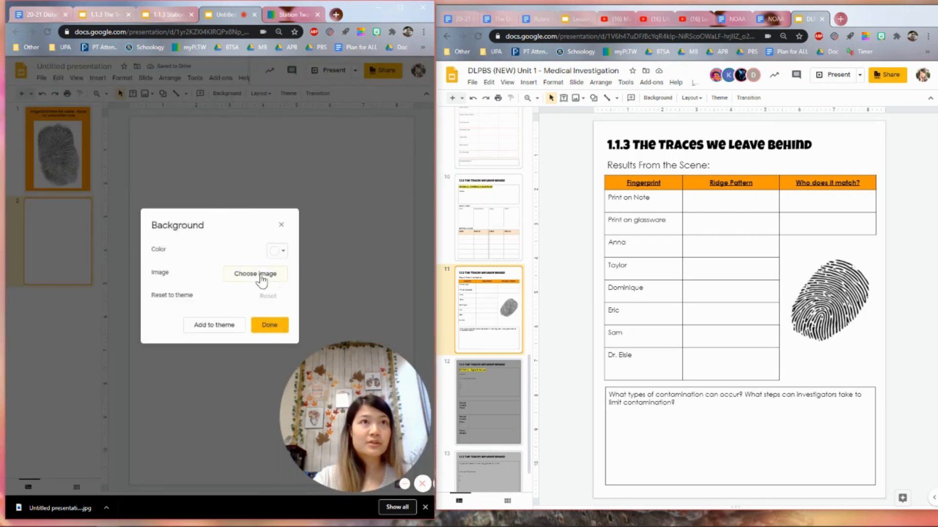
{"action": "left_click", "coordinate": [255, 274]}
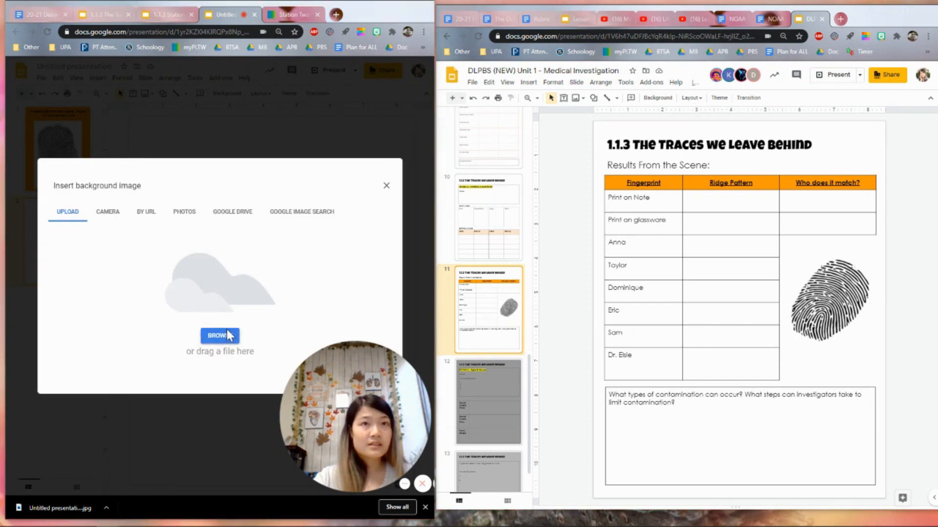
{"action": "left_click", "coordinate": [219, 335]}
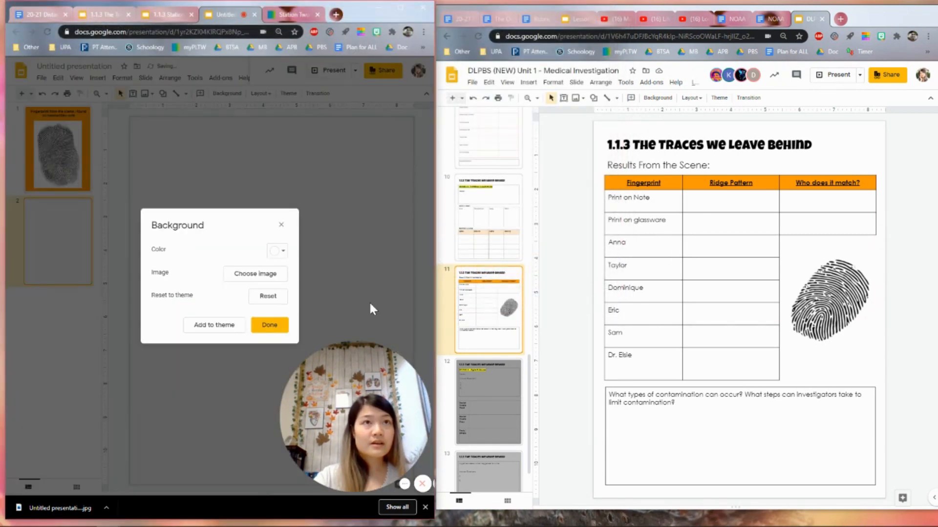
{"action": "left_click", "coordinate": [269, 324]}
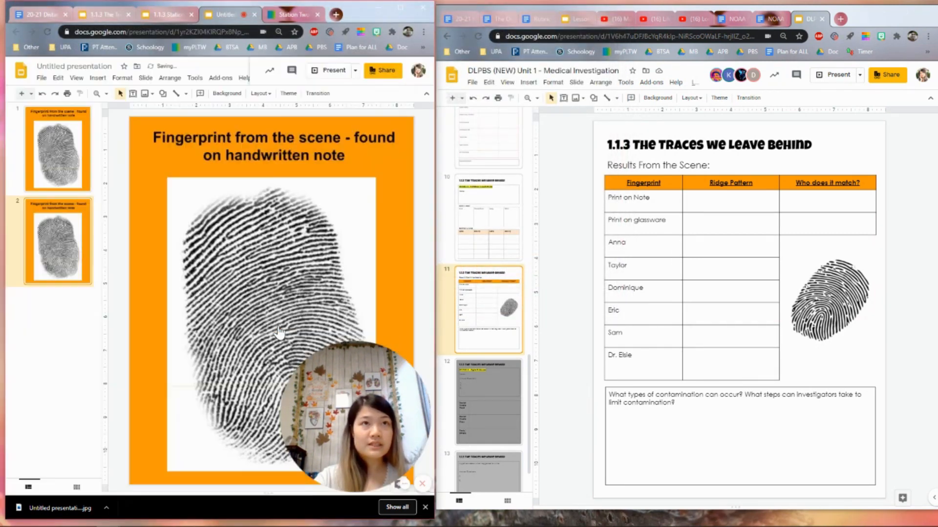
{"action": "mouse_move", "coordinate": [132, 155]}
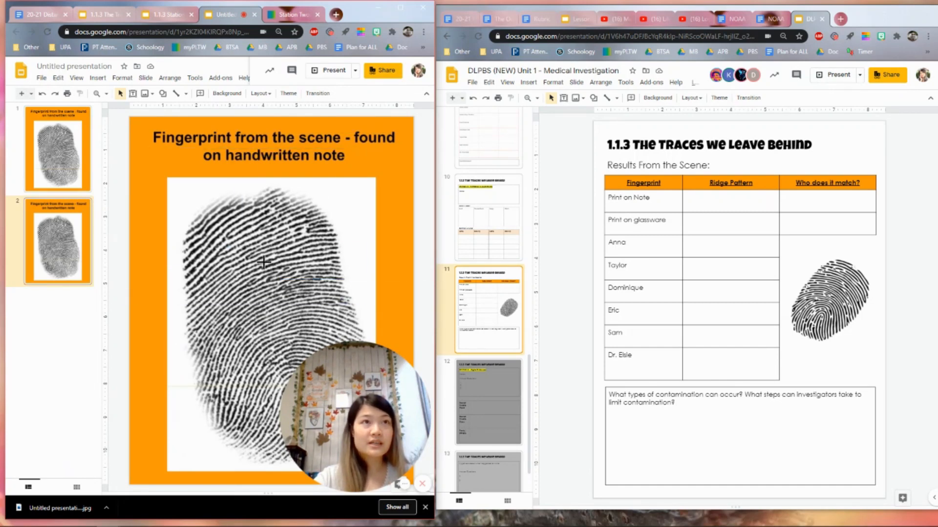
{"action": "left_click_drag", "start_coordinate": [251, 272], "coordinate": [322, 322]}
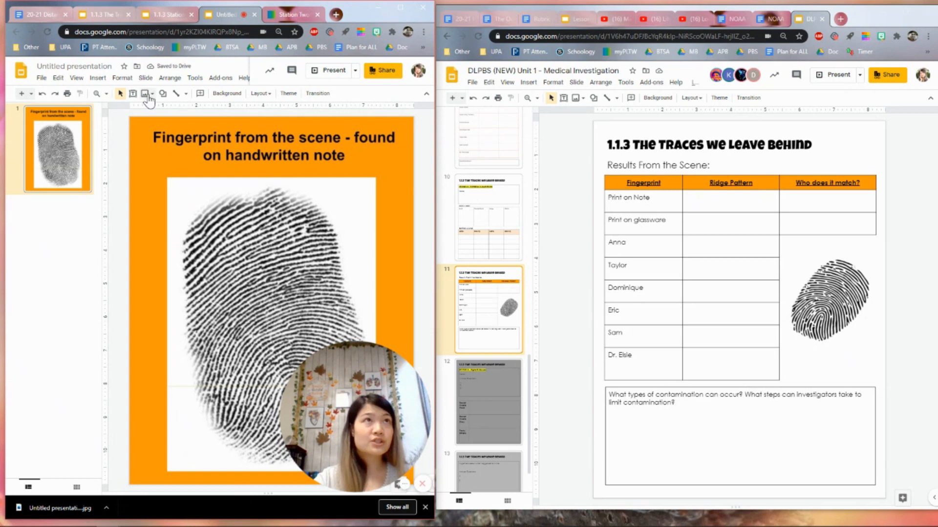
Draw an oval with a red outline and no fill over the fingerprint's upper-left ridges
{"action": "left_click", "coordinate": [163, 94]}
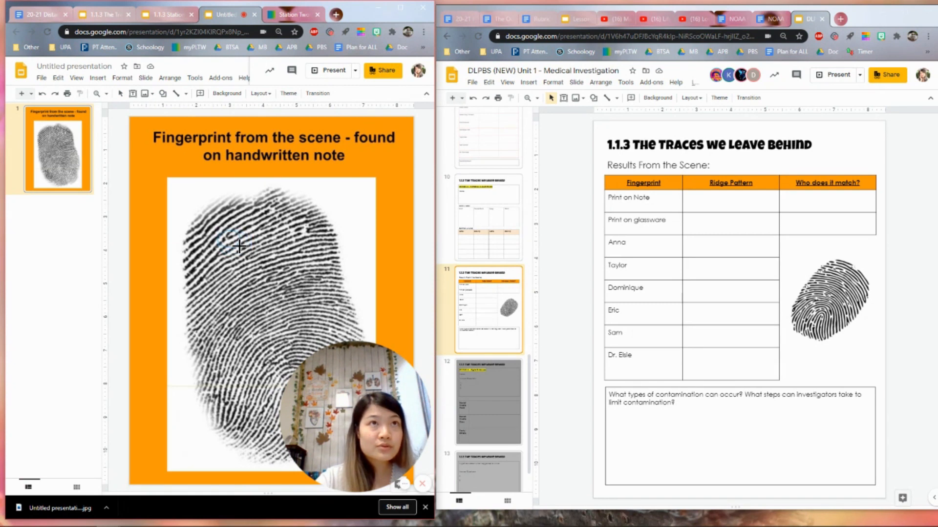
{"action": "left_click", "coordinate": [197, 94]}
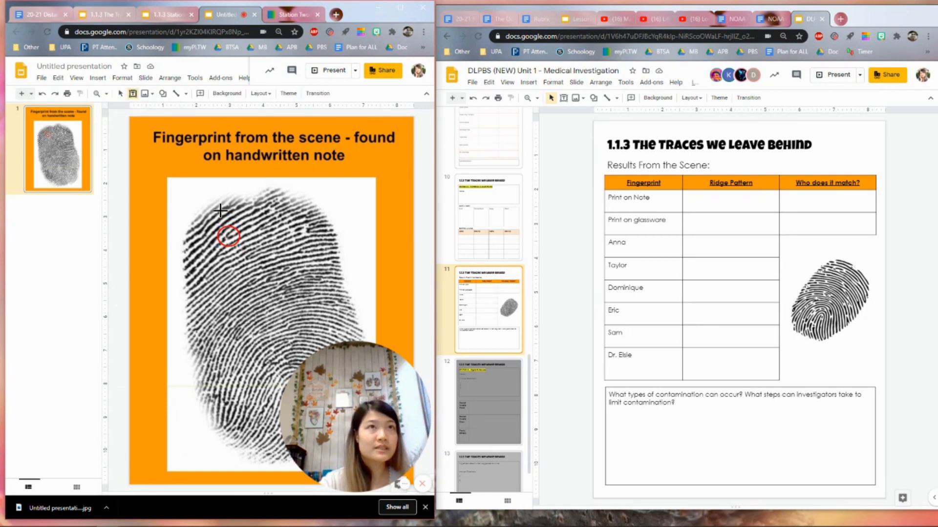
Add a 'Fork' text box above the red circle with yellow highlight
{"action": "left_click", "coordinate": [239, 217]}
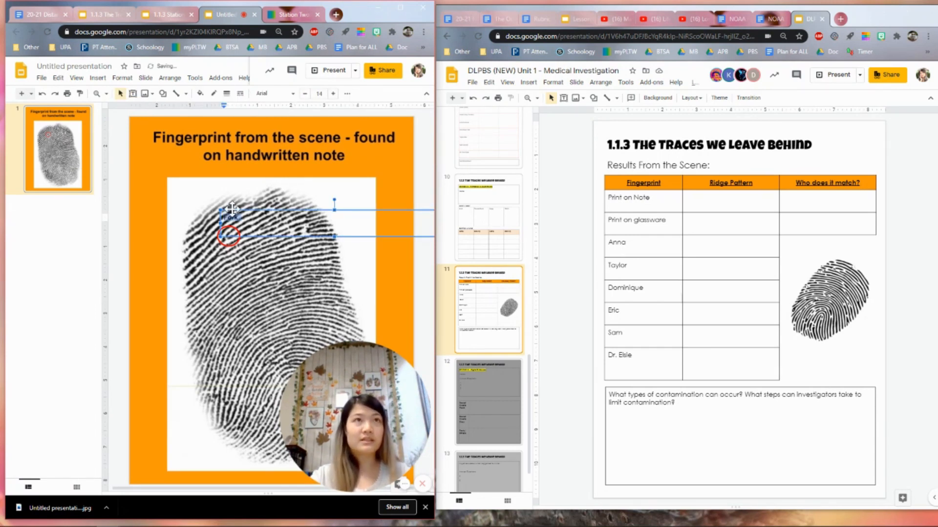
{"action": "left_click", "coordinate": [332, 93]}
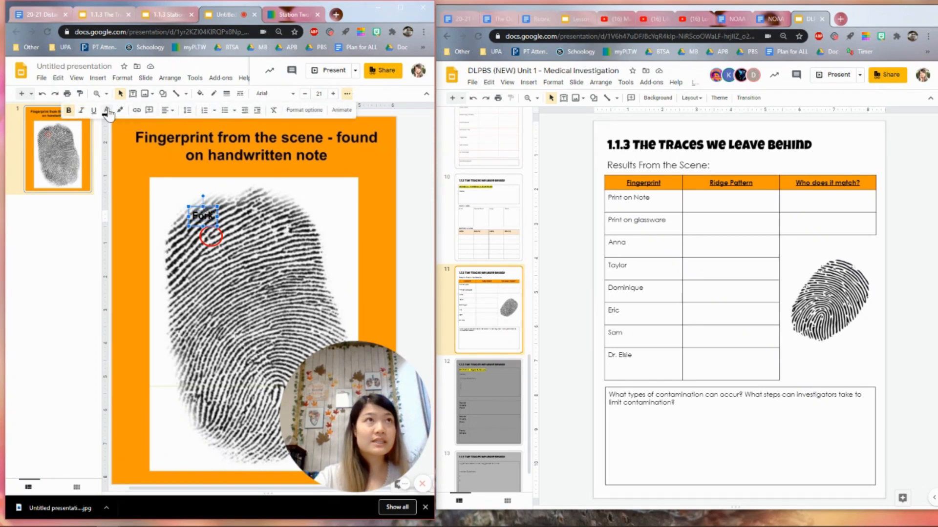
{"action": "left_click", "coordinate": [107, 110]}
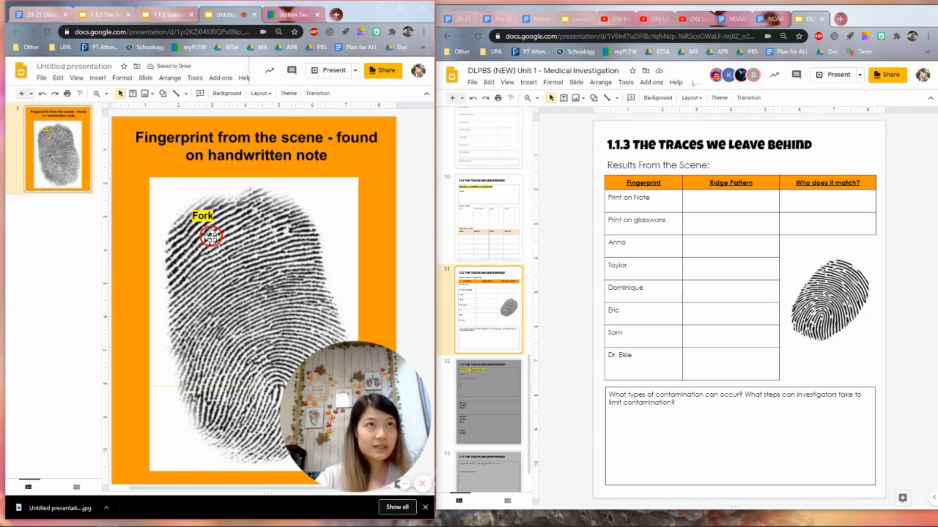
{"action": "left_click", "coordinate": [202, 215]}
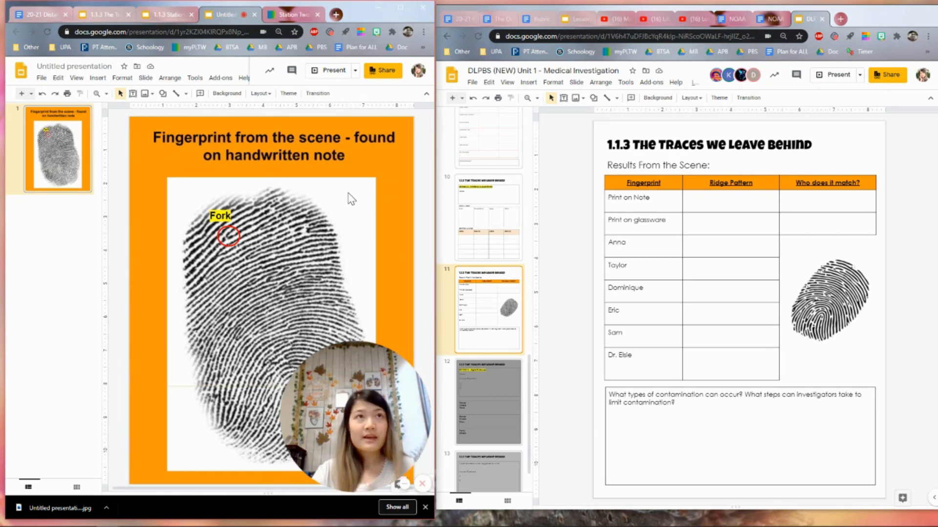
Duplicate the red circle and move the copy to the fingerprint's lower ridges
{"action": "left_click", "coordinate": [229, 237]}
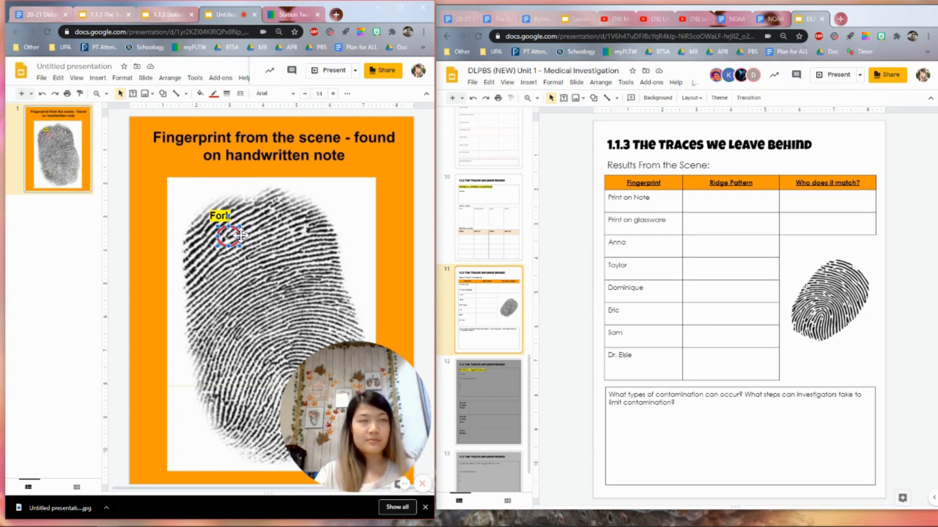
{"action": "left_click_drag", "start_coordinate": [224, 234], "coordinate": [304, 242]}
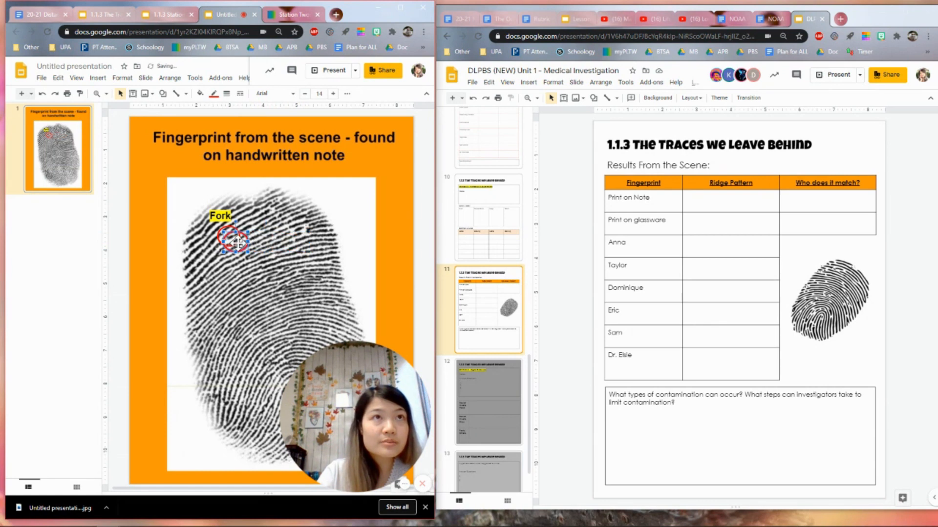
{"action": "left_click_drag", "start_coordinate": [233, 242], "coordinate": [266, 299]}
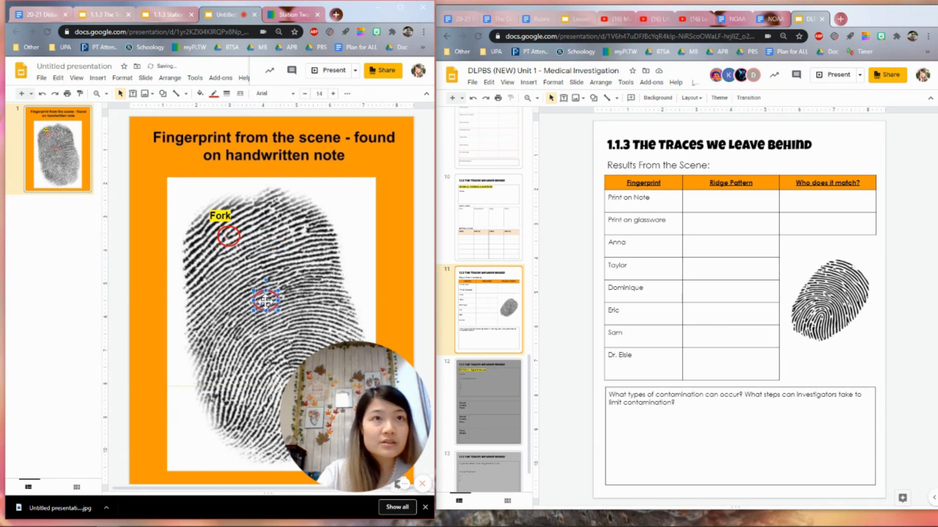
{"action": "left_click_drag", "start_coordinate": [266, 299], "coordinate": [272, 366]}
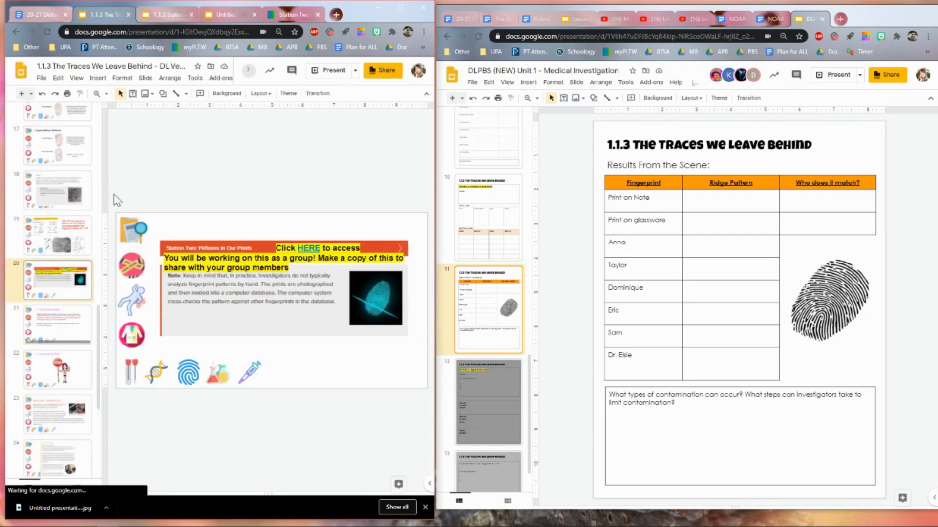
{"action": "left_click", "coordinate": [57, 235]}
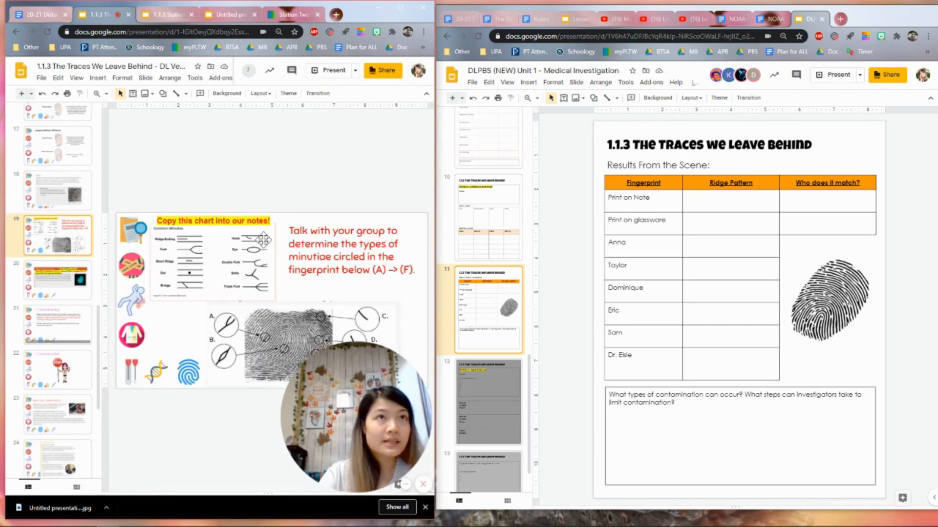
{"action": "left_click", "coordinate": [292, 14]}
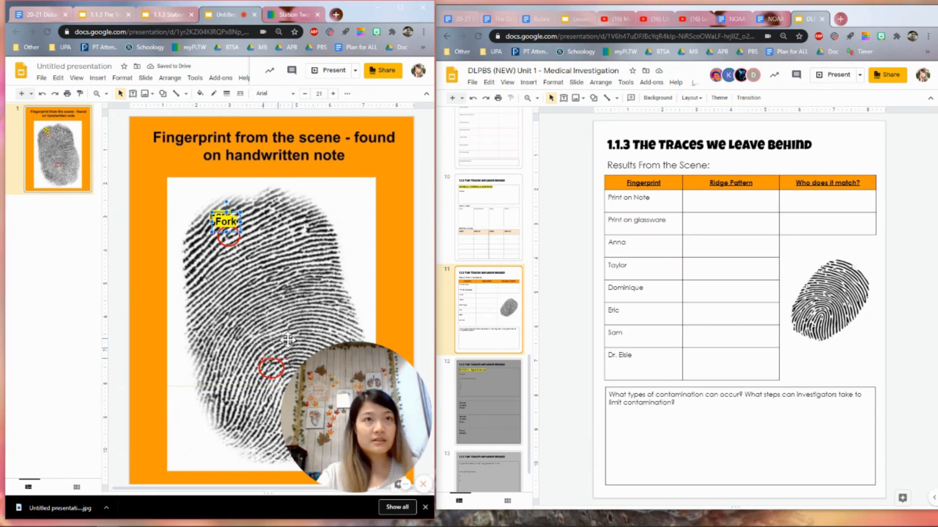
Copy the Fork label beside the lower circle and change its text to 'Eye'
{"action": "left_click_drag", "start_coordinate": [226, 221], "coordinate": [277, 347]}
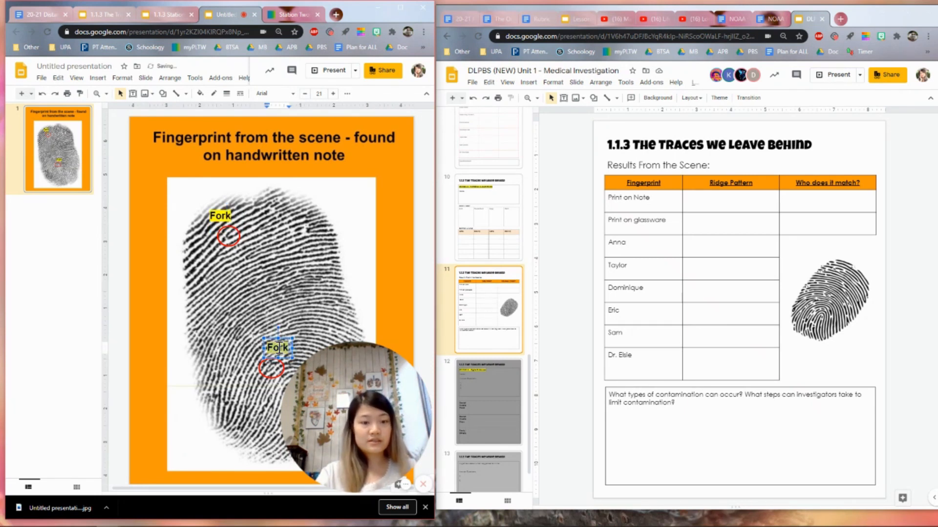
{"action": "type", "text": "Eye"}
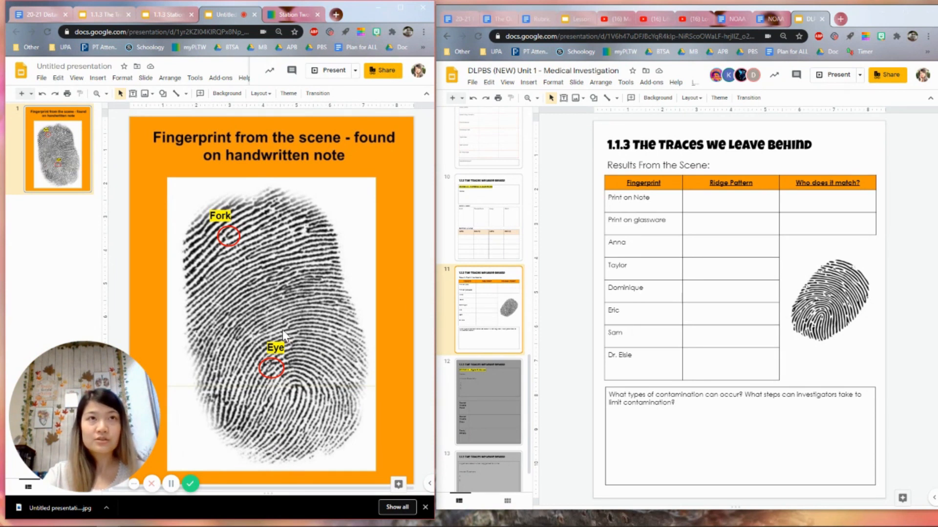
{"action": "mouse_move", "coordinate": [308, 448]}
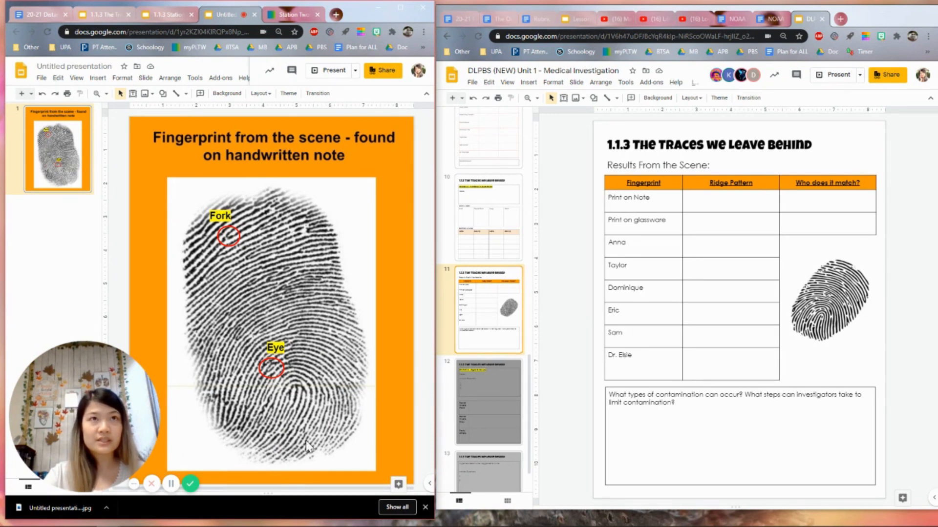
{"action": "mouse_move", "coordinate": [317, 367]}
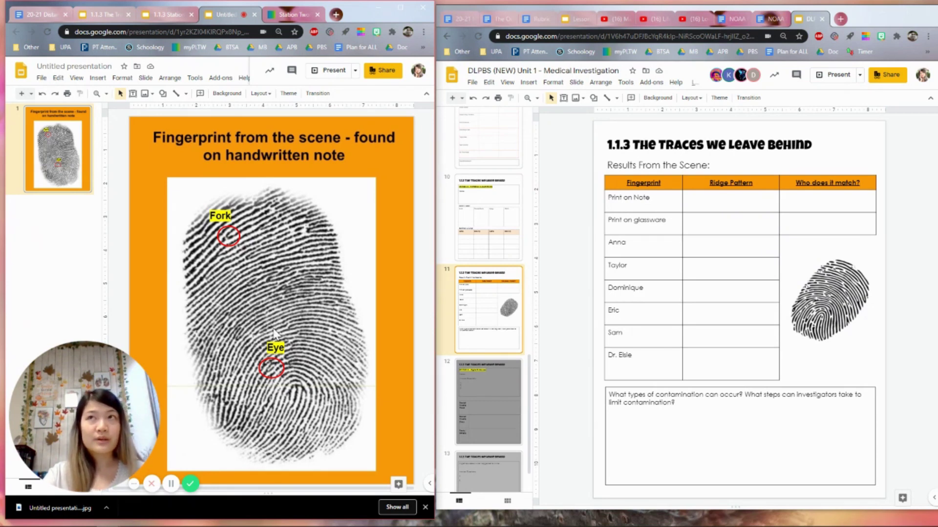
{"action": "mouse_move", "coordinate": [298, 298]}
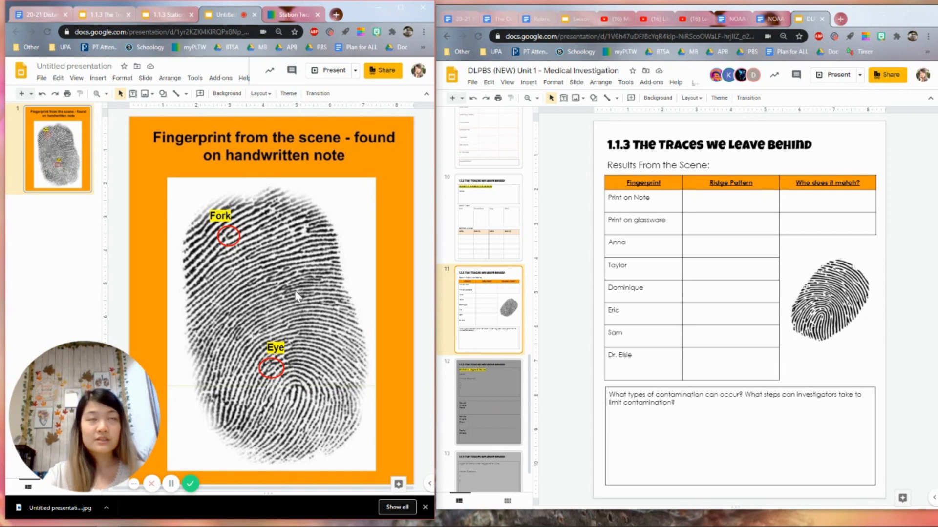
{"action": "mouse_move", "coordinate": [299, 307]}
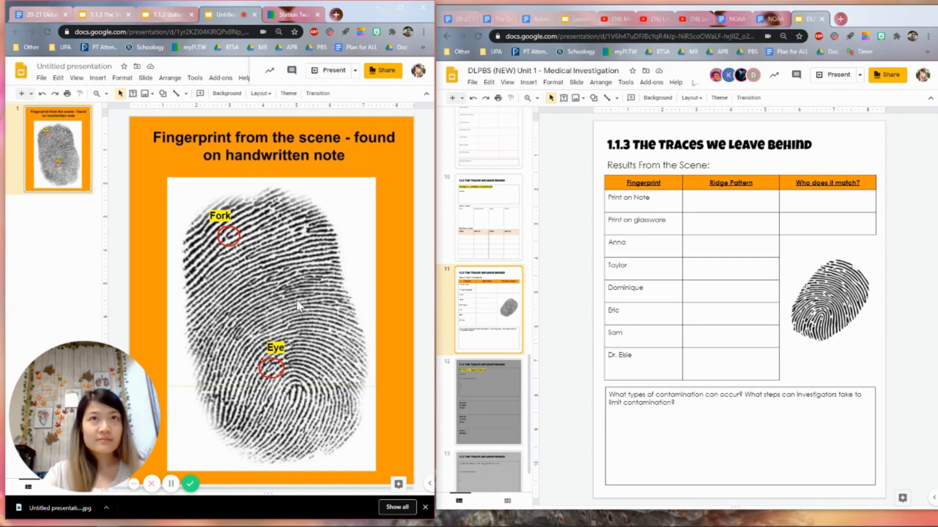
{"action": "mouse_move", "coordinate": [309, 305]}
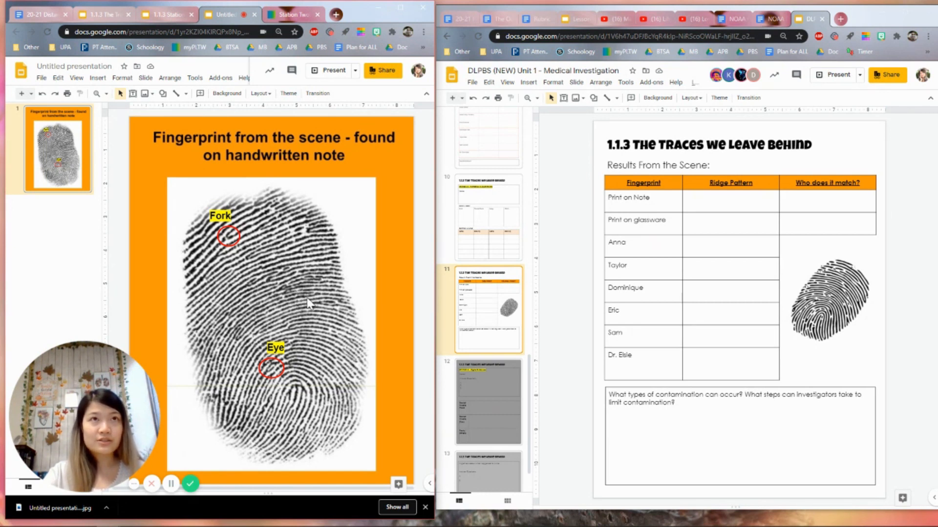
{"action": "mouse_move", "coordinate": [307, 309]}
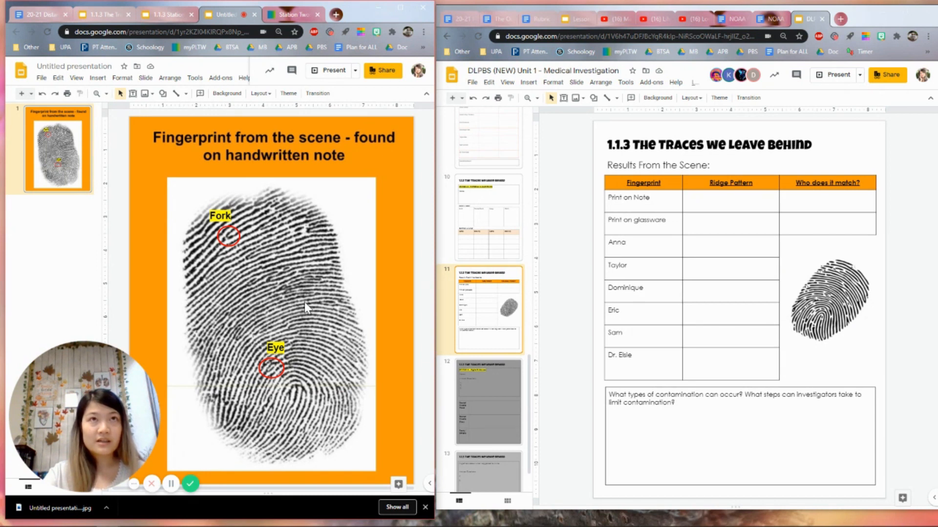
{"action": "mouse_move", "coordinate": [317, 360]}
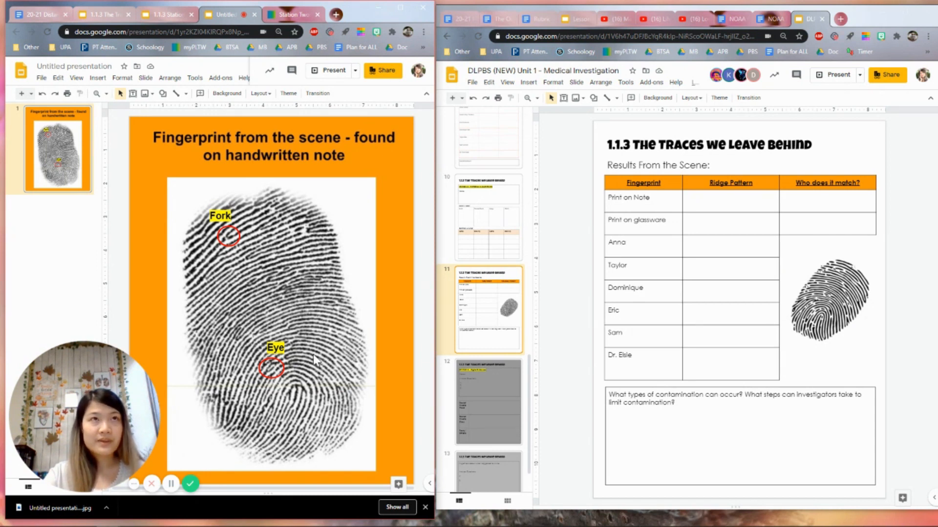
{"action": "mouse_move", "coordinate": [274, 331]}
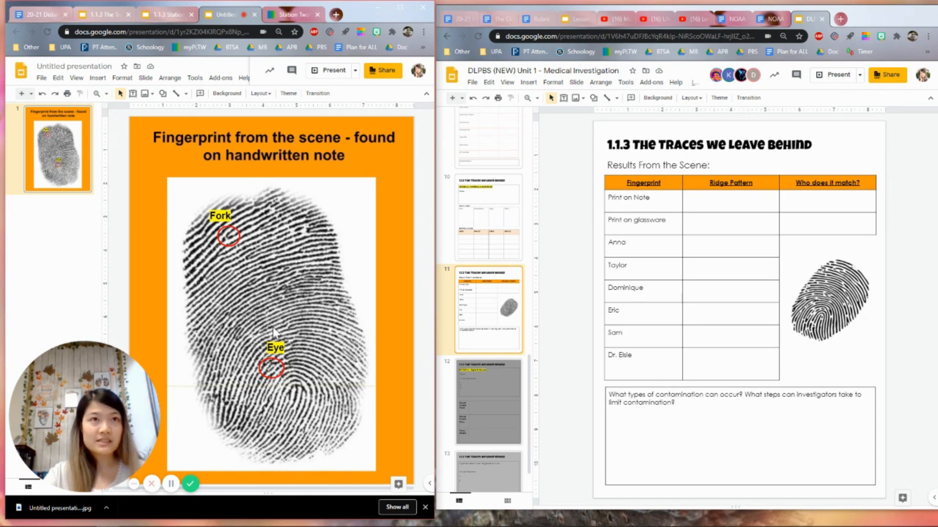
{"action": "mouse_move", "coordinate": [293, 300]}
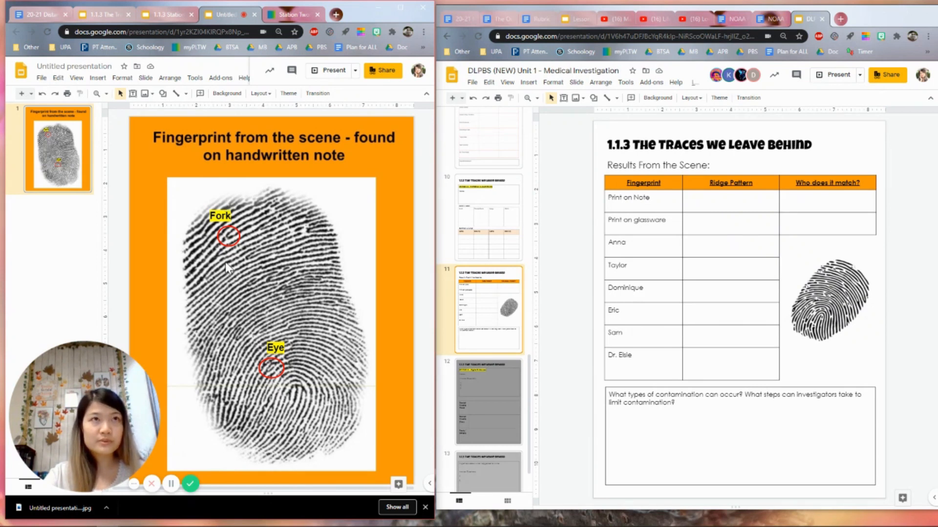
{"action": "mouse_move", "coordinate": [356, 251]}
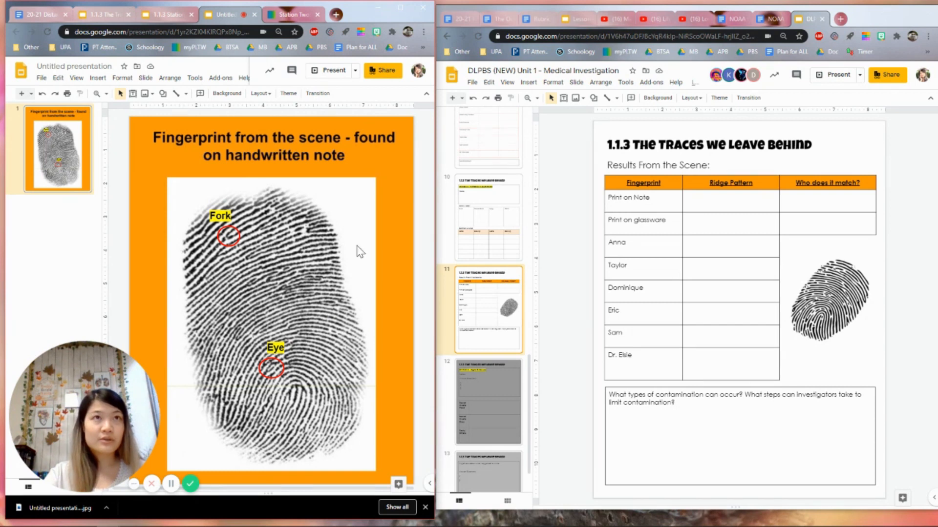
{"action": "mouse_move", "coordinate": [183, 312]}
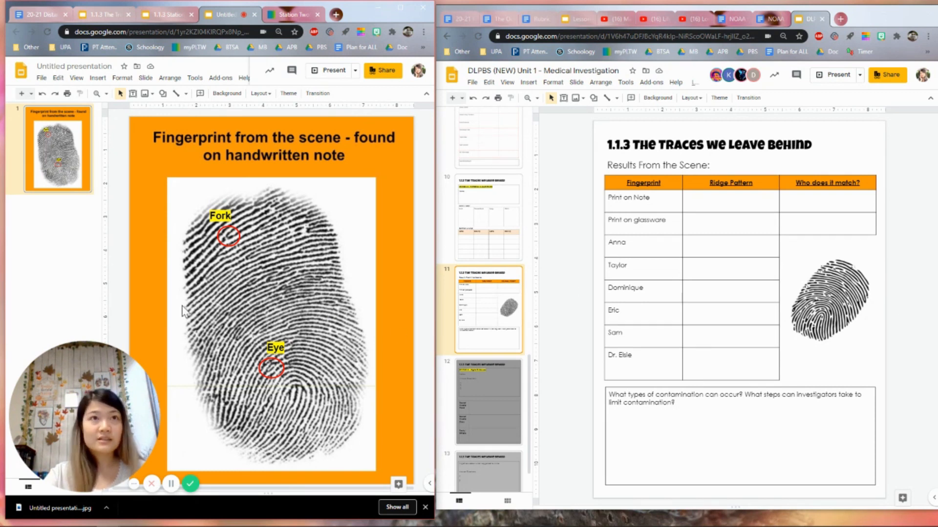
{"action": "mouse_move", "coordinate": [316, 325]}
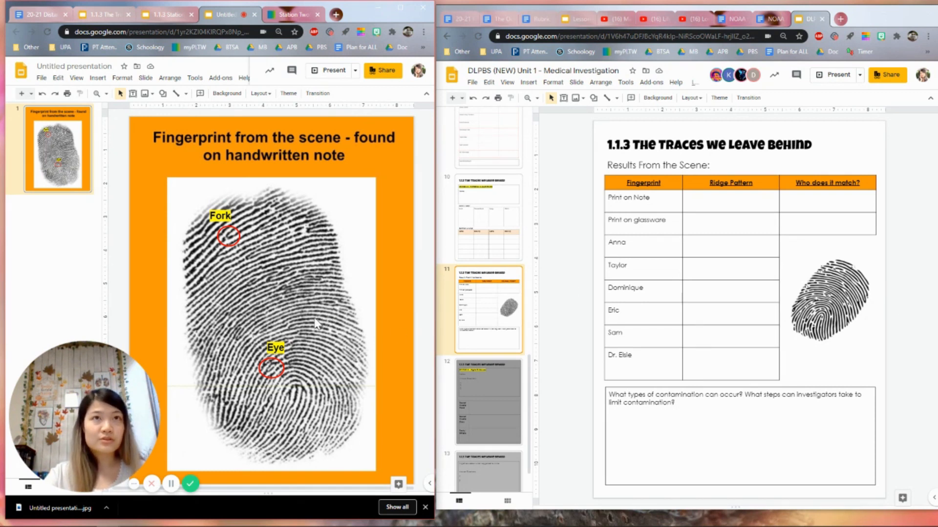
{"action": "mouse_move", "coordinate": [297, 329]}
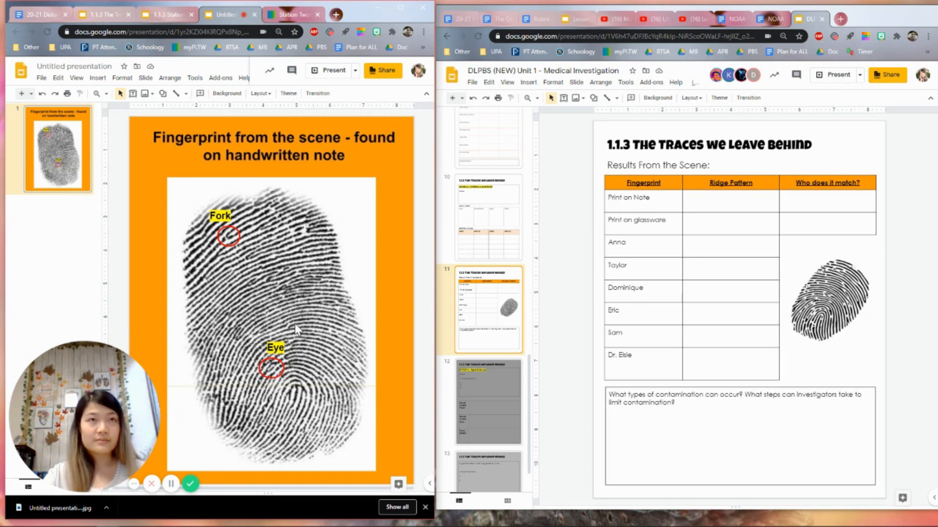
{"action": "mouse_move", "coordinate": [299, 294]}
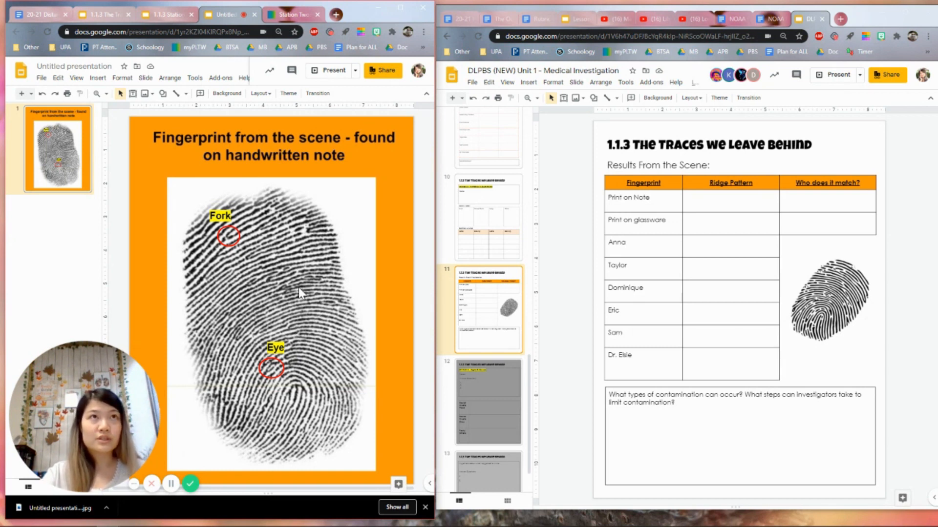
{"action": "mouse_move", "coordinate": [168, 174]}
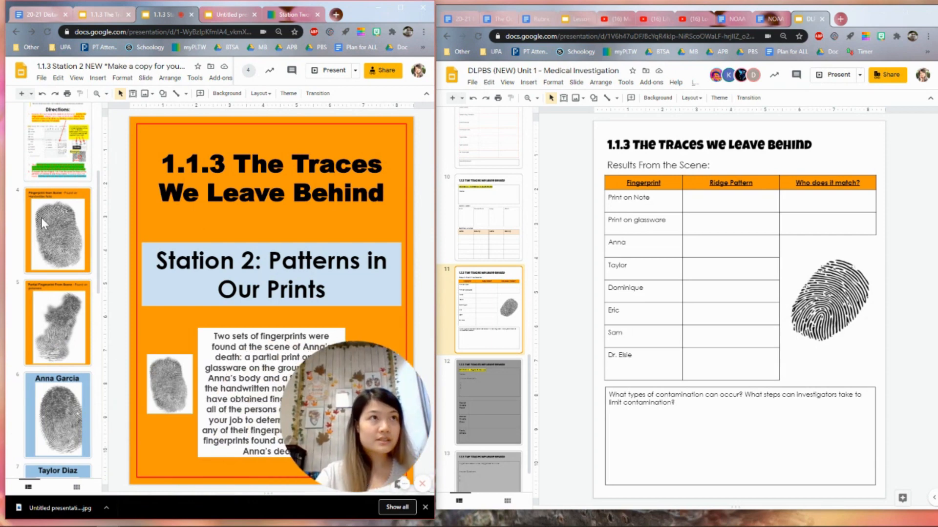
View the scene fingerprint slide in the Station 2 deck, then return to Directions
{"action": "left_click", "coordinate": [46, 230]}
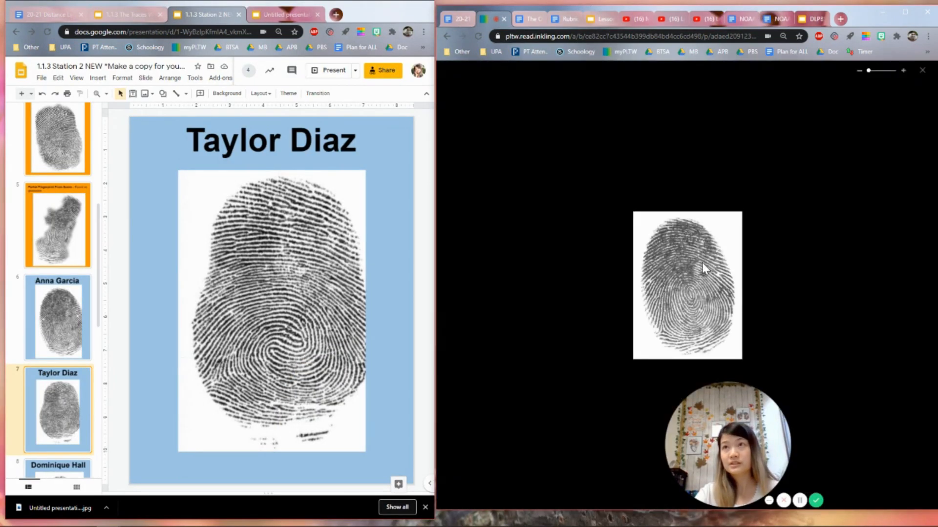
{"action": "mouse_move", "coordinate": [763, 294]}
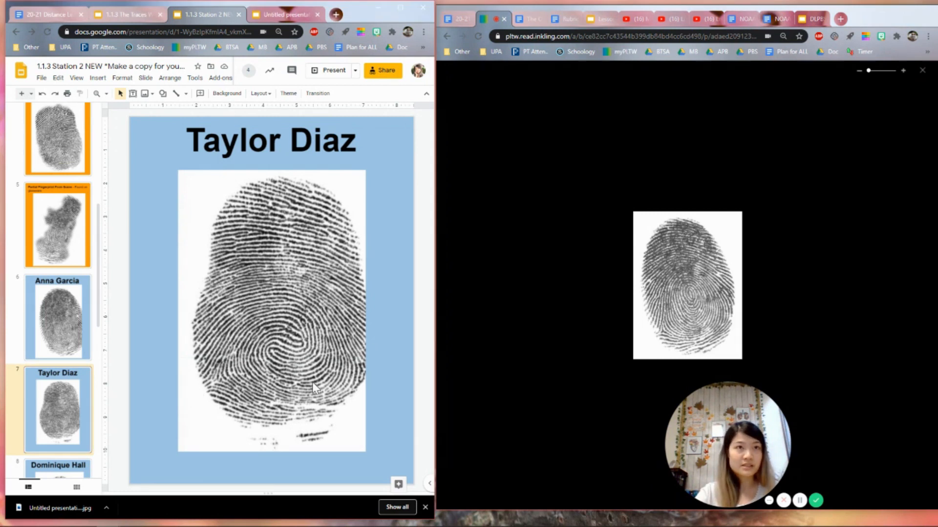
{"action": "mouse_move", "coordinate": [272, 362]}
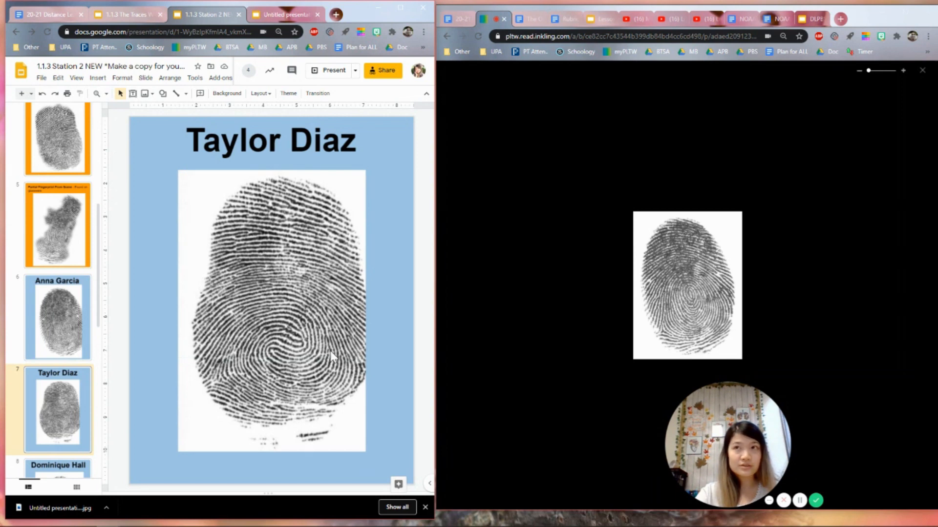
{"action": "left_click", "coordinate": [57, 316]}
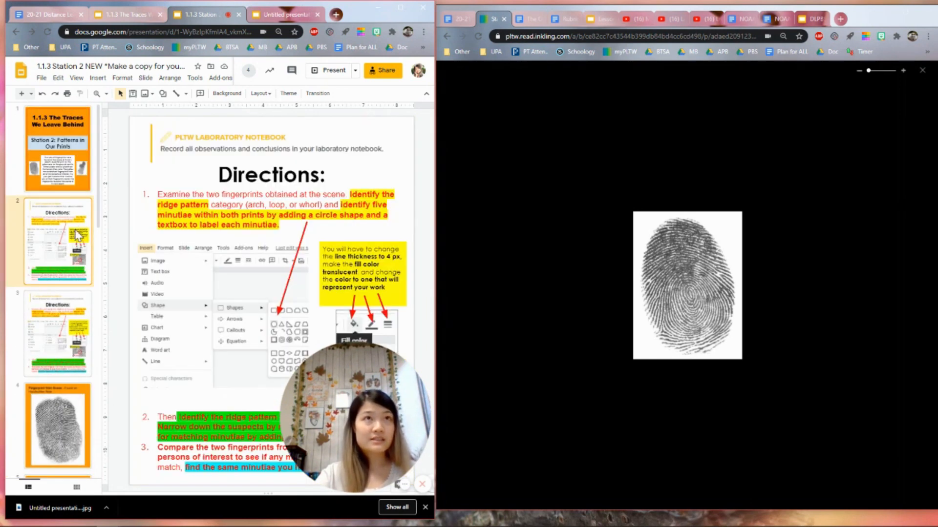
{"action": "mouse_move", "coordinate": [56, 355]}
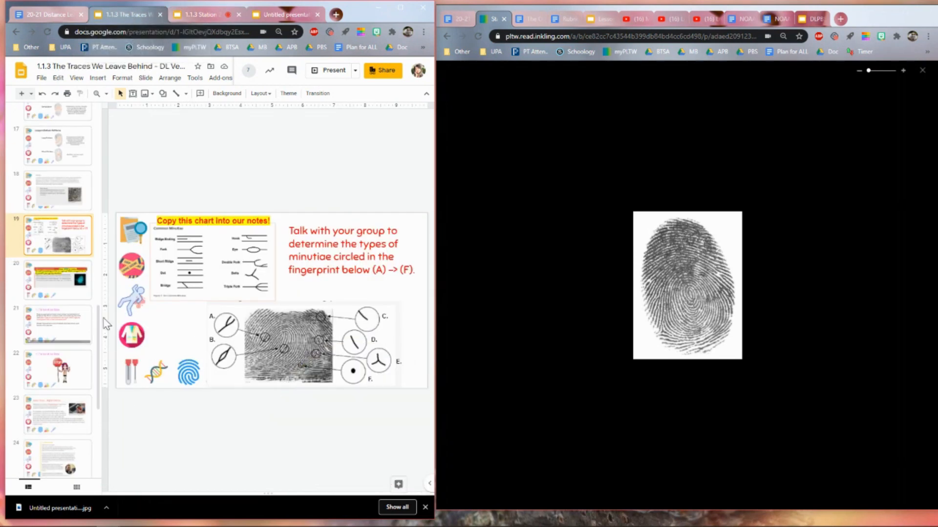
Glance at the lesson deck, then open Station 2's handwritten-note fingerprint slide
{"action": "left_click", "coordinate": [57, 325]}
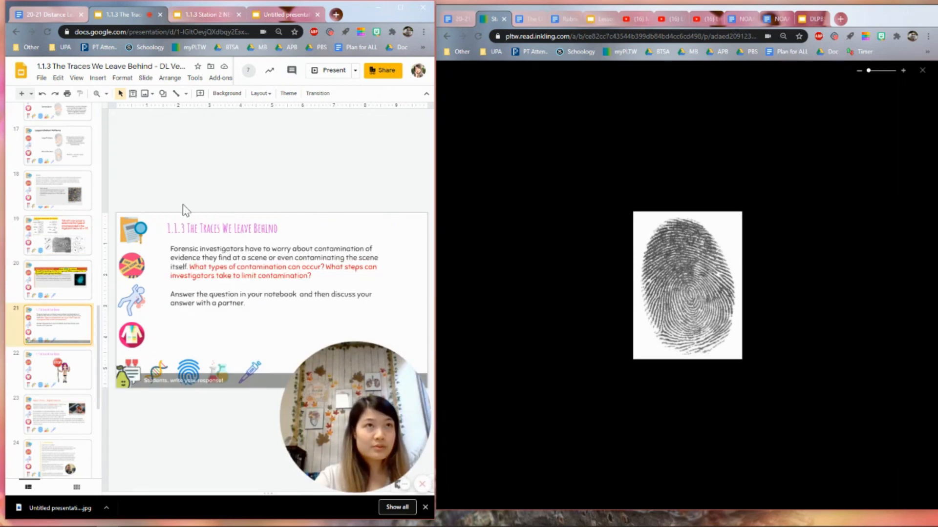
{"action": "left_click", "coordinate": [57, 280]}
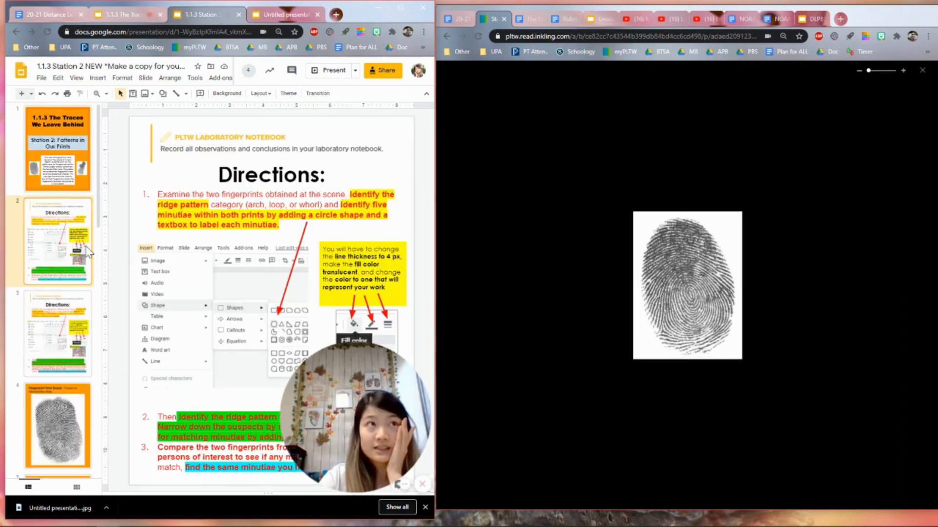
{"action": "scroll", "scroll_direction": "down", "scroll_amount": 3}
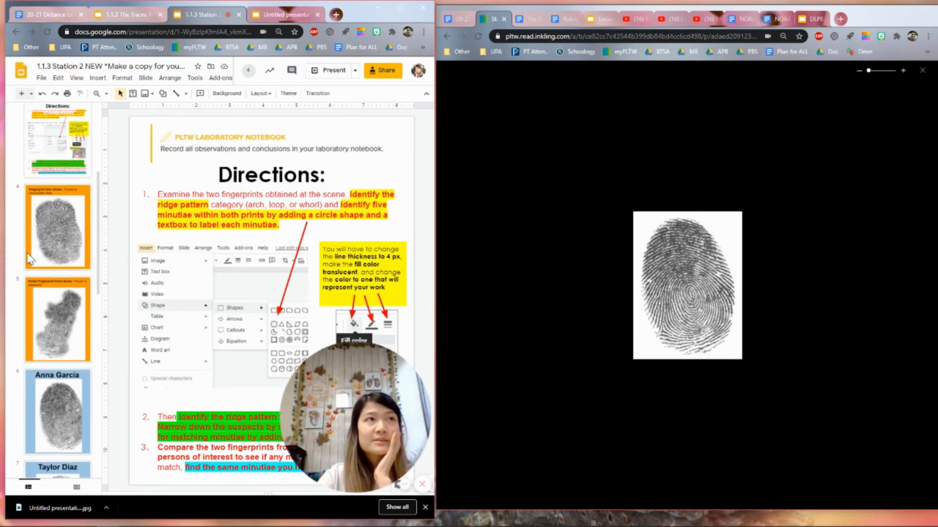
{"action": "left_click", "coordinate": [57, 225]}
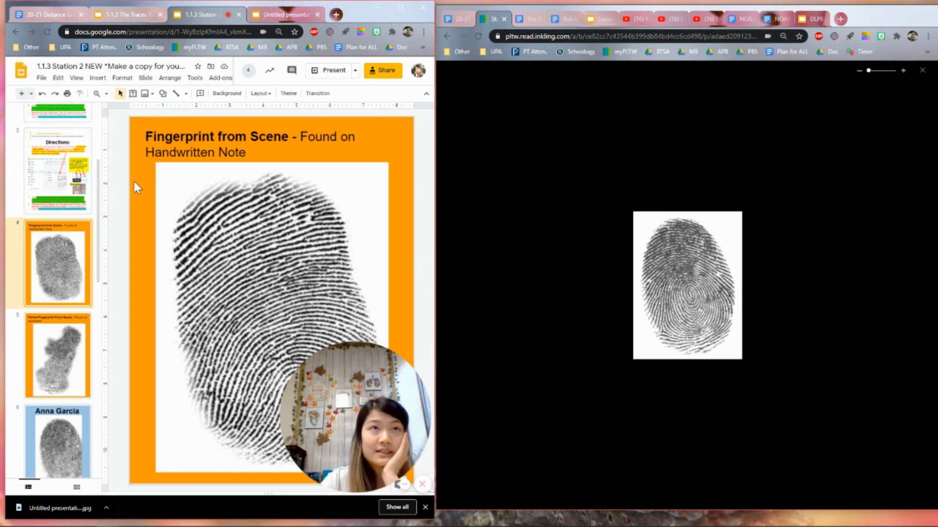
Open the partial fingerprint from glassware slide, returning to Station 2 after peeking elsewhere
{"action": "left_click", "coordinate": [58, 357]}
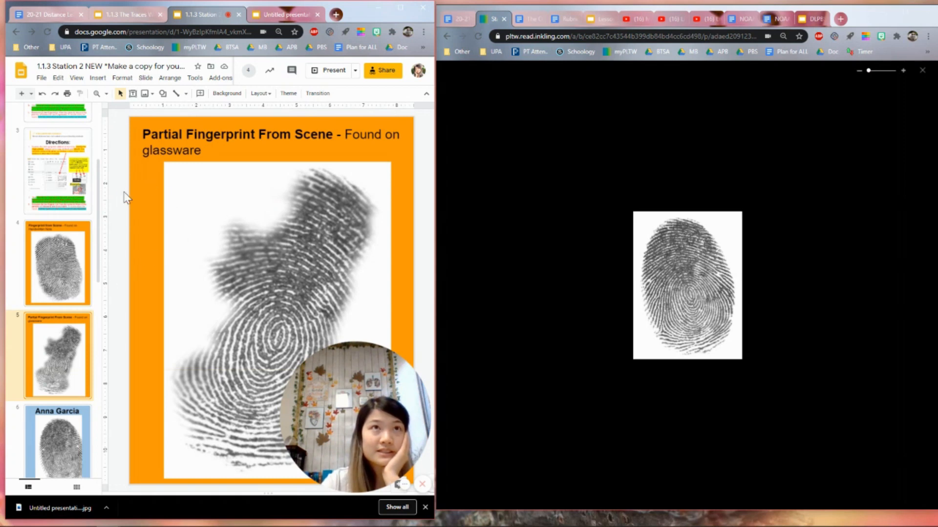
{"action": "mouse_move", "coordinate": [217, 215]}
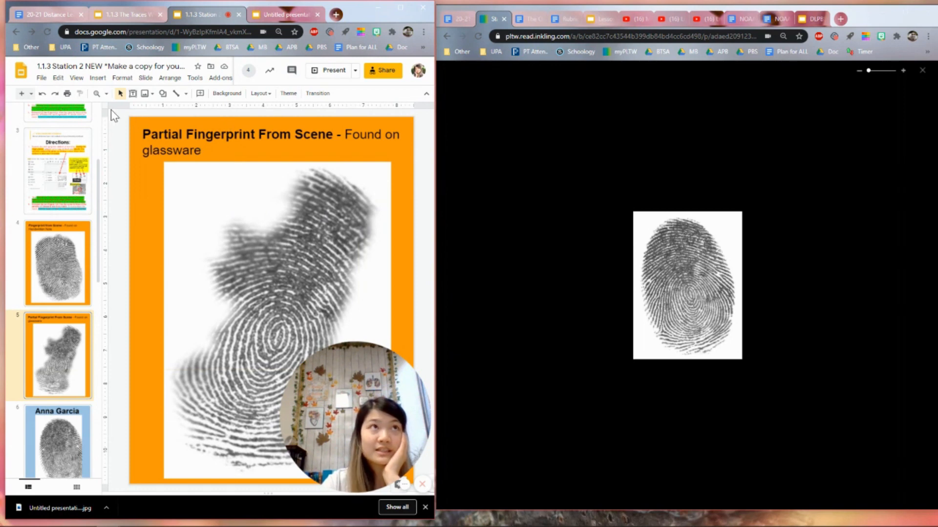
{"action": "mouse_move", "coordinate": [121, 241]}
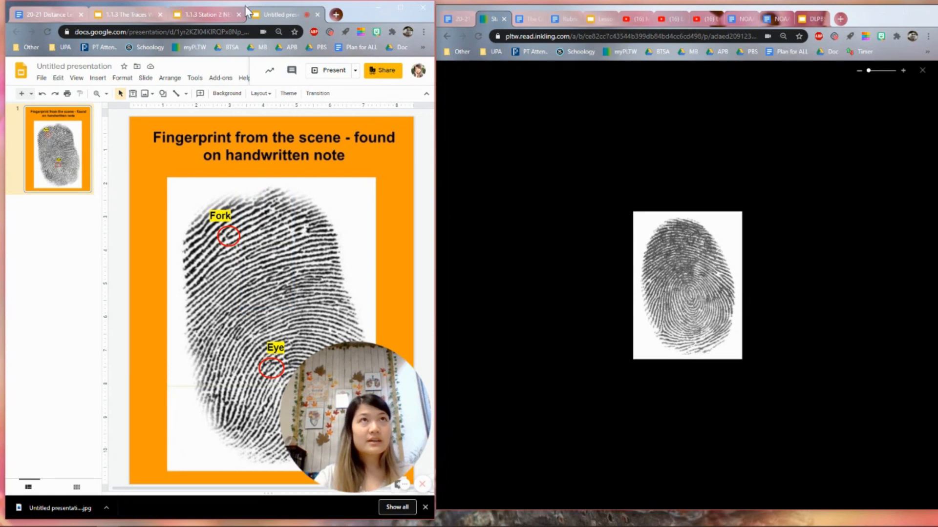
{"action": "left_click", "coordinate": [203, 15]}
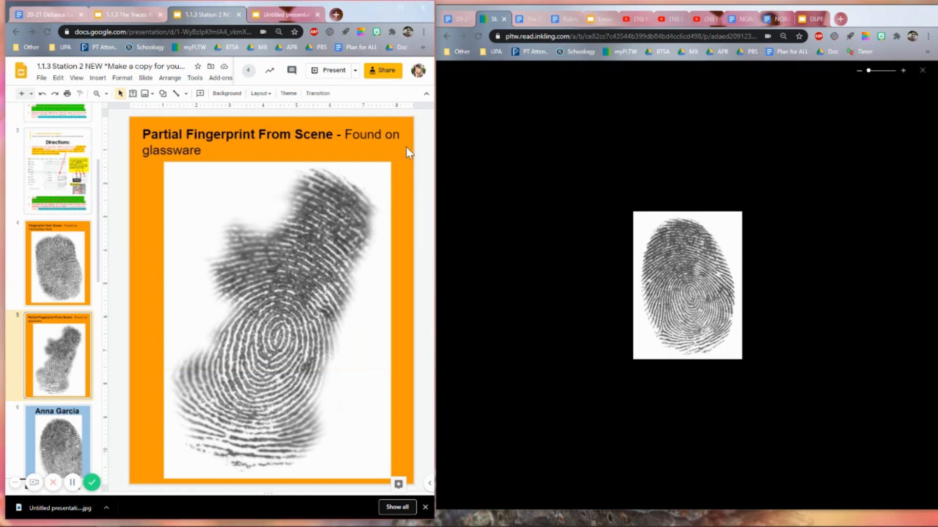
{"action": "left_click", "coordinate": [506, 121]}
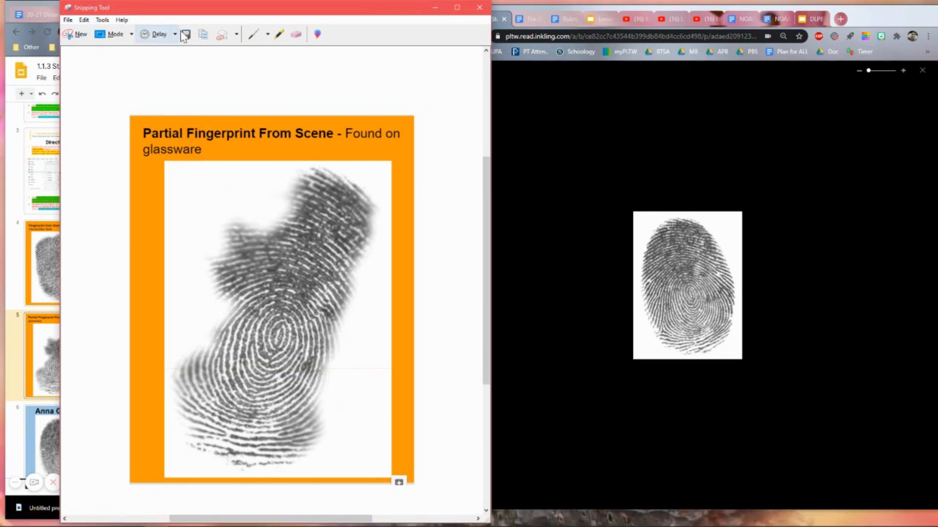
{"action": "left_click", "coordinate": [184, 35]}
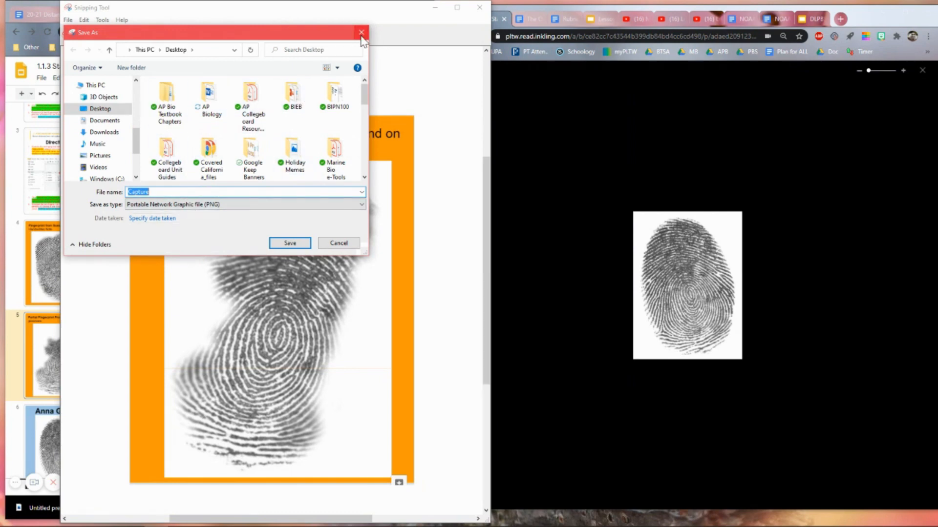
{"action": "left_click", "coordinate": [361, 32]}
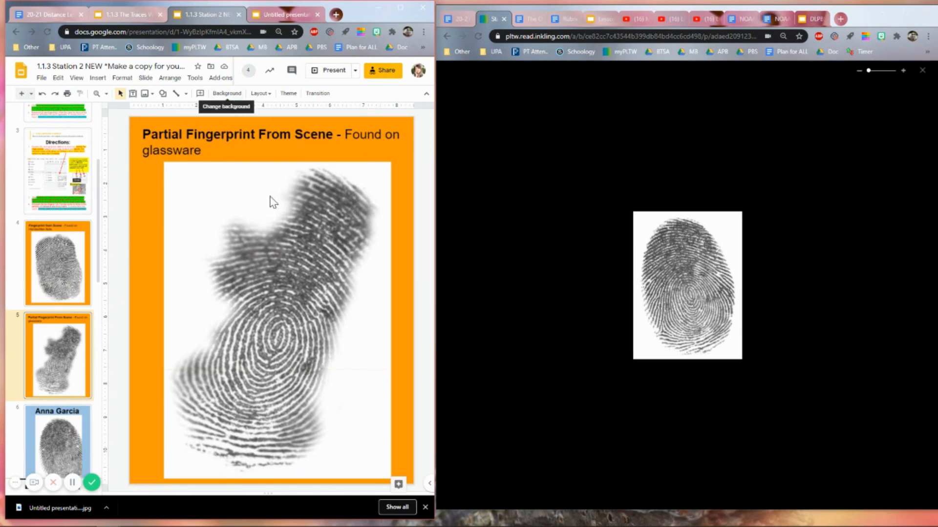
{"action": "scroll", "scroll_direction": "down", "scroll_amount": 3}
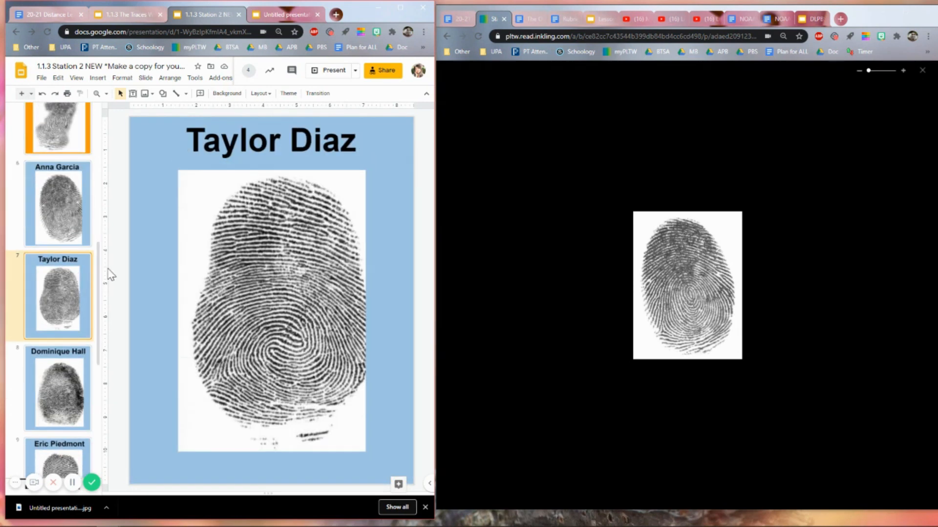
{"action": "left_click", "coordinate": [57, 389]}
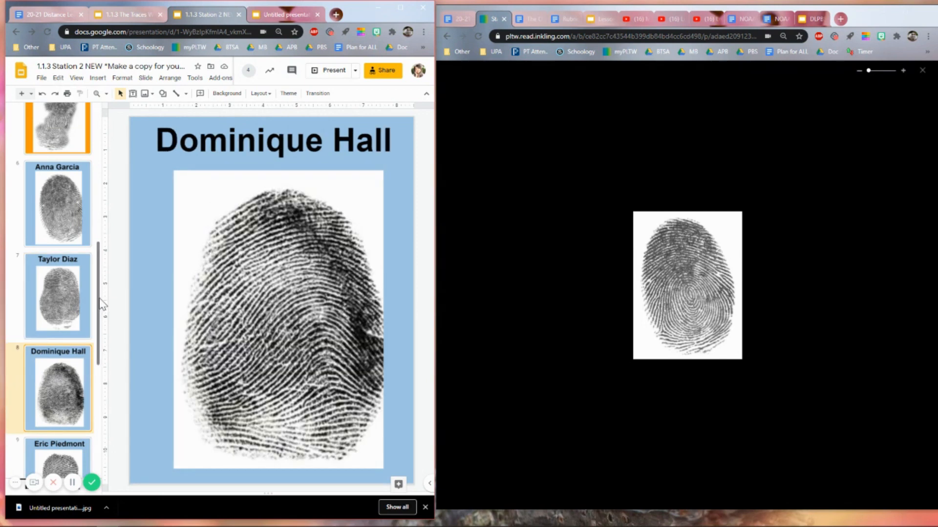
{"action": "scroll", "scroll_direction": "down", "scroll_amount": 3}
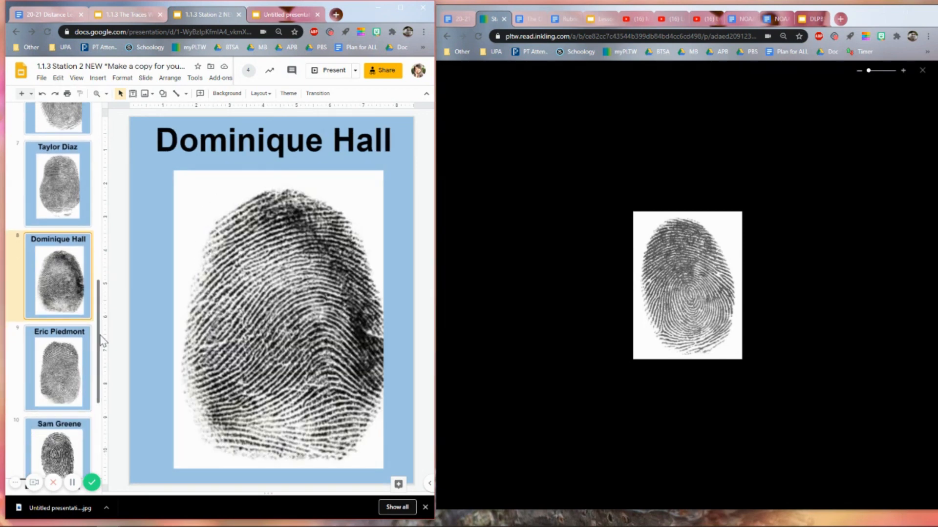
{"action": "left_click", "coordinate": [57, 368]}
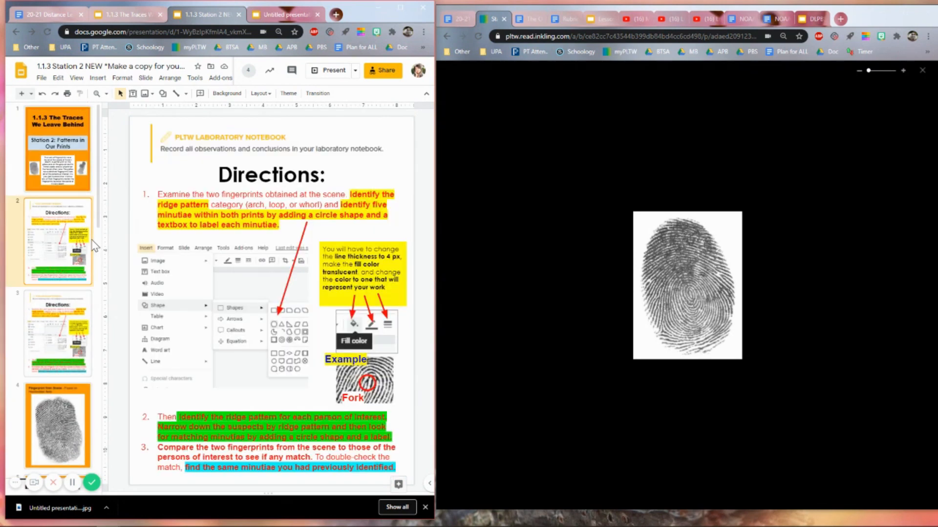
{"action": "mouse_move", "coordinate": [114, 322]}
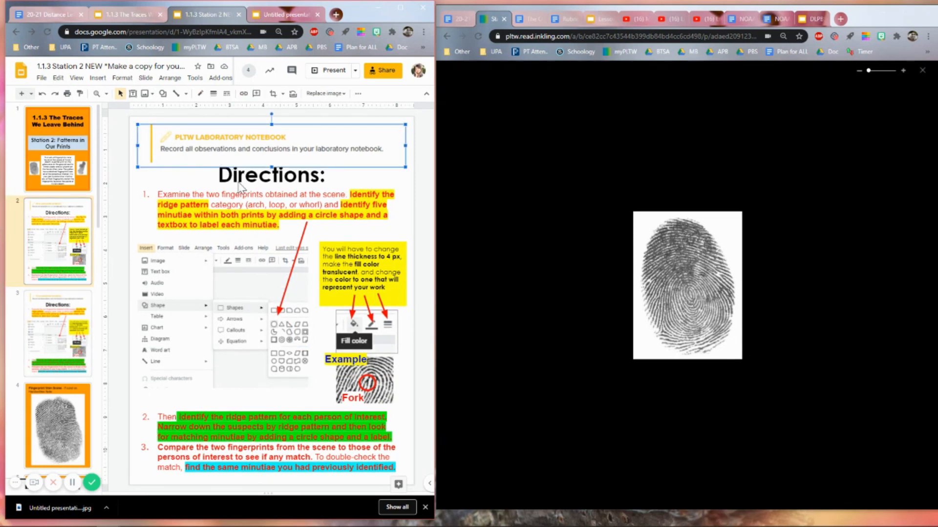
Select the first directions text block, then move through slide 2 to the title slide
{"action": "left_click", "coordinate": [362, 269]}
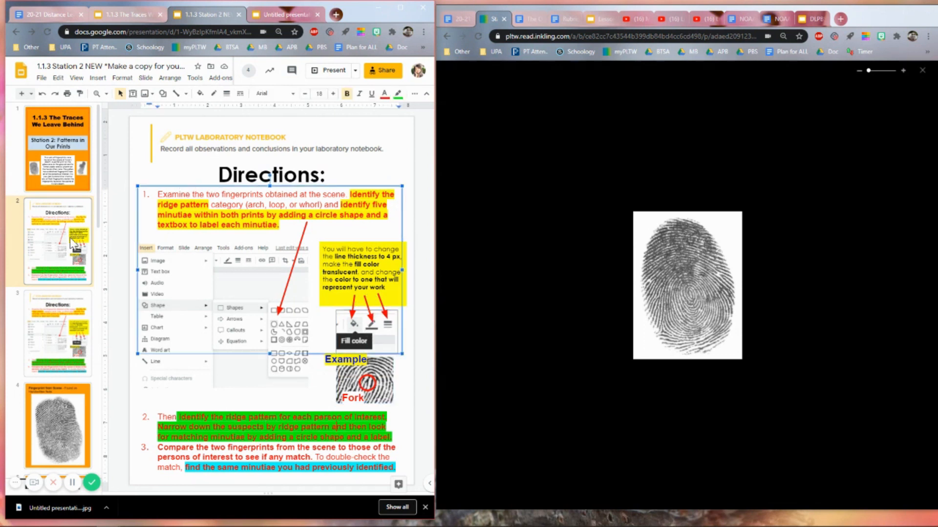
{"action": "mouse_move", "coordinate": [70, 253]}
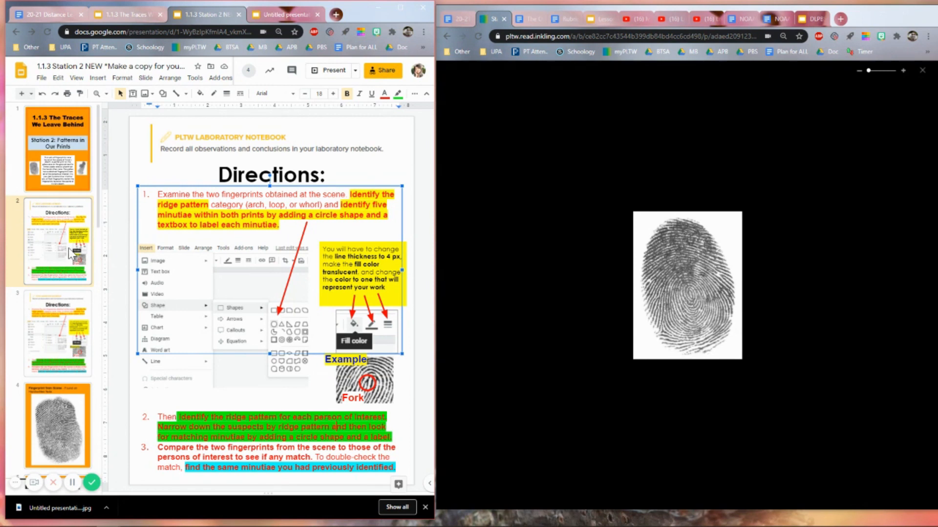
{"action": "mouse_move", "coordinate": [82, 331]}
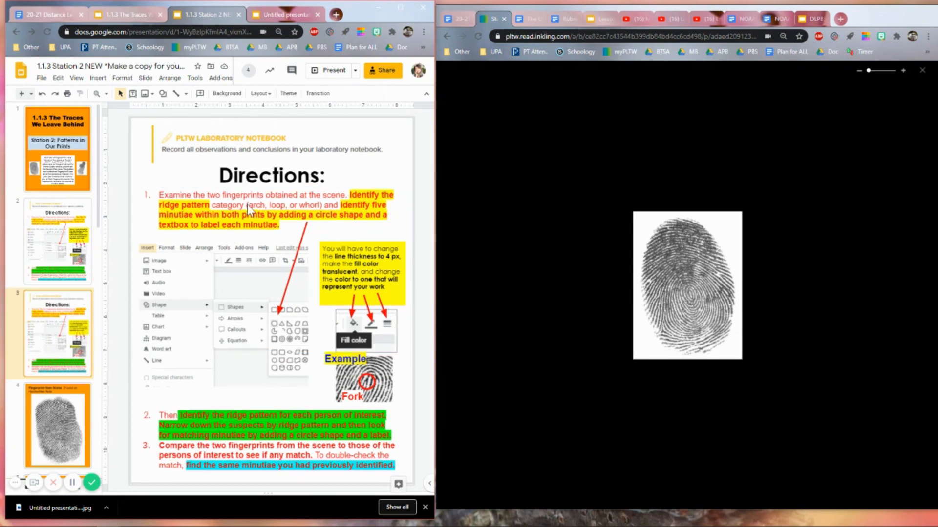
{"action": "left_click", "coordinate": [57, 238]}
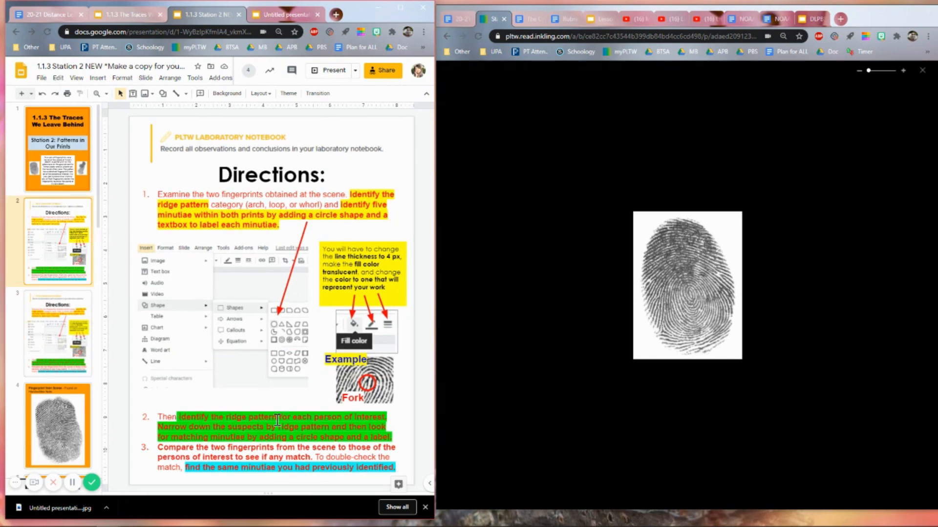
{"action": "left_click", "coordinate": [58, 149]}
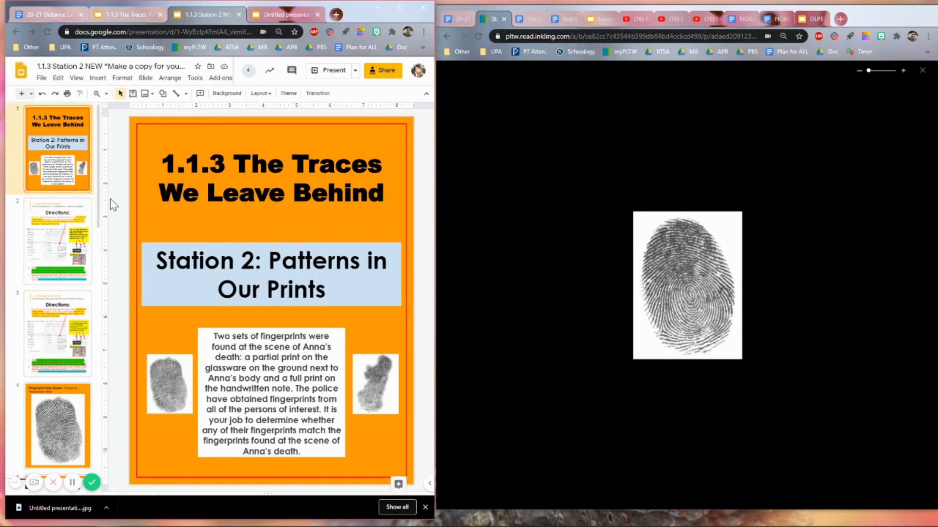
Display slide 5, Partial Fingerprint From Scene, from the filmstrip
{"action": "scroll", "scroll_direction": "down", "scroll_amount": 3}
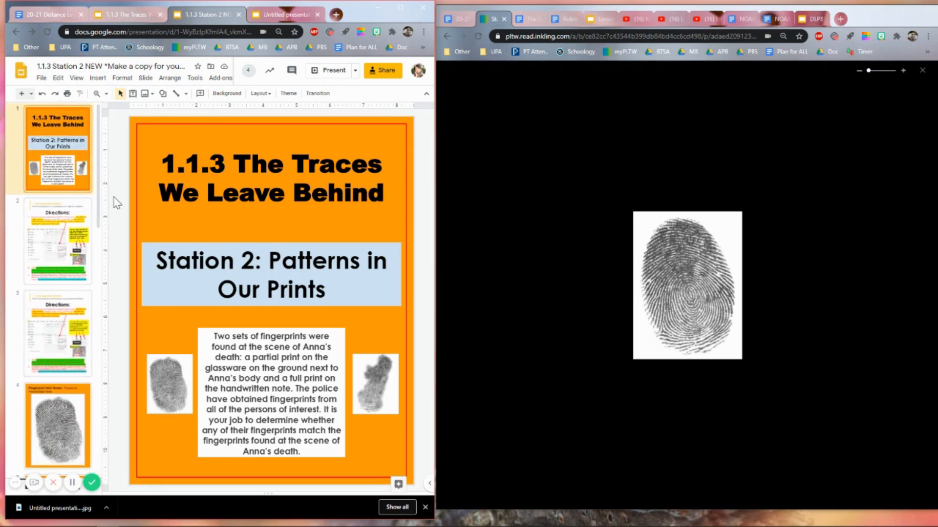
{"action": "left_click", "coordinate": [58, 422]}
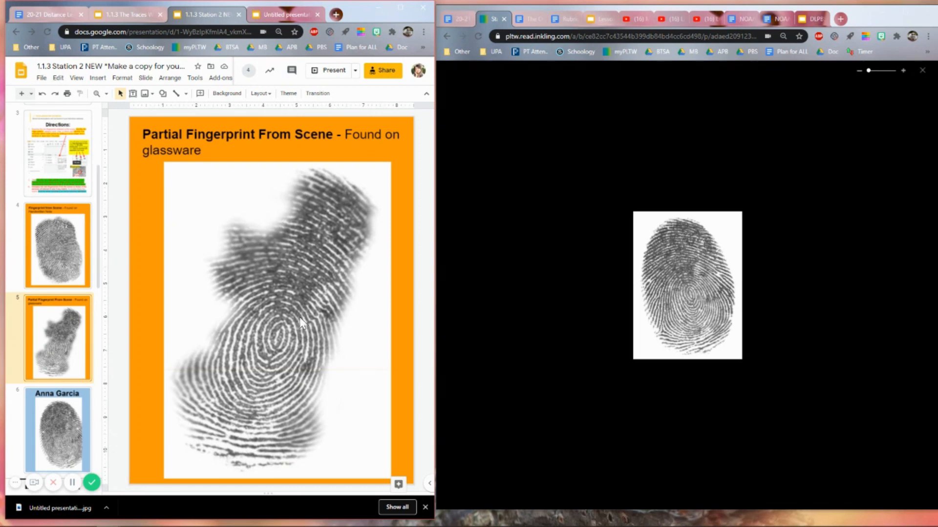
{"action": "mouse_move", "coordinate": [291, 204]}
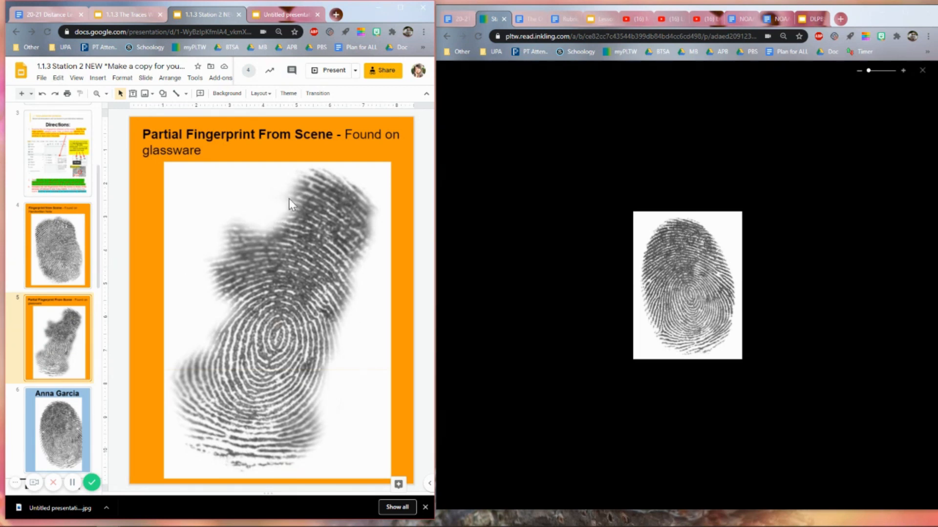
{"action": "mouse_move", "coordinate": [287, 239]}
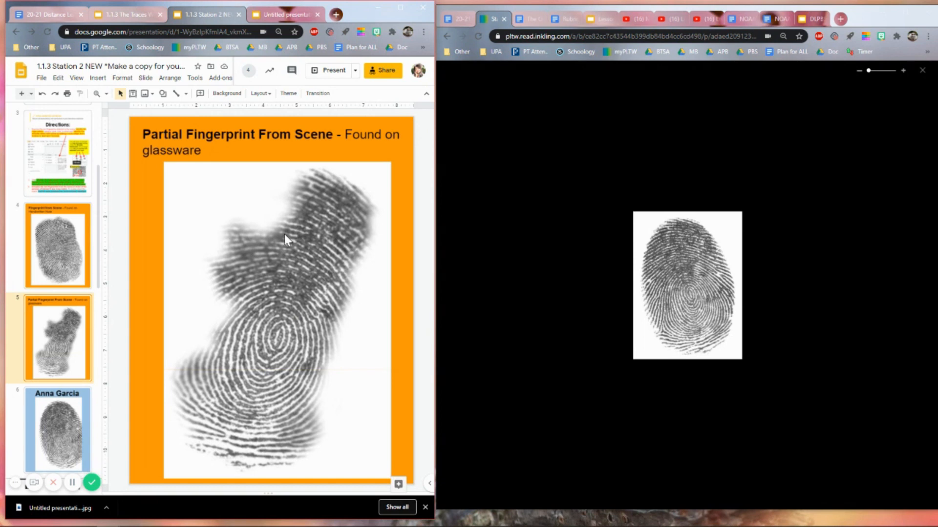
{"action": "mouse_move", "coordinate": [245, 267]}
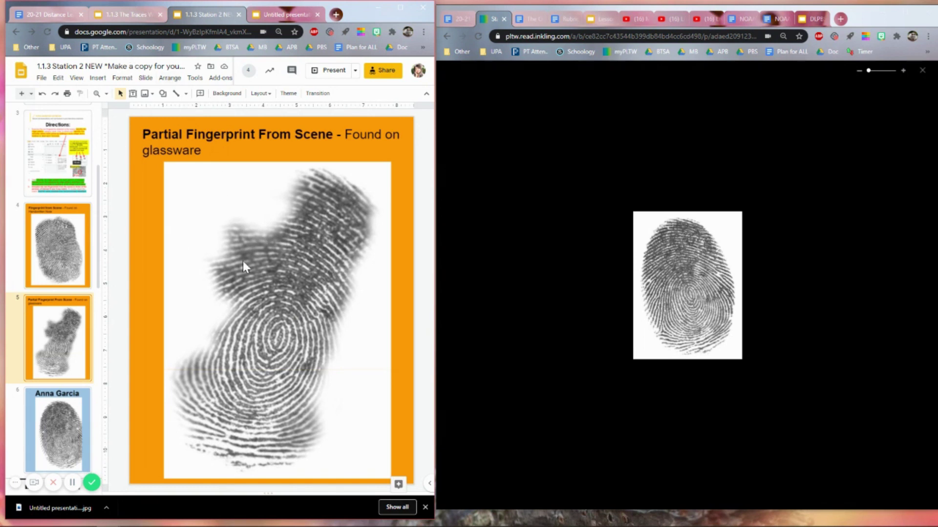
{"action": "mouse_move", "coordinate": [252, 344]}
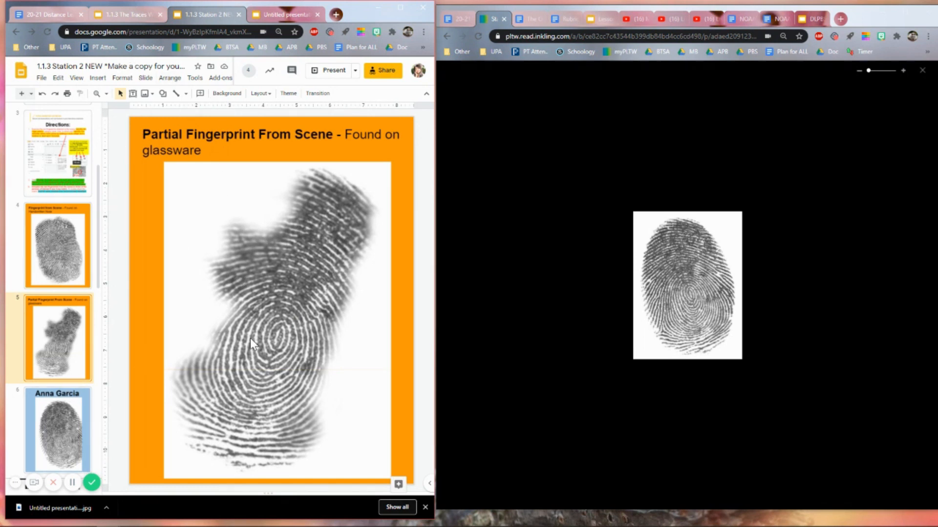
Revisit the Directions slide, then return to the handwritten-note fingerprint slide
{"action": "left_click", "coordinate": [57, 429]}
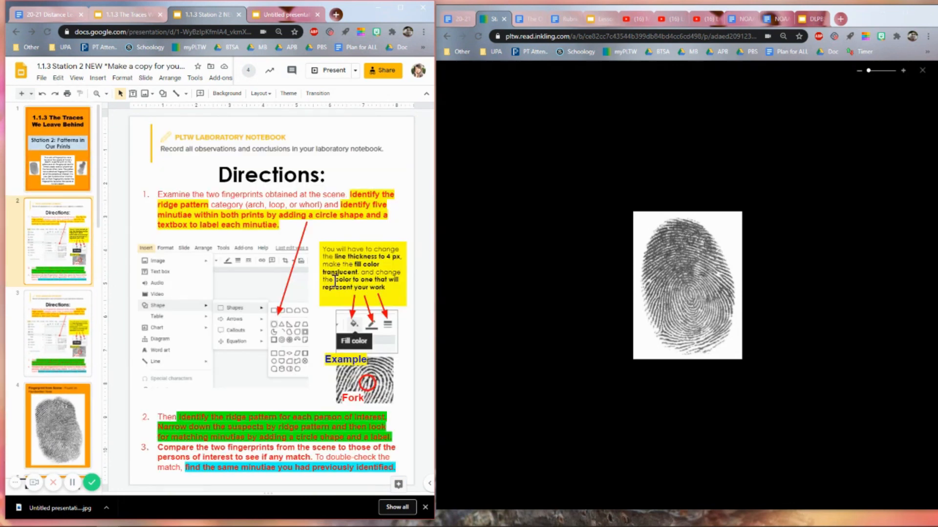
{"action": "mouse_move", "coordinate": [311, 284]}
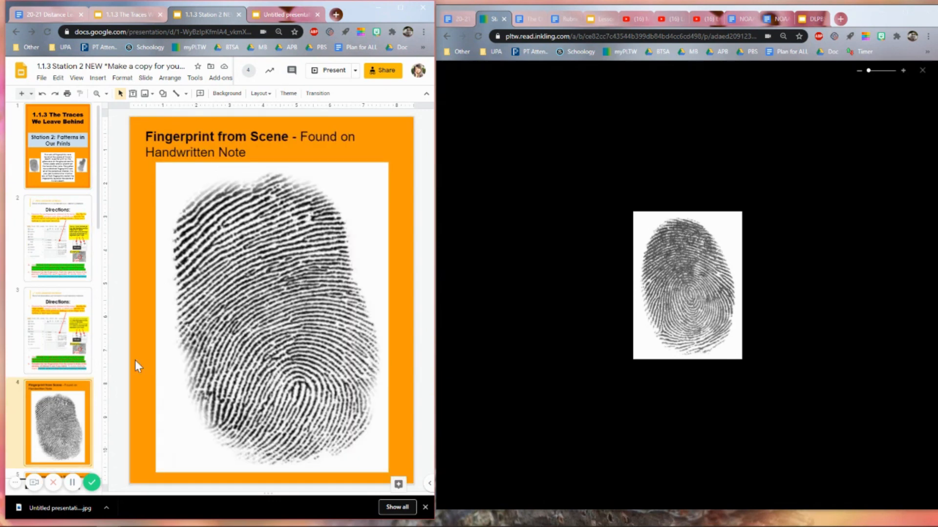
{"action": "mouse_move", "coordinate": [97, 225]}
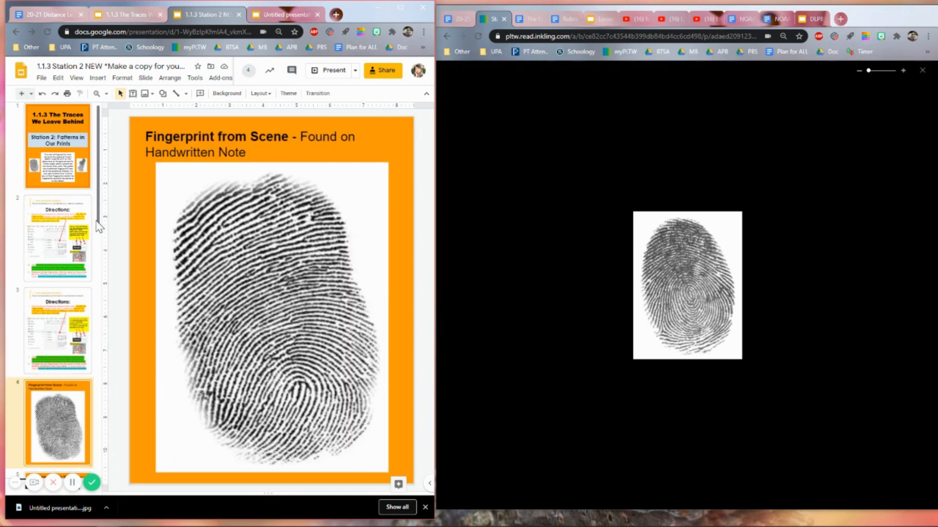
{"action": "scroll", "scroll_direction": "down", "scroll_amount": 3}
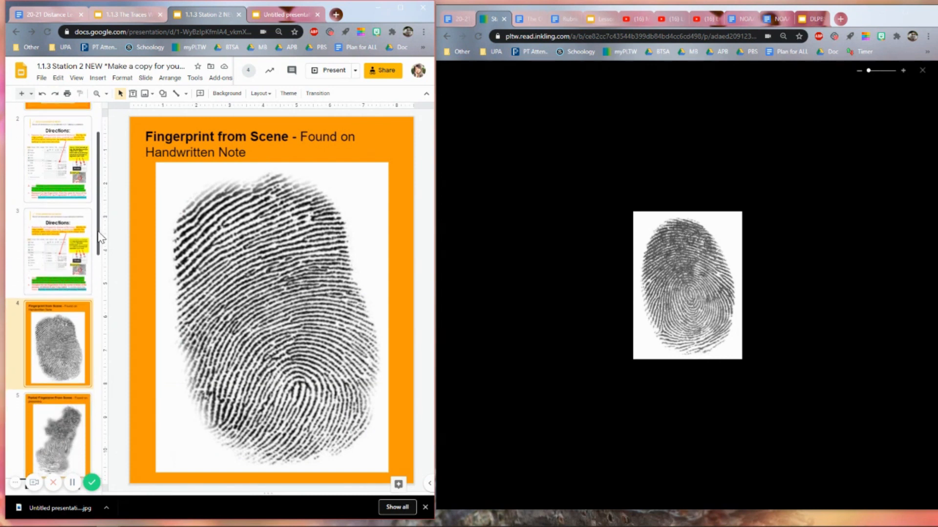
{"action": "mouse_move", "coordinate": [305, 311]}
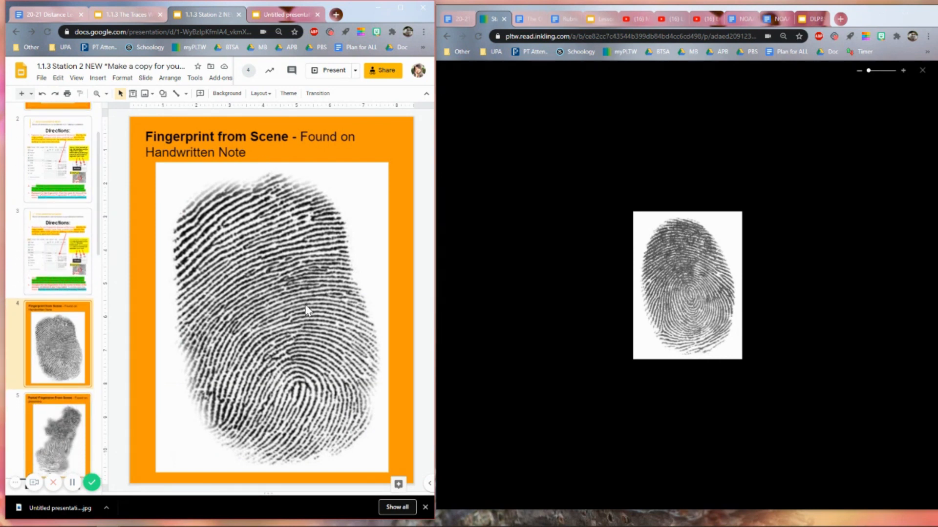
{"action": "mouse_move", "coordinate": [95, 250]}
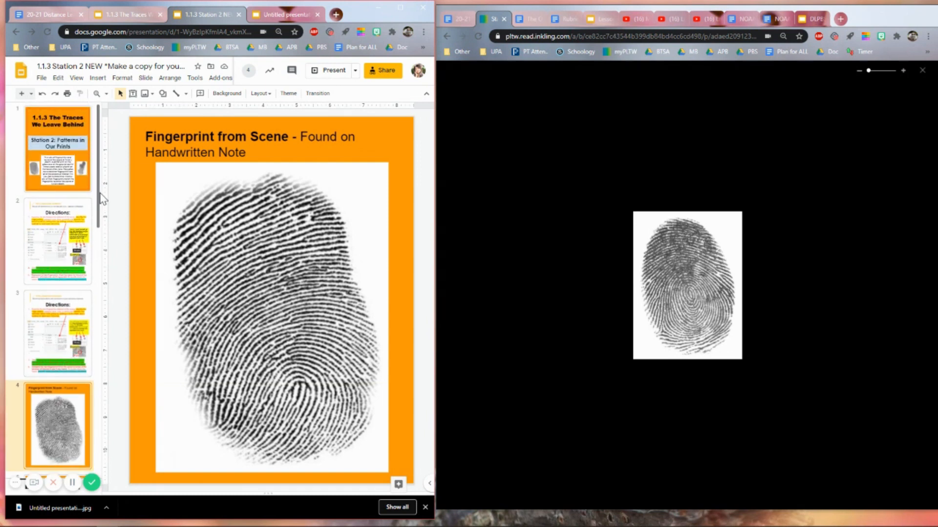
{"action": "mouse_move", "coordinate": [102, 223]}
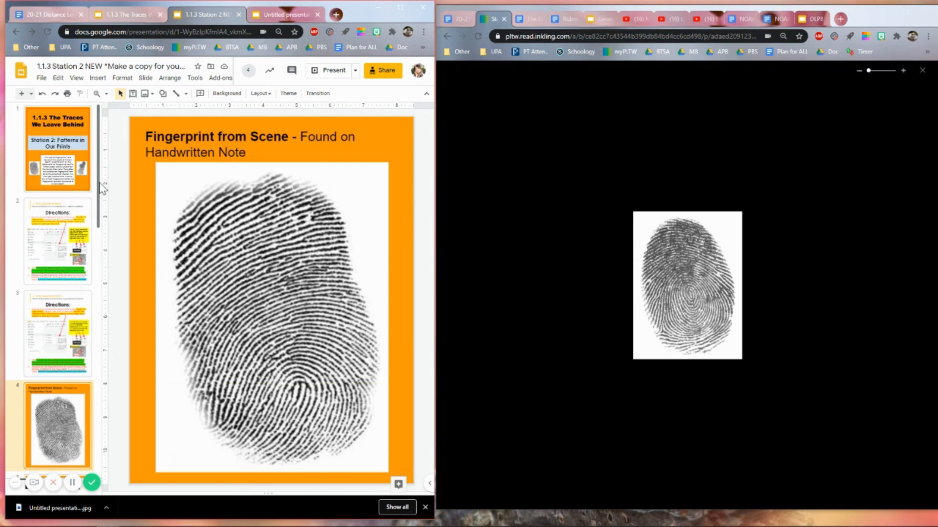
{"action": "mouse_move", "coordinate": [109, 188]}
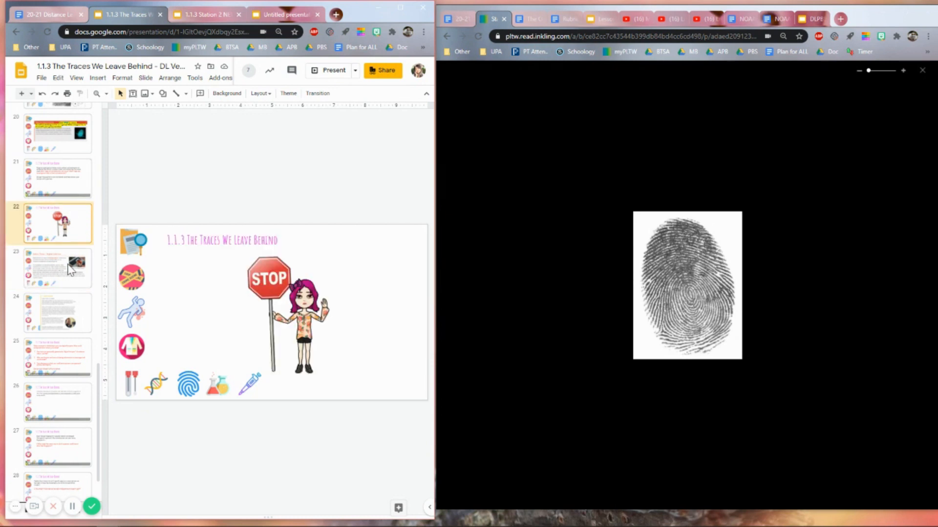
Browse the digital footprint and revising-hypotheses slides, landing on Digital Forensics Investigator
{"action": "left_click", "coordinate": [58, 268]}
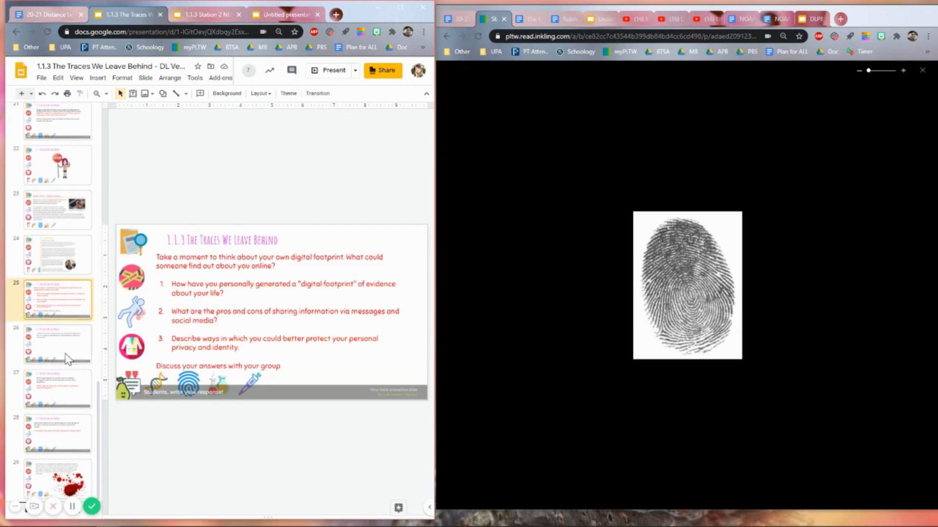
{"action": "left_click", "coordinate": [58, 344]}
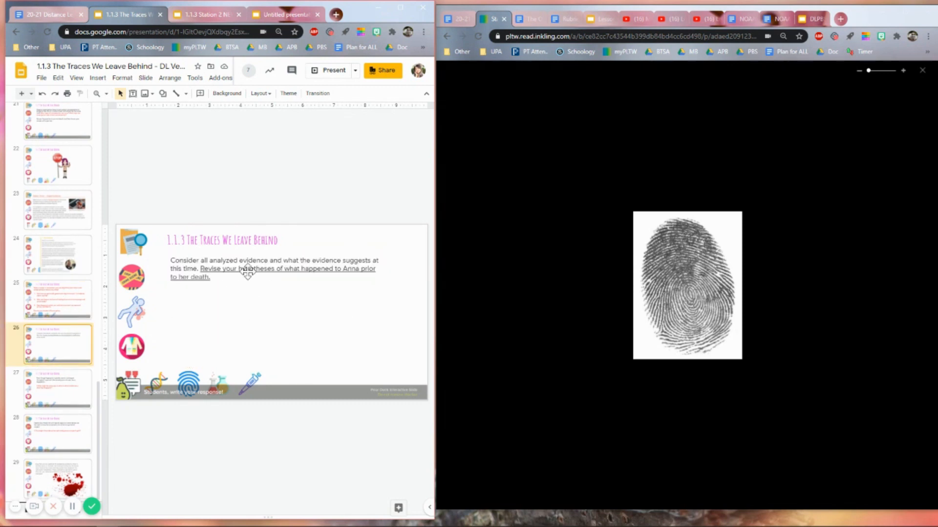
{"action": "left_click", "coordinate": [58, 255]}
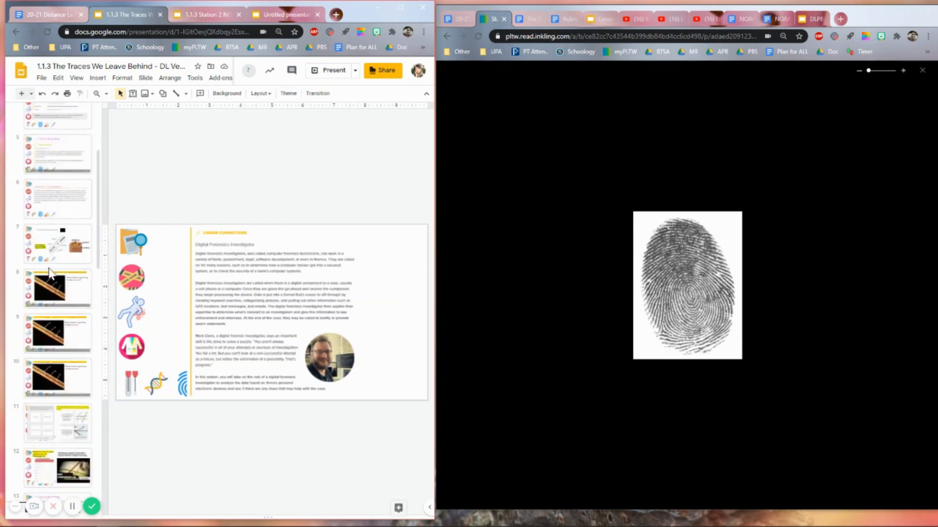
{"action": "scroll", "scroll_direction": "down", "scroll_amount": 3}
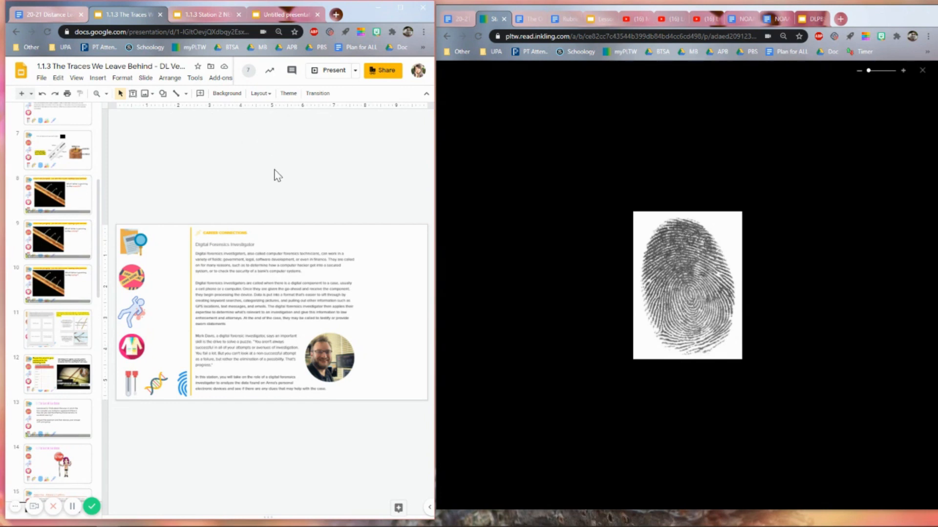
{"action": "mouse_move", "coordinate": [283, 194]}
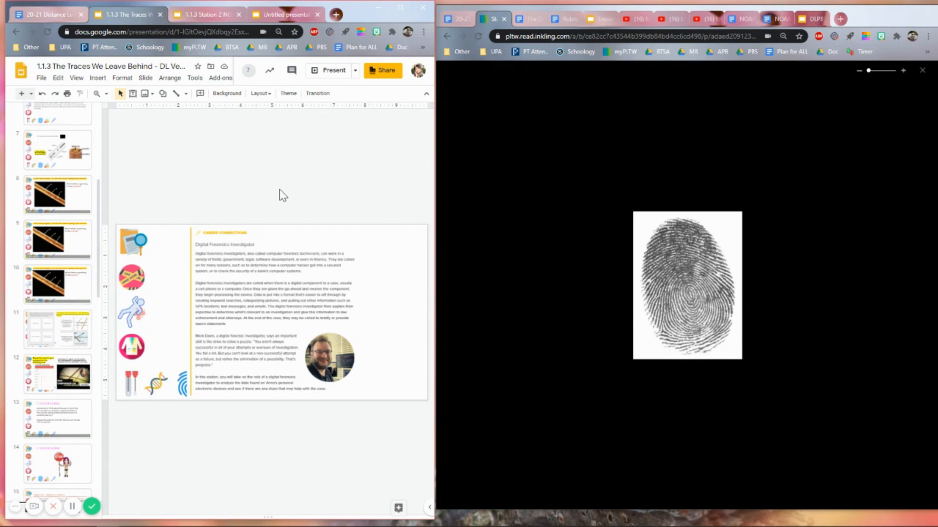
{"action": "mouse_move", "coordinate": [306, 202]}
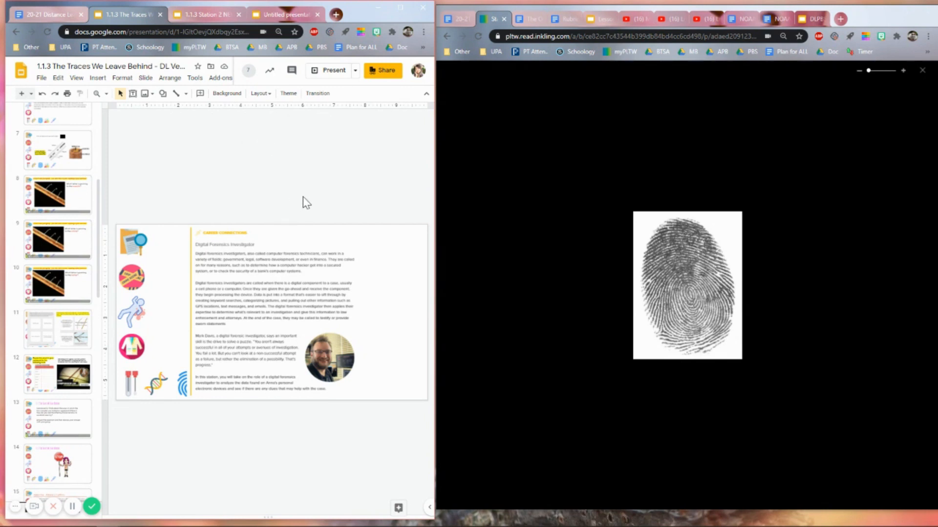
{"action": "mouse_move", "coordinate": [368, 198]}
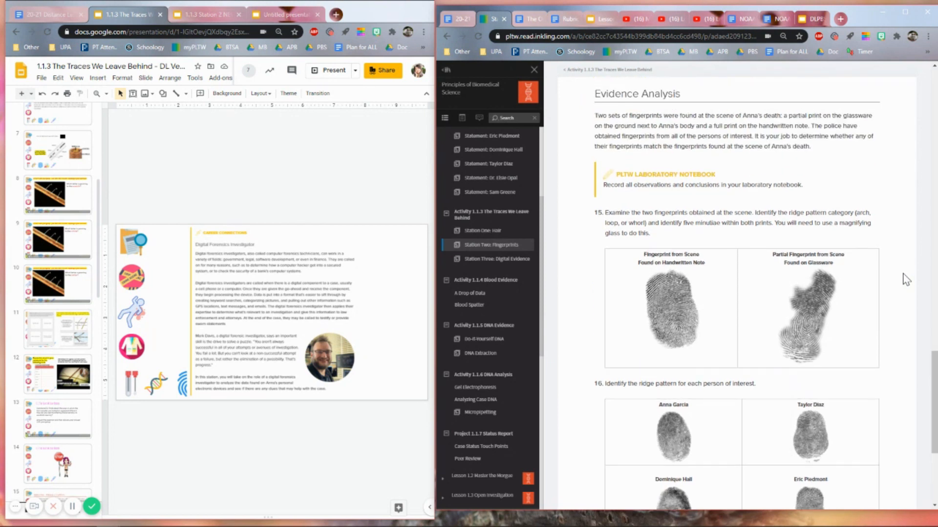
{"action": "mouse_move", "coordinate": [892, 339]}
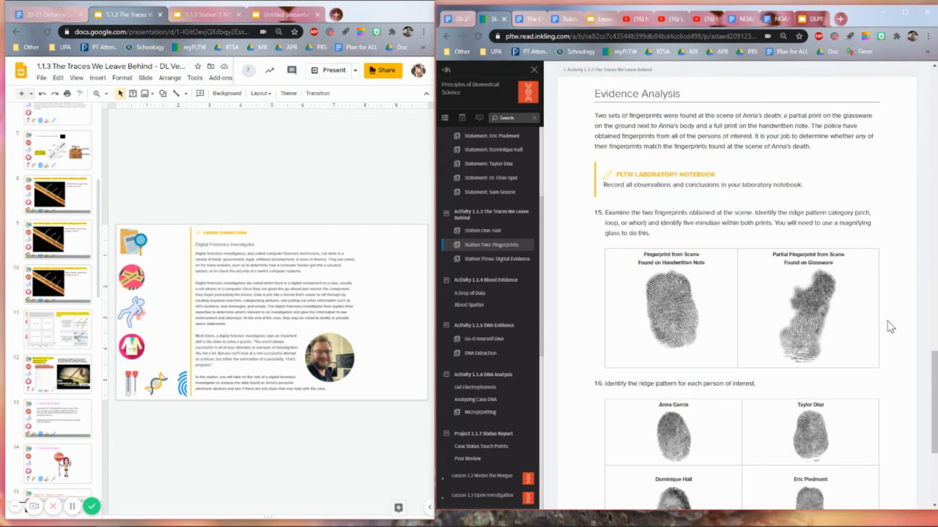
{"action": "mouse_move", "coordinate": [321, 183]}
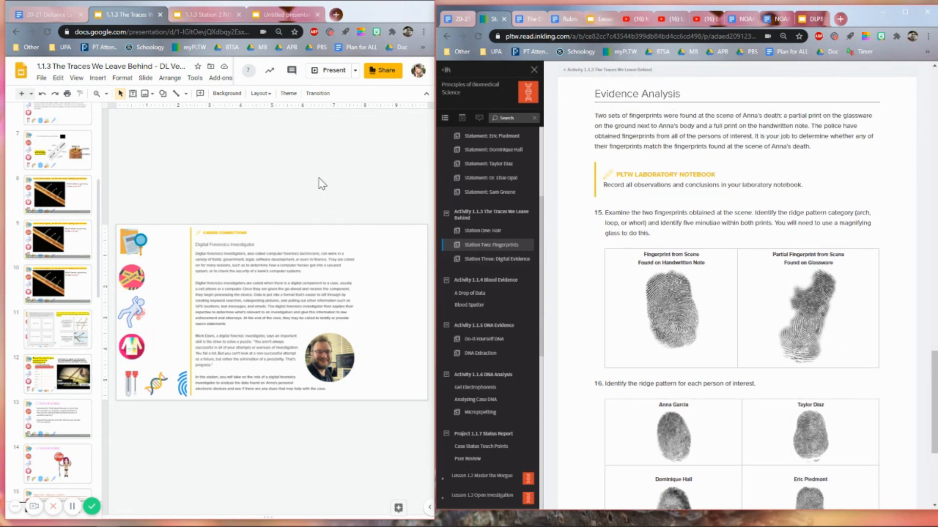
{"action": "mouse_move", "coordinate": [362, 151]}
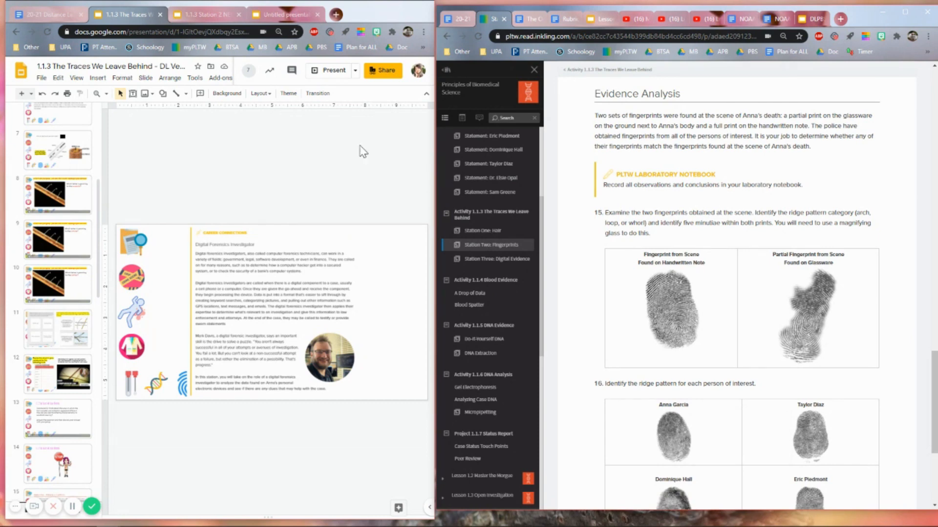